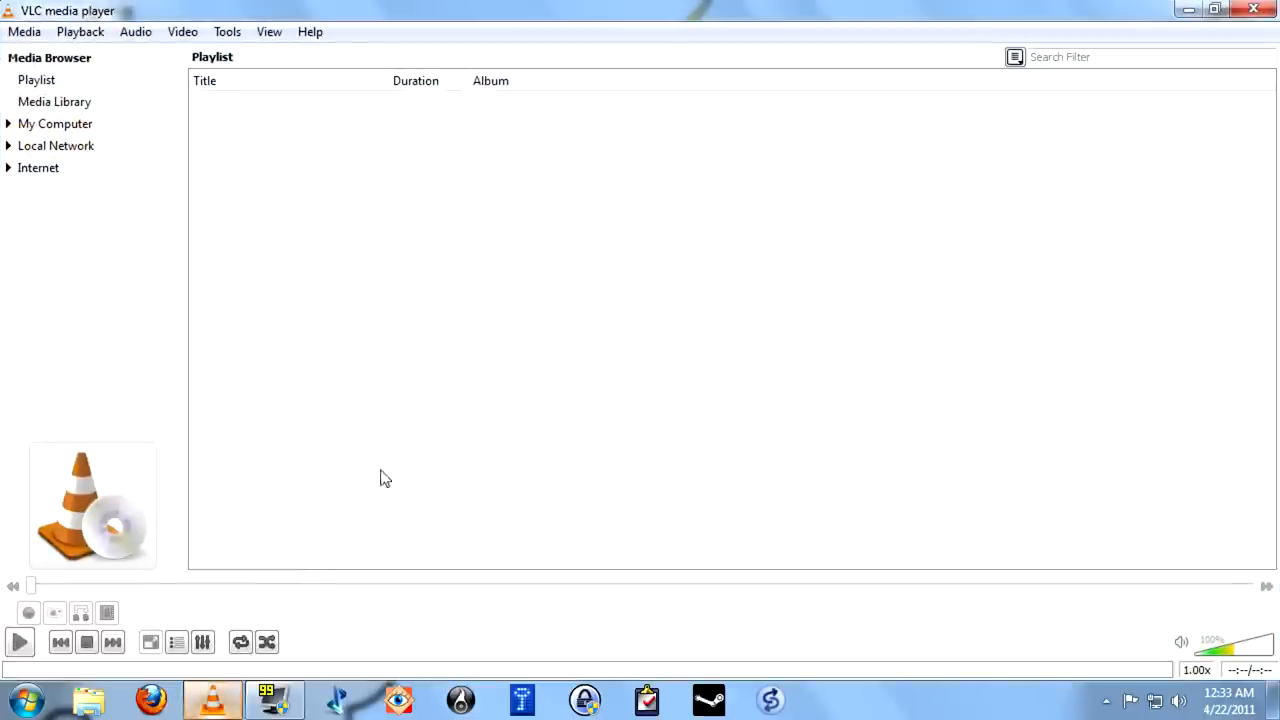
{"action": "mouse_move", "coordinate": [254, 602]}
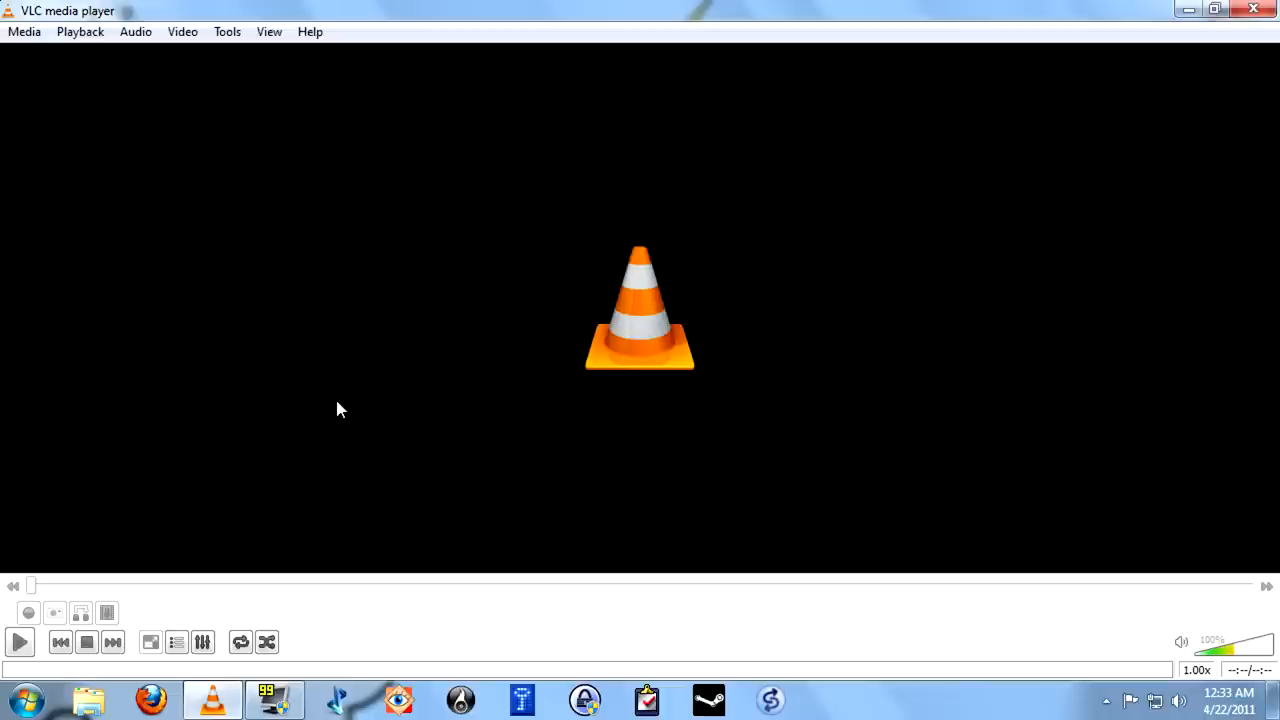
{"action": "mouse_move", "coordinate": [378, 414]}
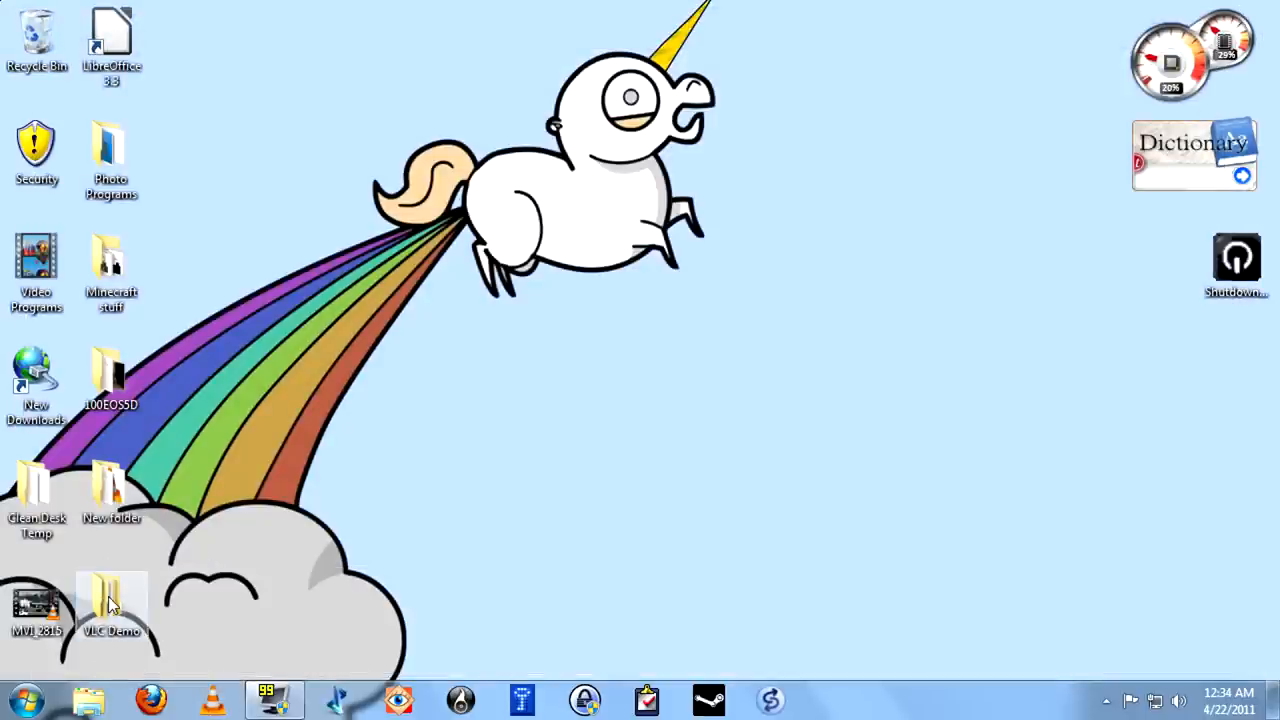
- Open the VLC Demo Music folder and choose the Awesome Call track
{"action": "double_click", "coordinate": [108, 596]}
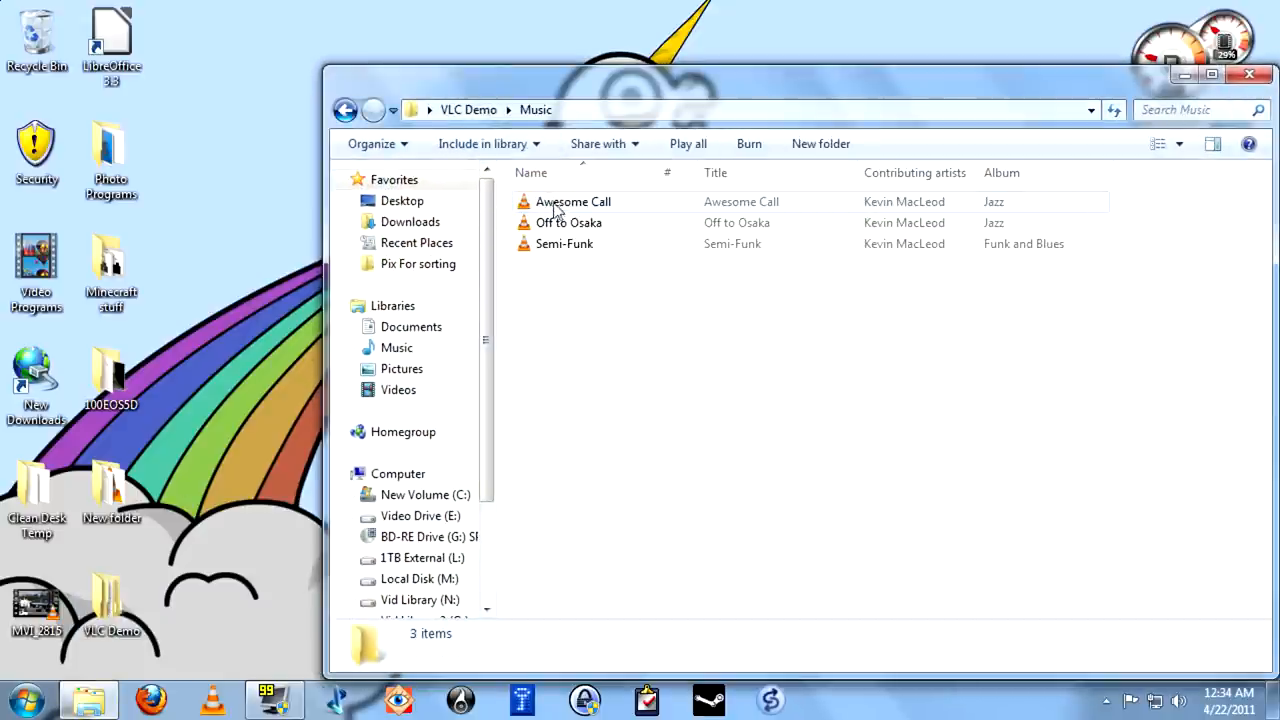
{"action": "double_click", "coordinate": [572, 200]}
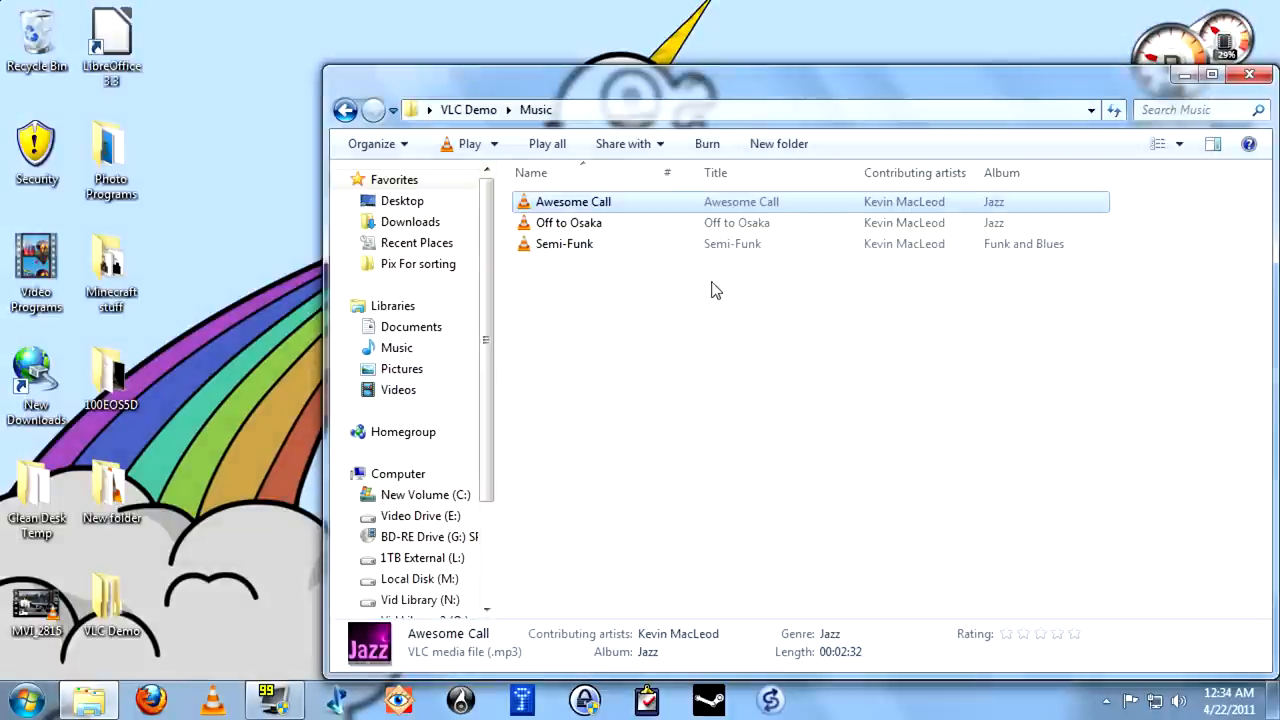
{"action": "mouse_move", "coordinate": [576, 380]}
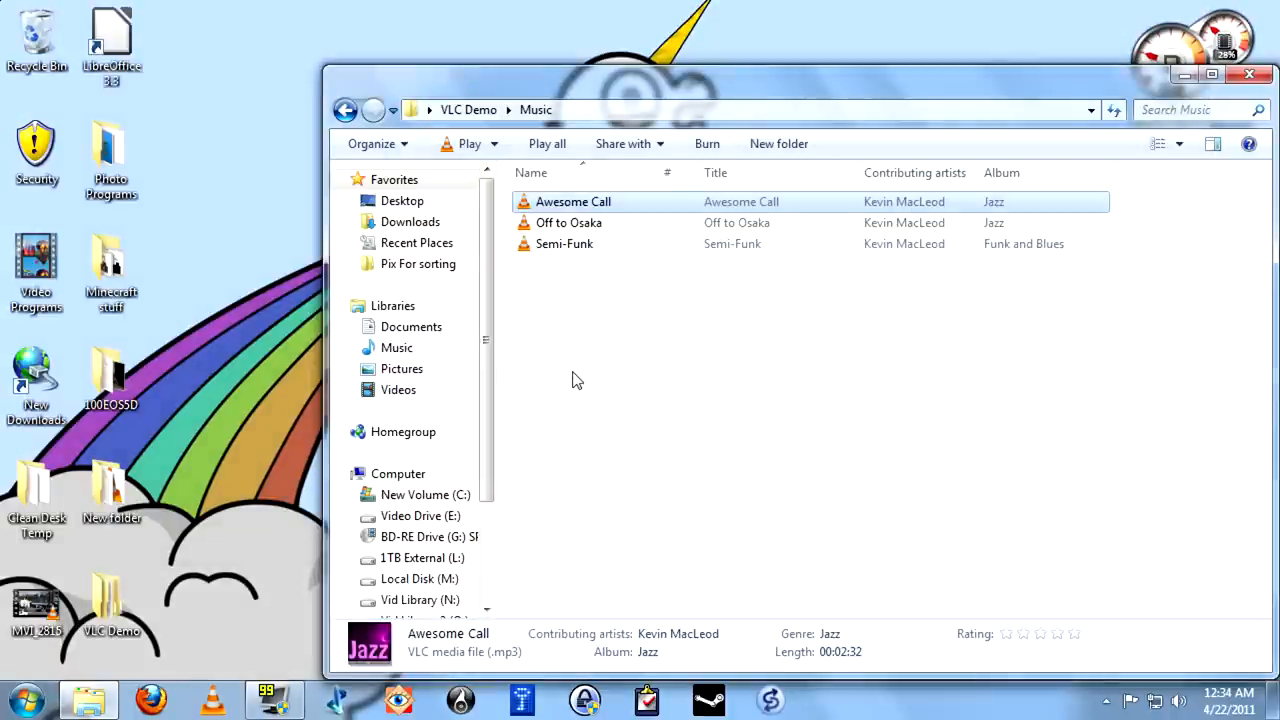
{"action": "mouse_move", "coordinate": [570, 222]}
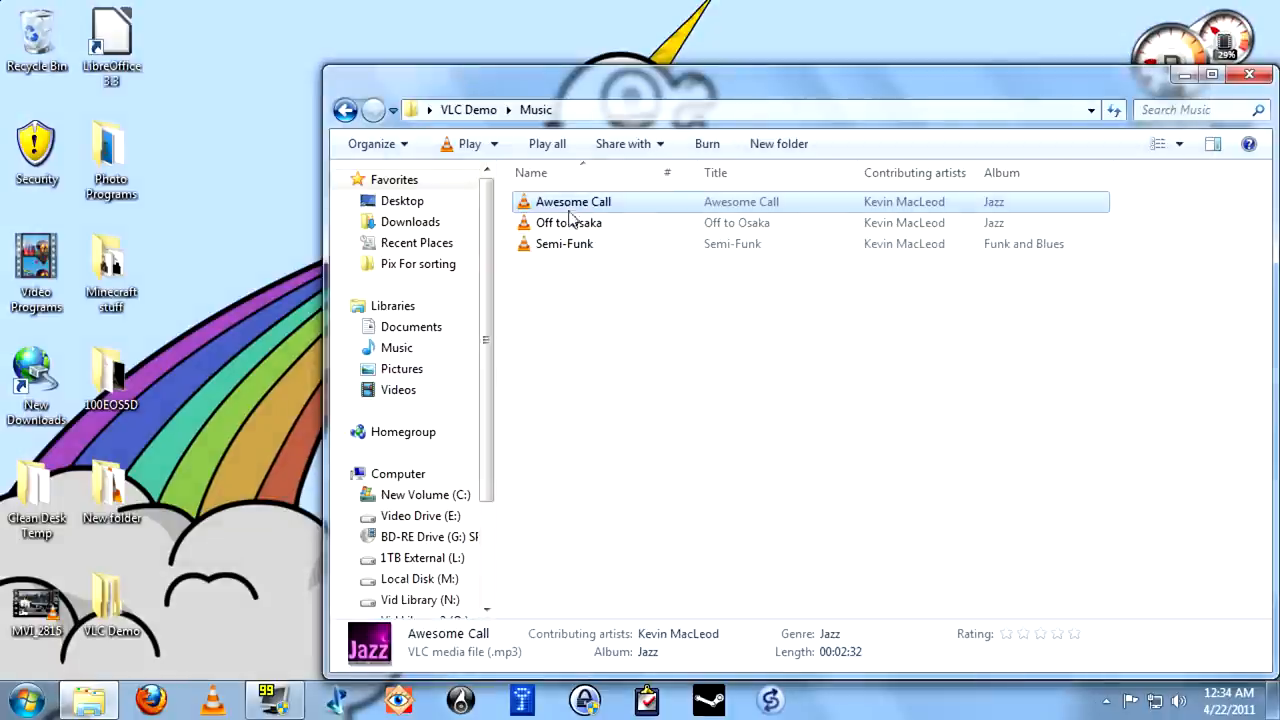
- Play Awesome Call by Kevin MacLeod in iTunes, then return to the empty VLC window
{"action": "right_click", "coordinate": [572, 200]}
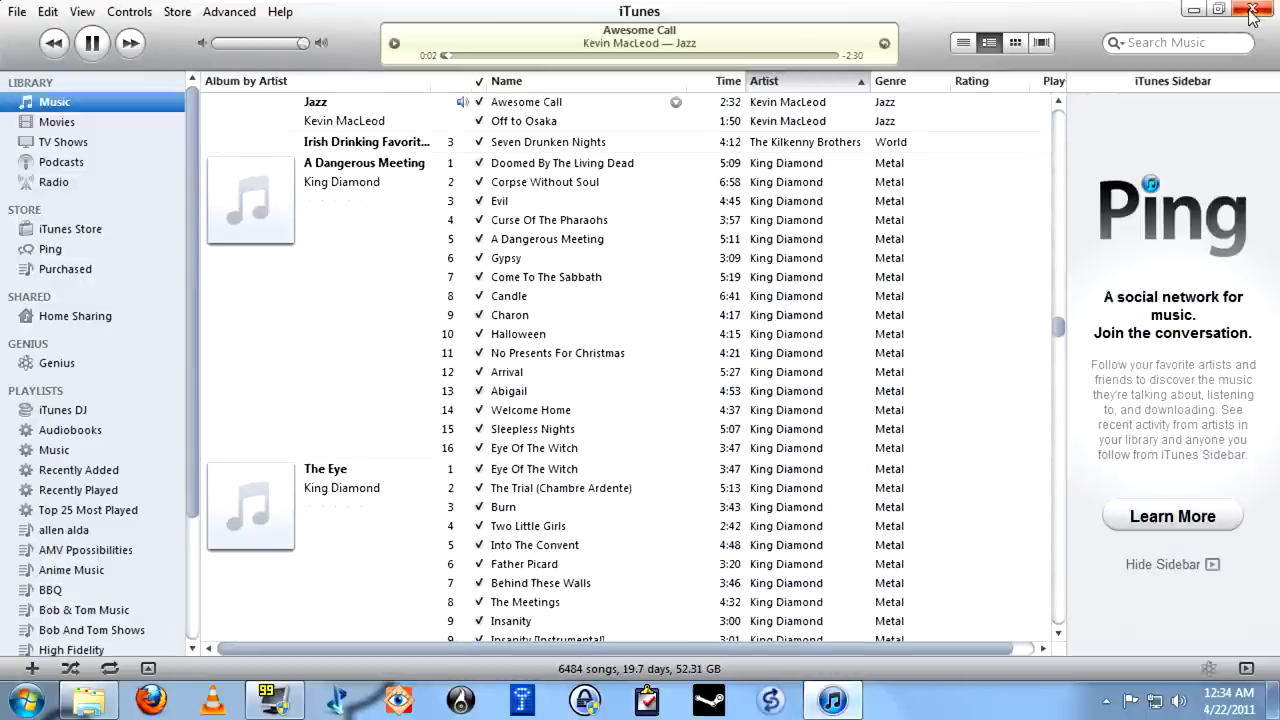
{"action": "left_click", "coordinate": [1254, 12]}
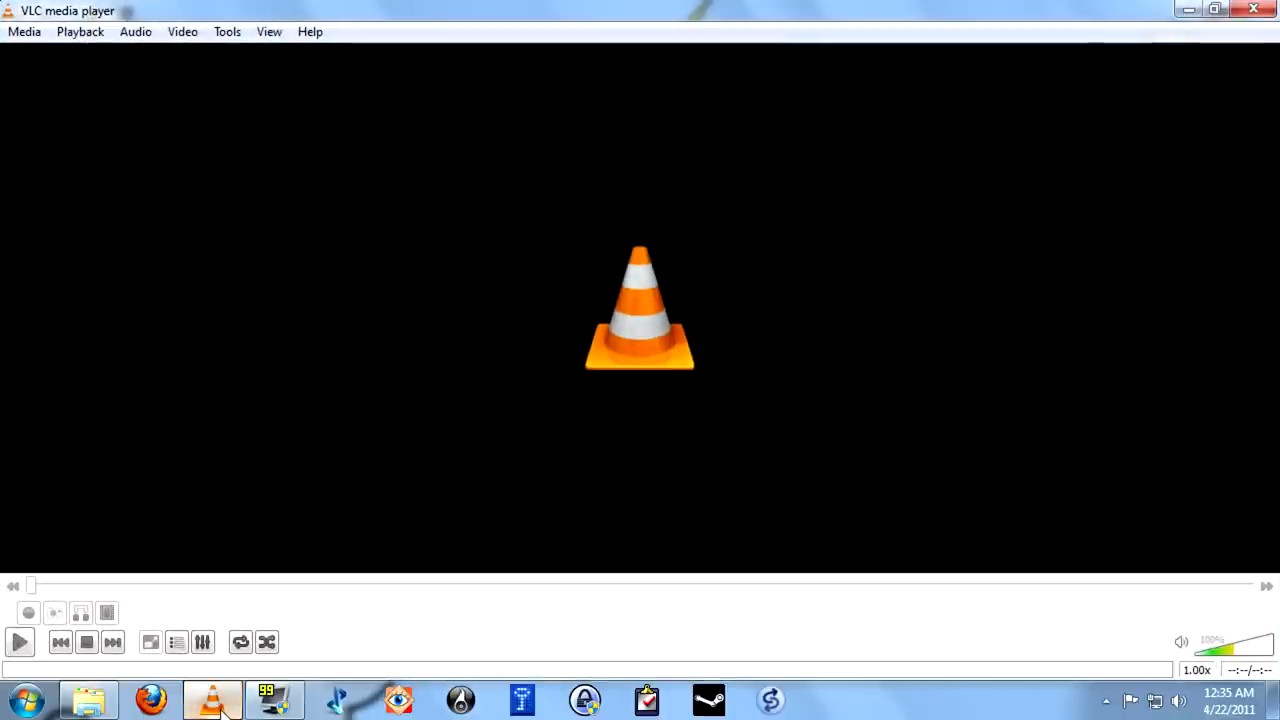
{"action": "mouse_move", "coordinate": [288, 620]}
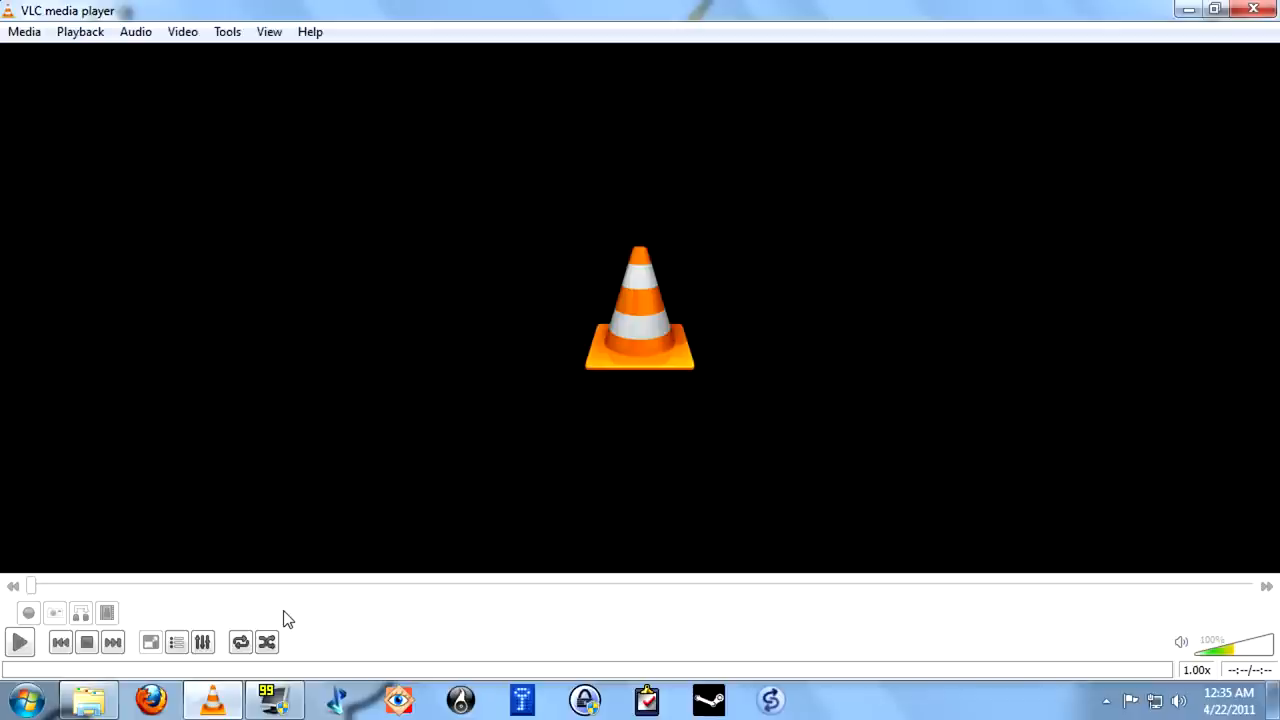
{"action": "mouse_move", "coordinate": [330, 608]}
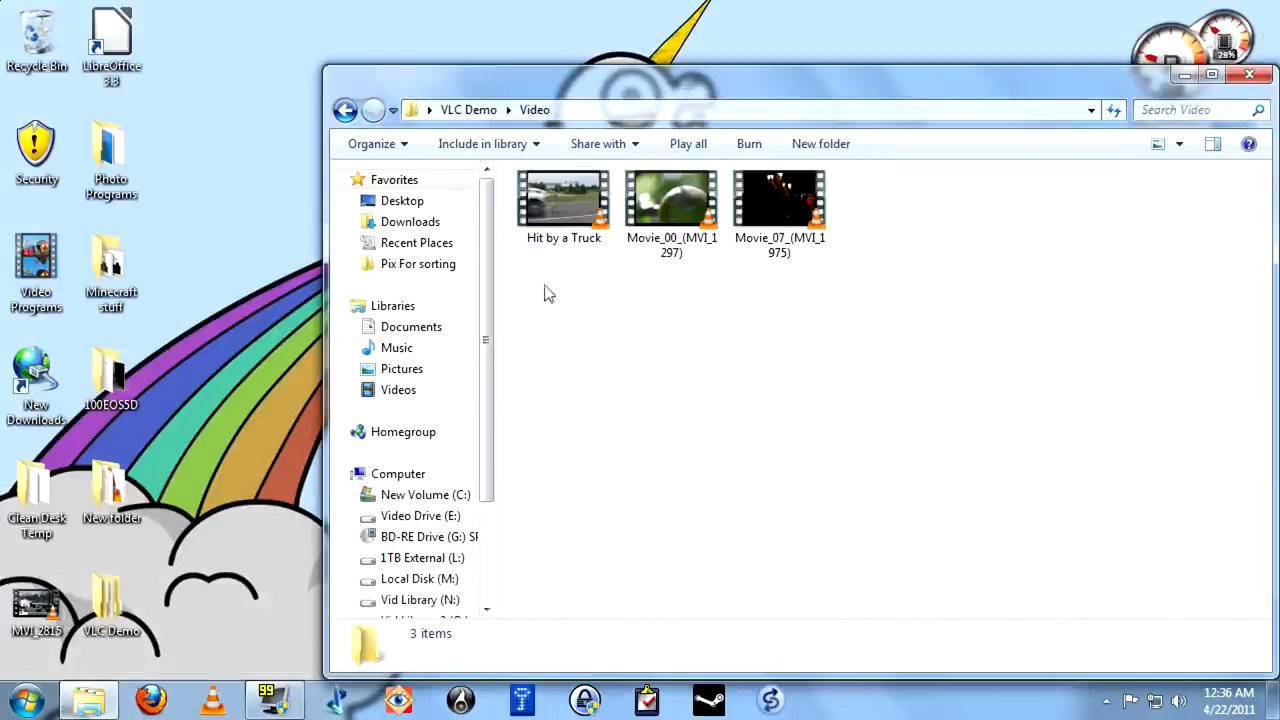
- Play Movie_00_(MVI_1297).mpg in VLC and pause it about a second in
{"action": "double_click", "coordinate": [672, 198]}
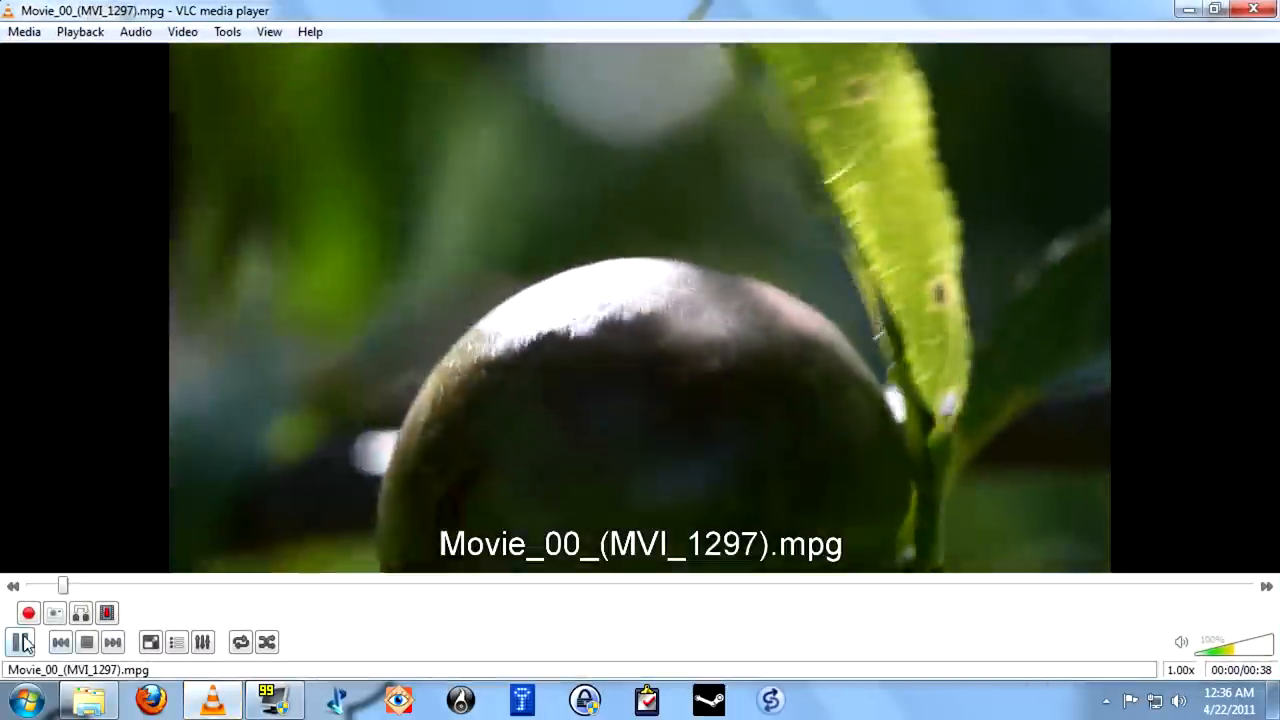
{"action": "left_click", "coordinate": [18, 640]}
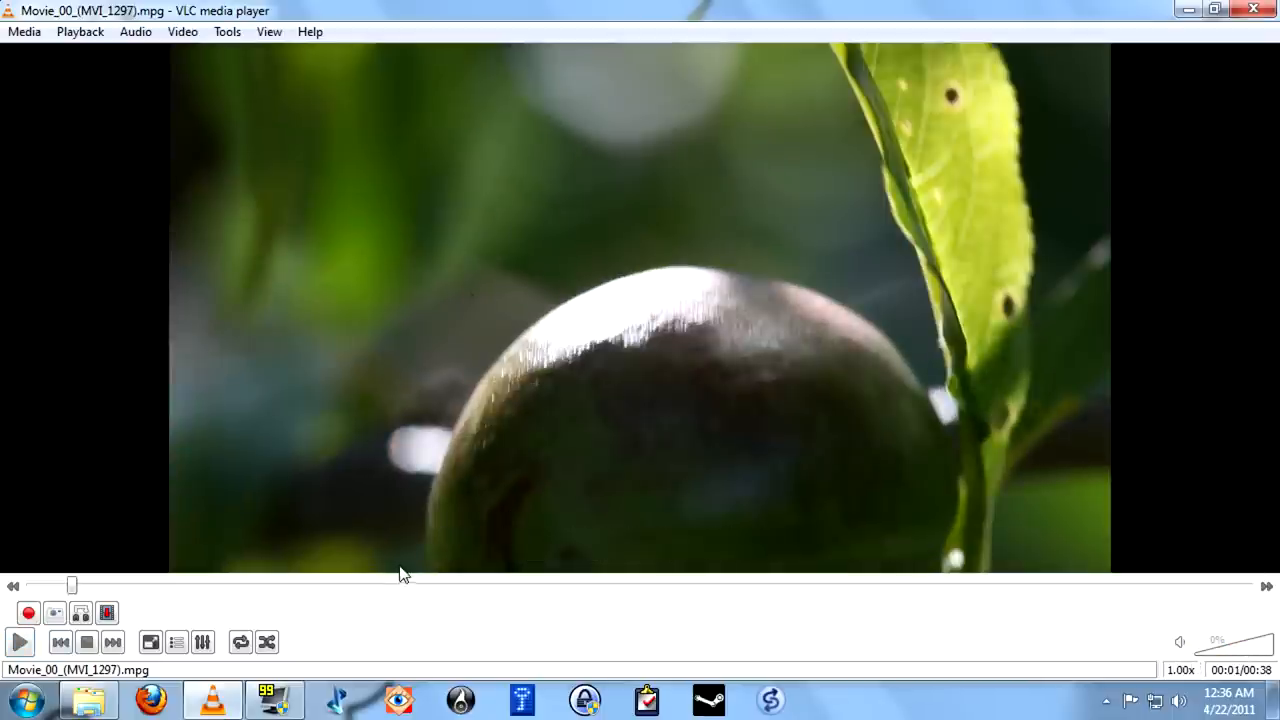
{"action": "mouse_move", "coordinate": [16, 640]}
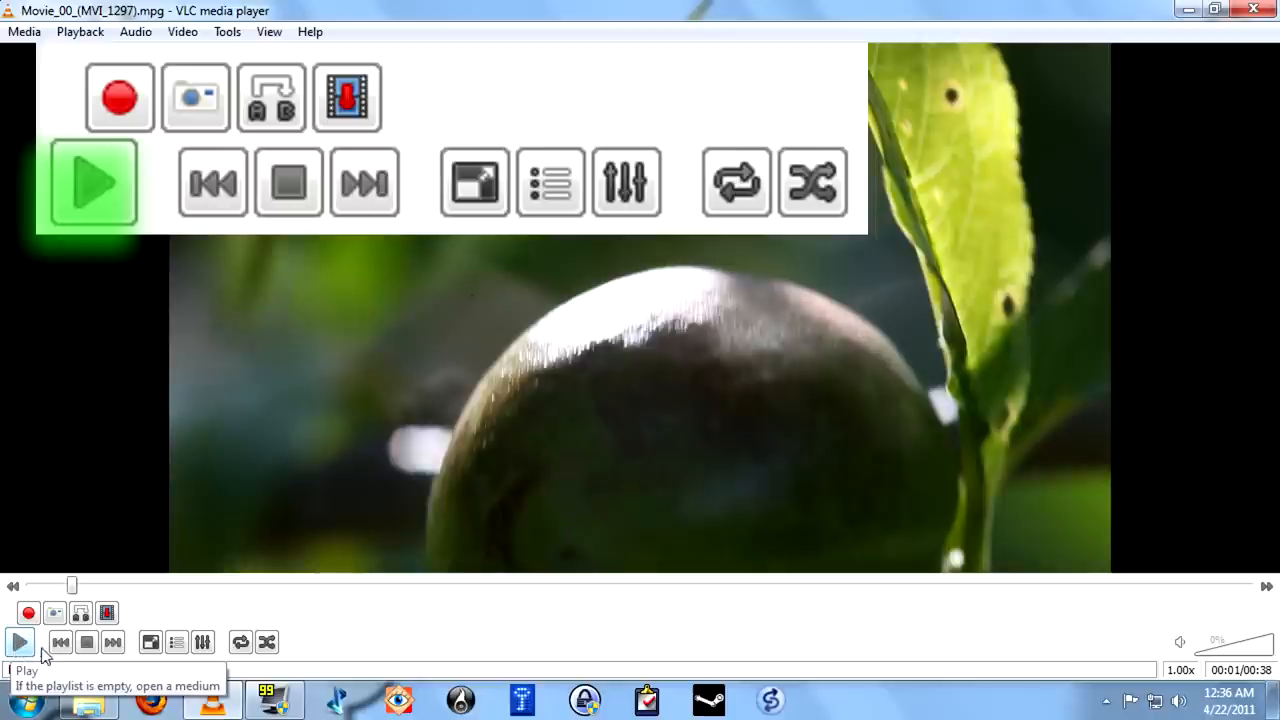
{"action": "mouse_move", "coordinate": [110, 658]}
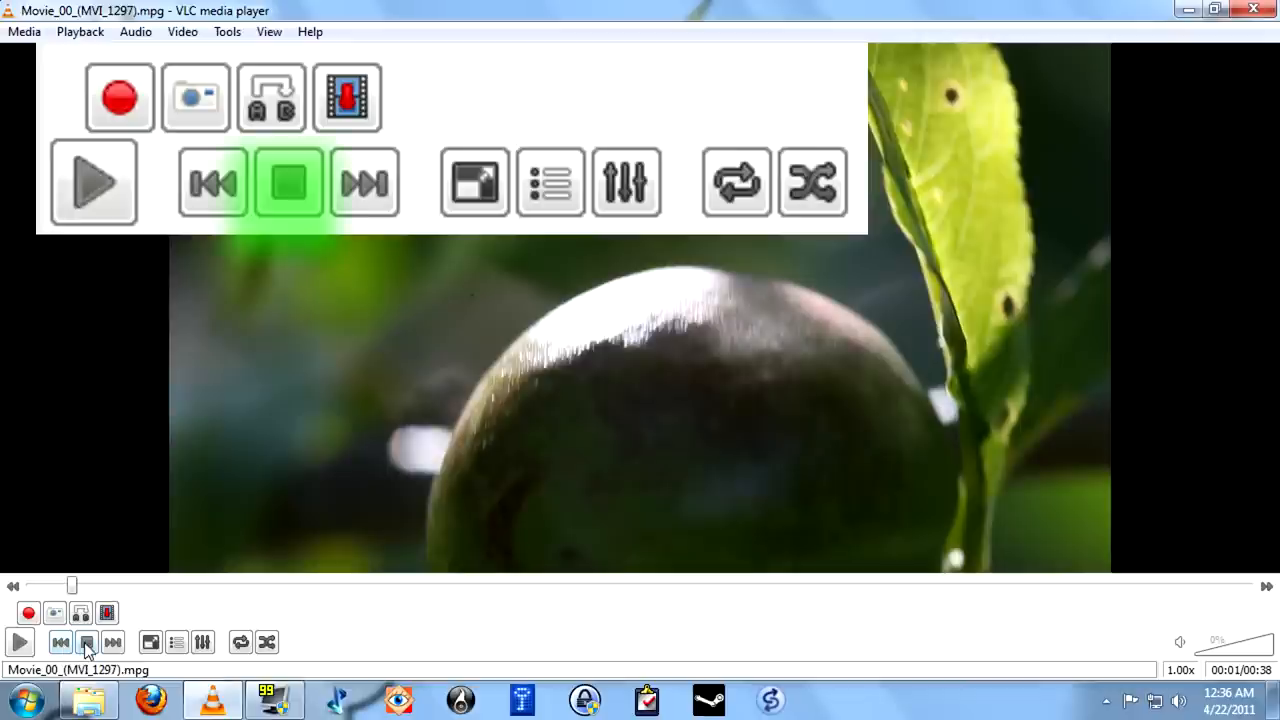
{"action": "mouse_move", "coordinate": [150, 642]}
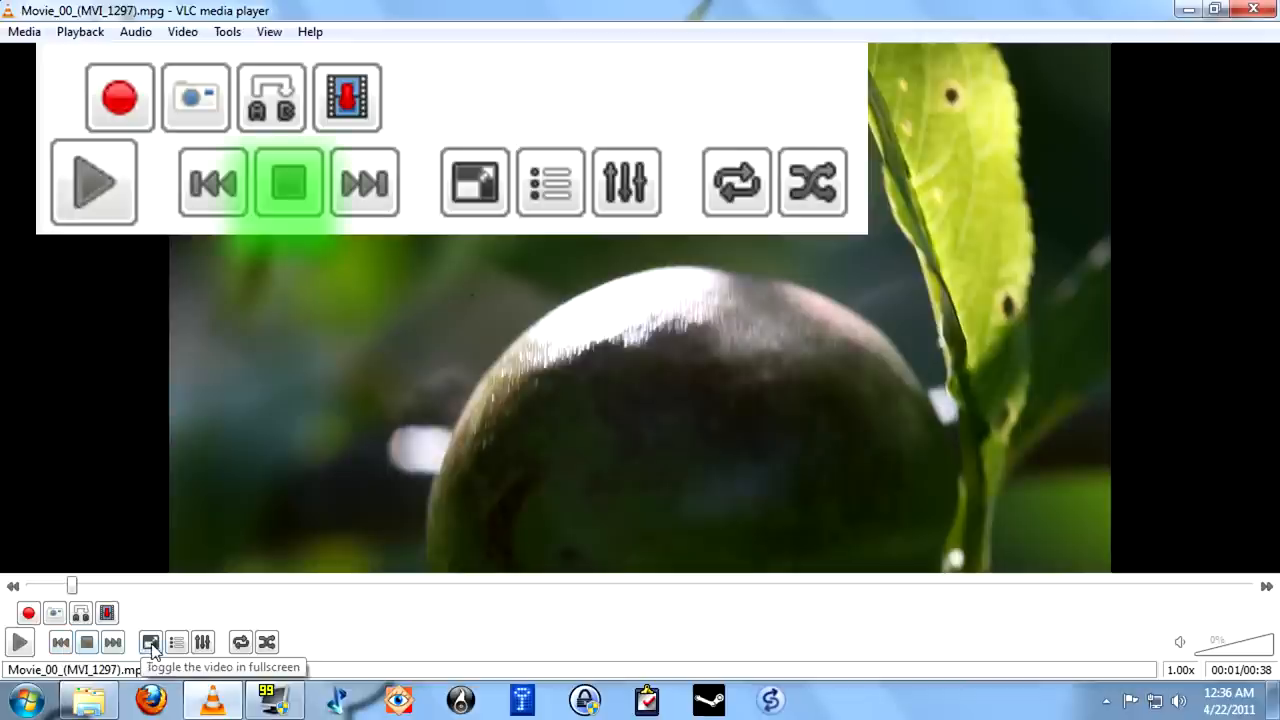
{"action": "left_click", "coordinate": [150, 642]}
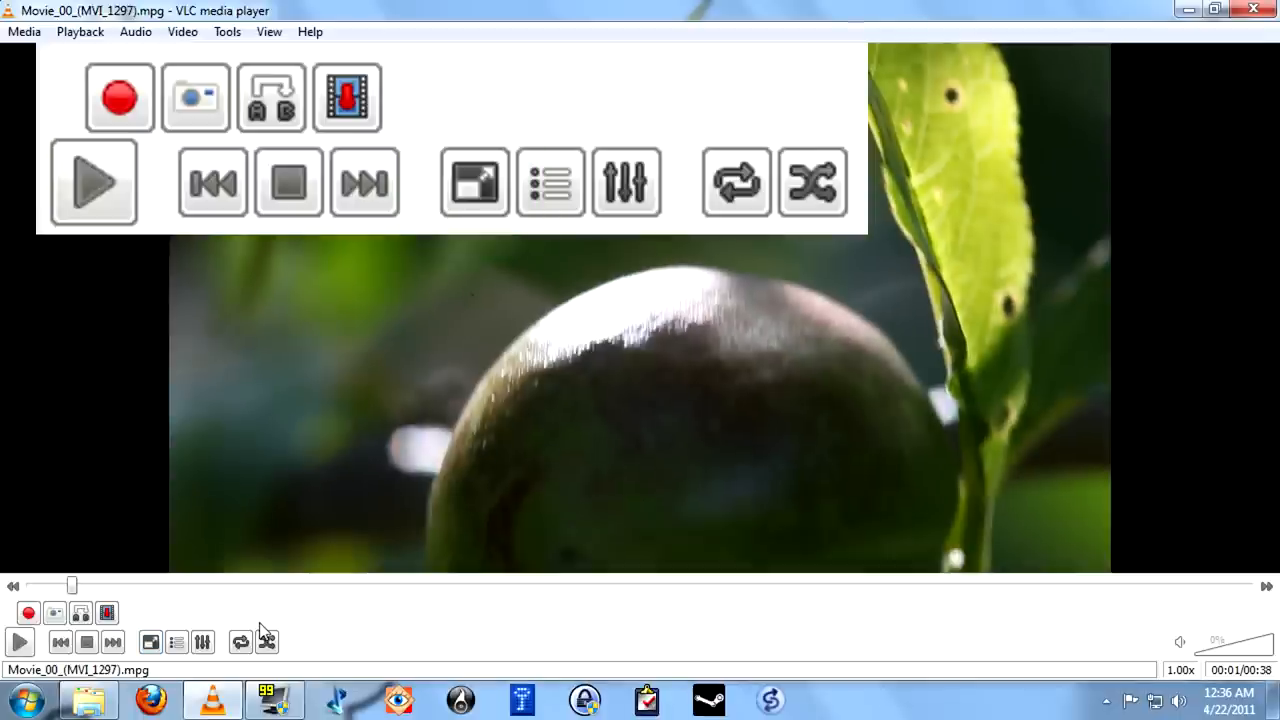
- Show the playlist and drag in Movie_07 and Off to Osaka beside Movie_00, then maximize VLC
{"action": "left_click", "coordinate": [176, 640]}
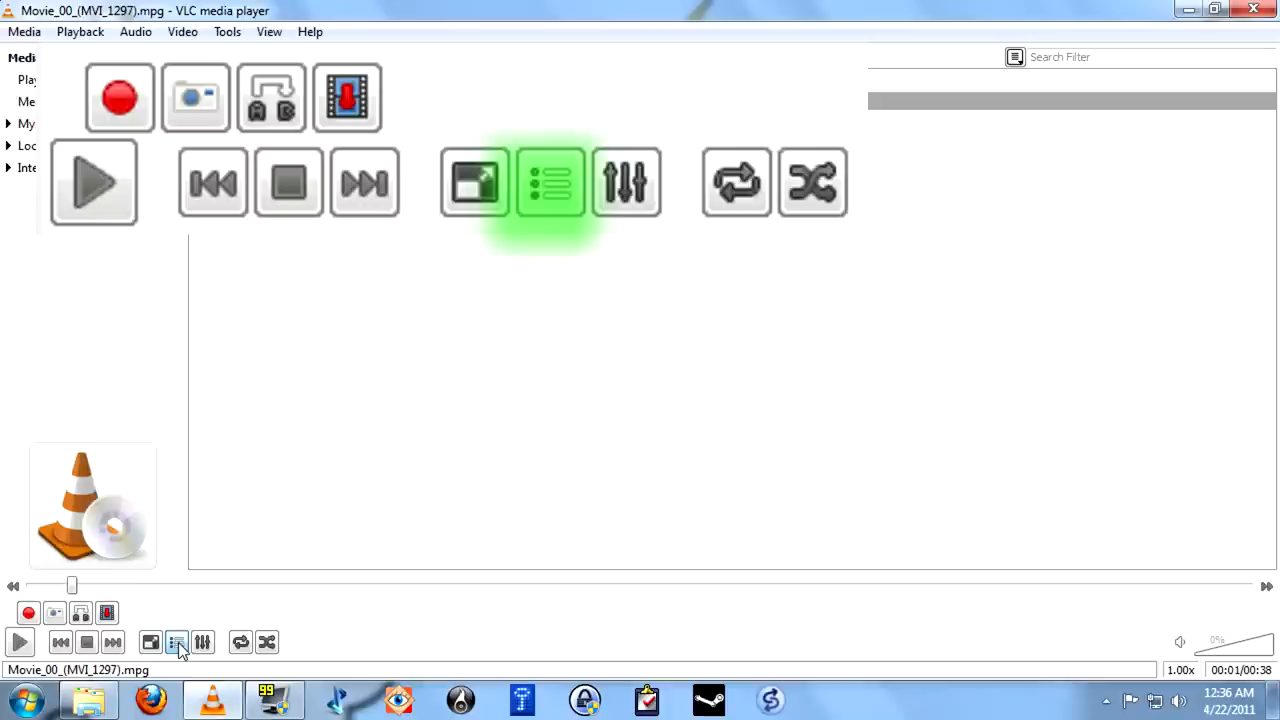
{"action": "left_click", "coordinate": [176, 642]}
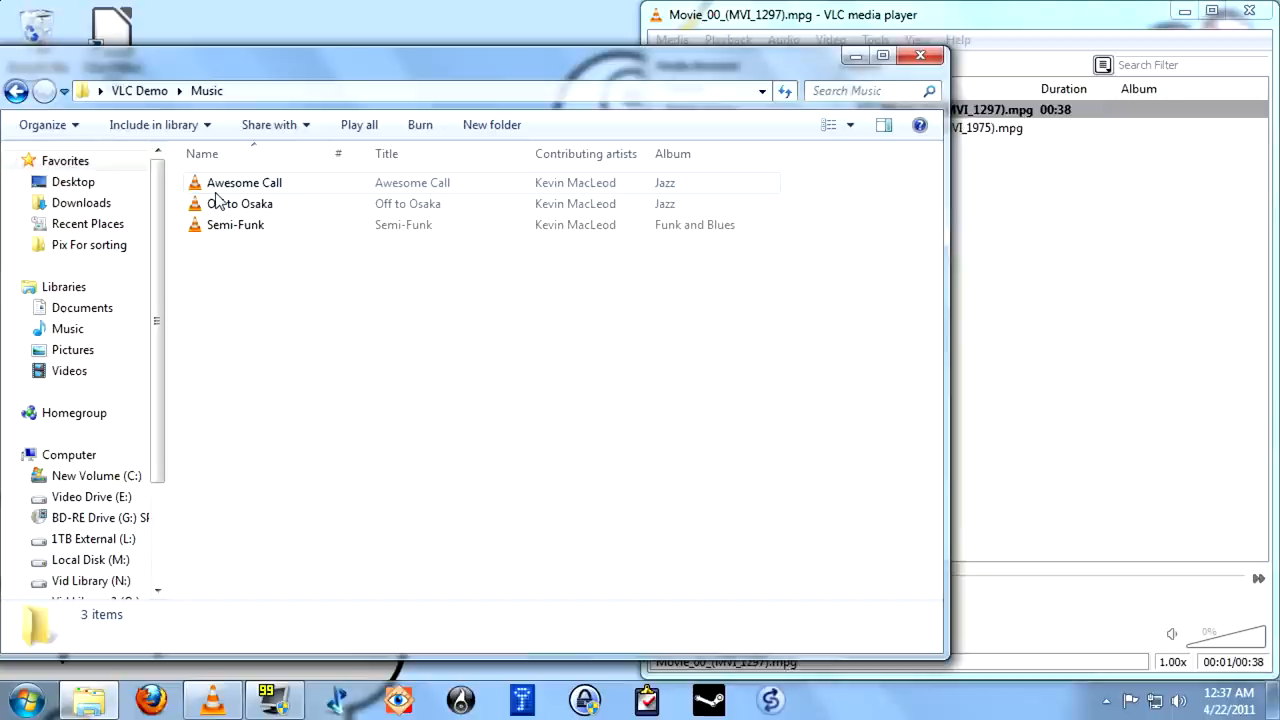
{"action": "left_click", "coordinate": [240, 204]}
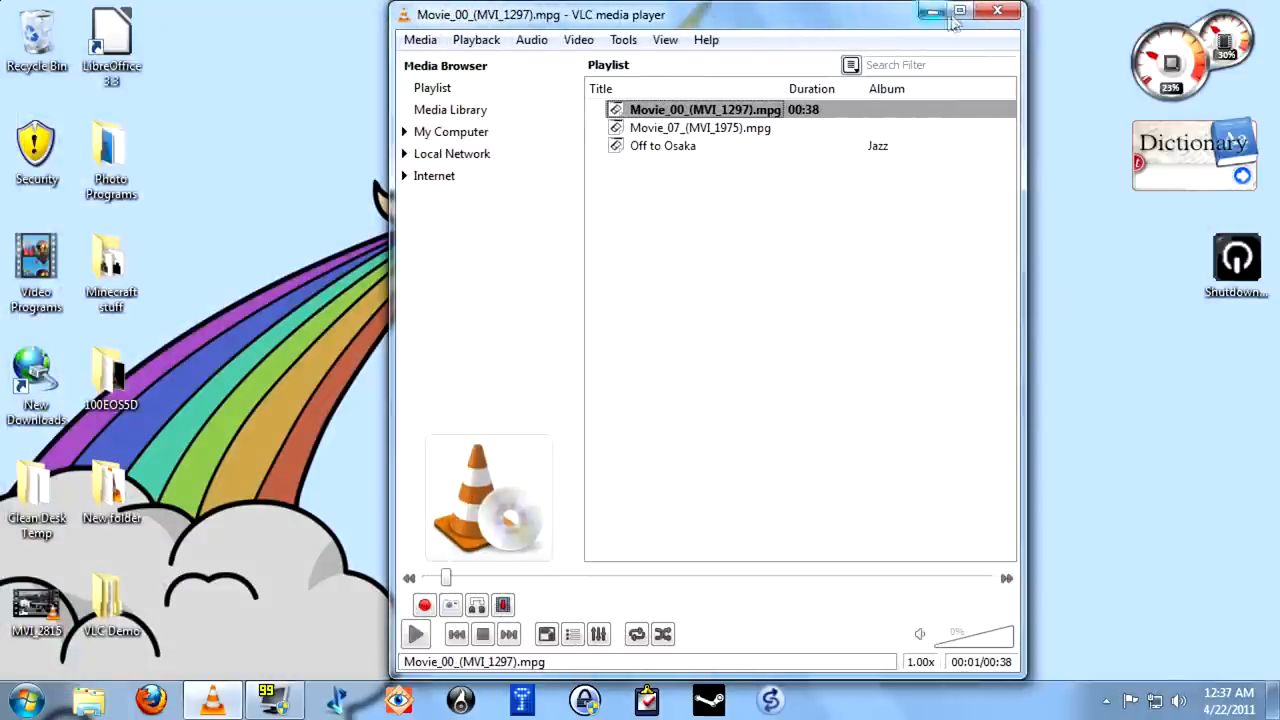
{"action": "left_click", "coordinate": [964, 12]}
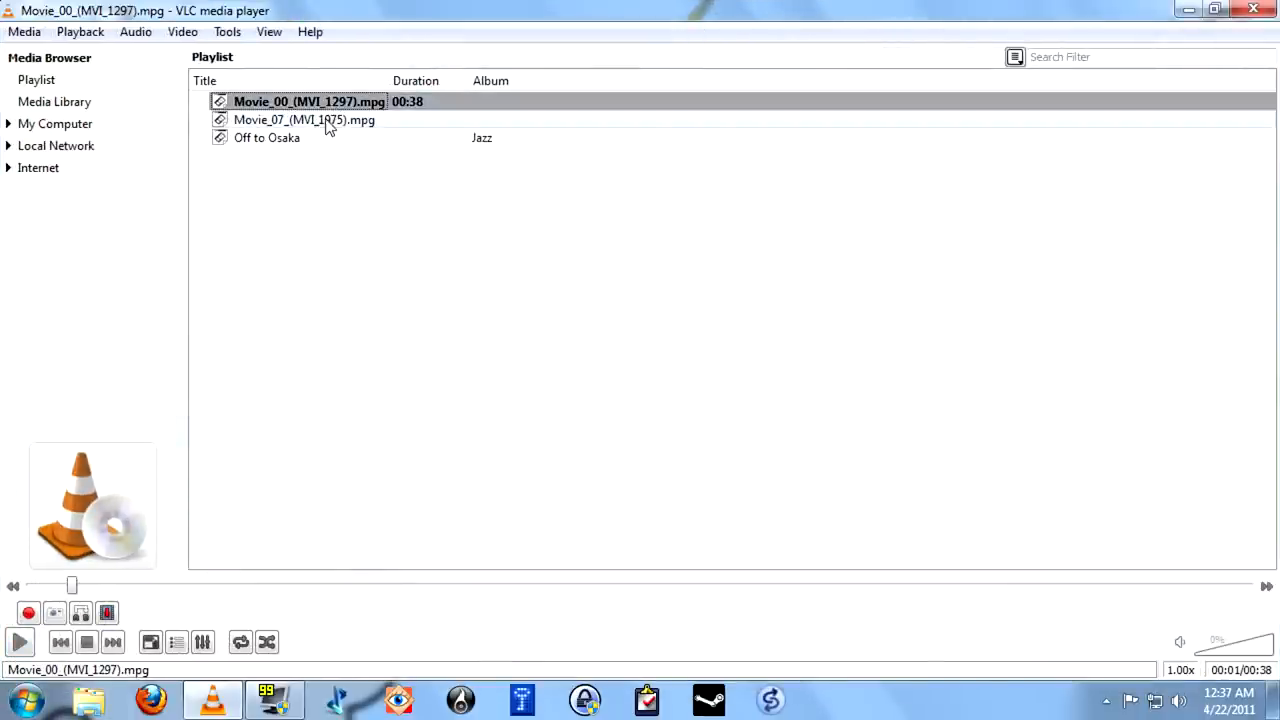
{"action": "mouse_move", "coordinate": [308, 188]}
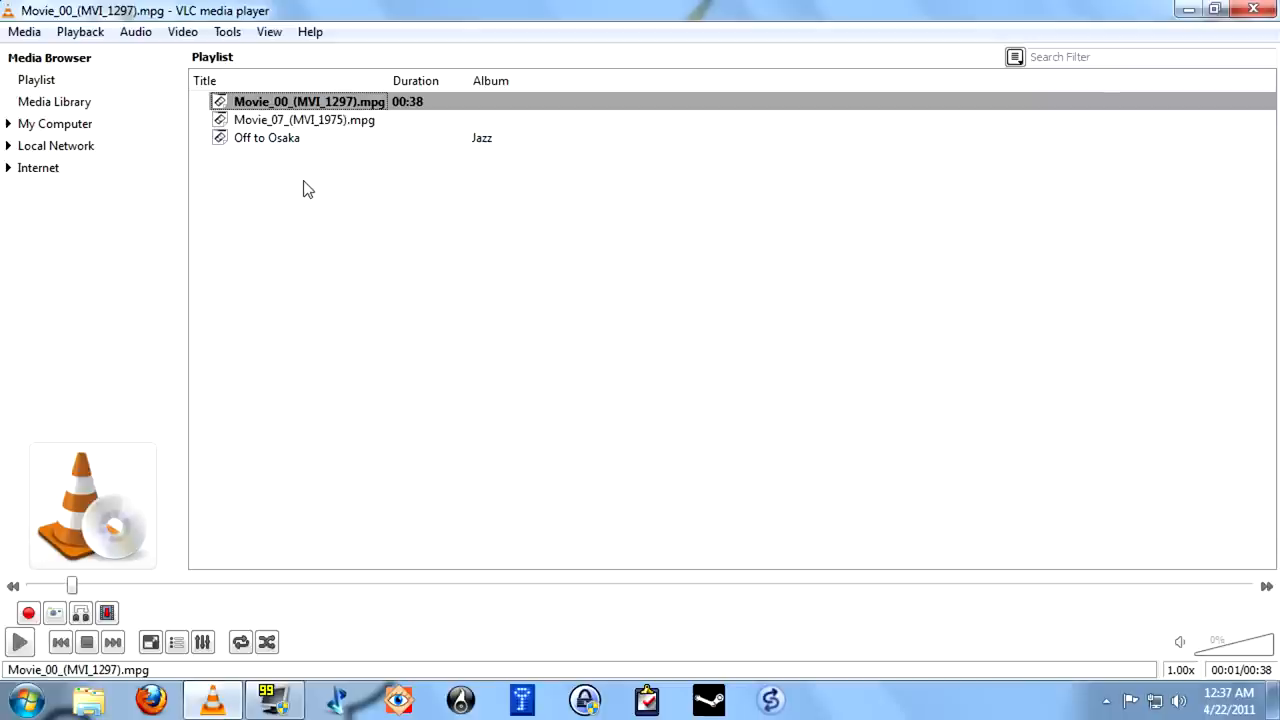
{"action": "mouse_move", "coordinate": [268, 642]}
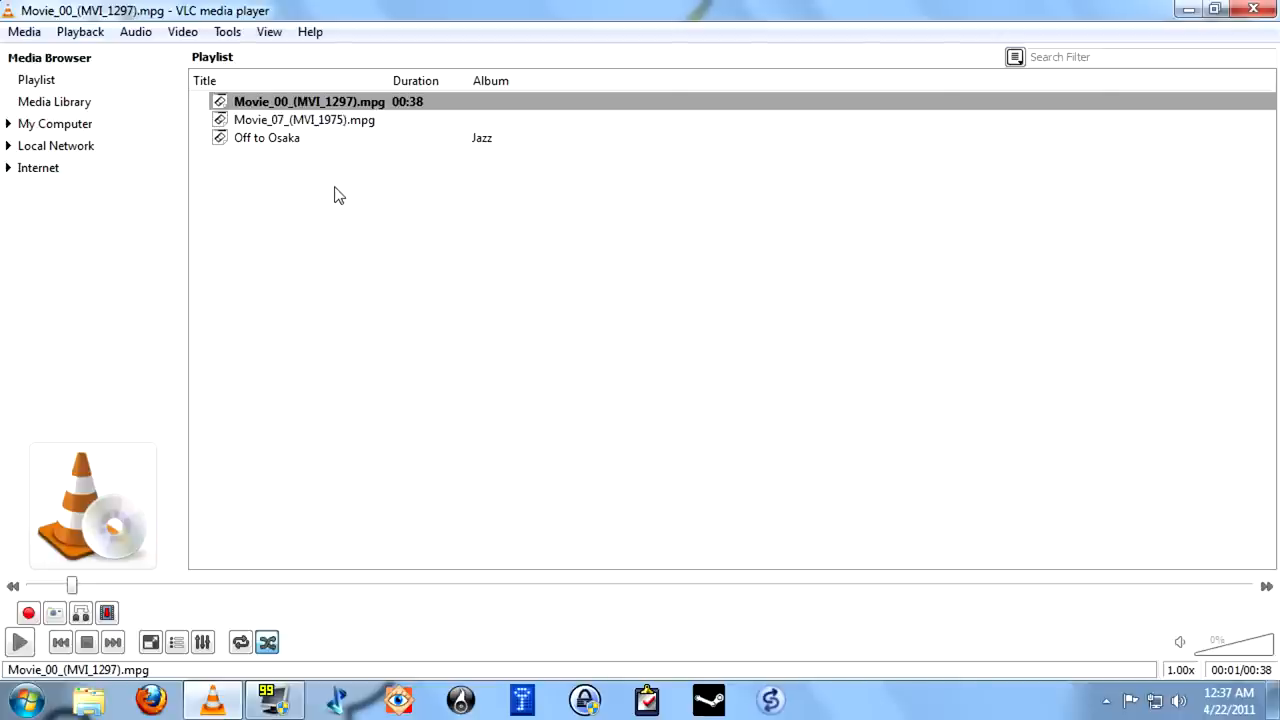
{"action": "mouse_move", "coordinate": [276, 614]}
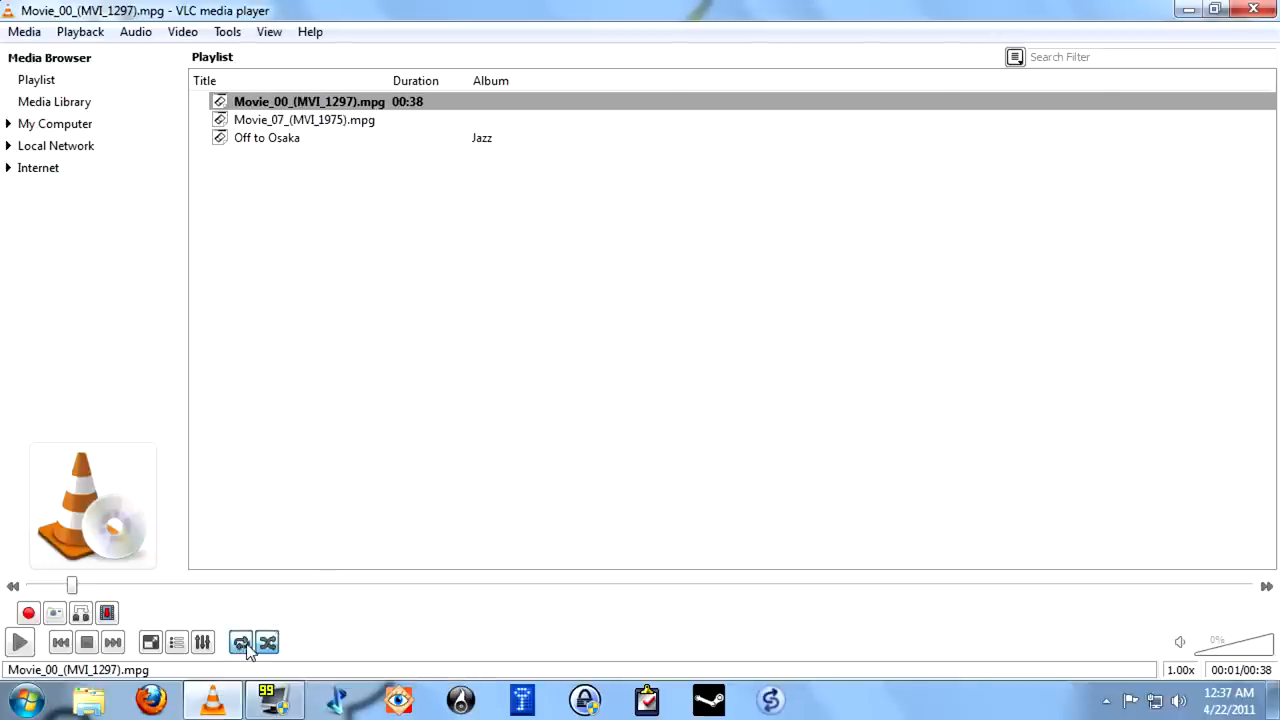
{"action": "mouse_move", "coordinate": [272, 644]}
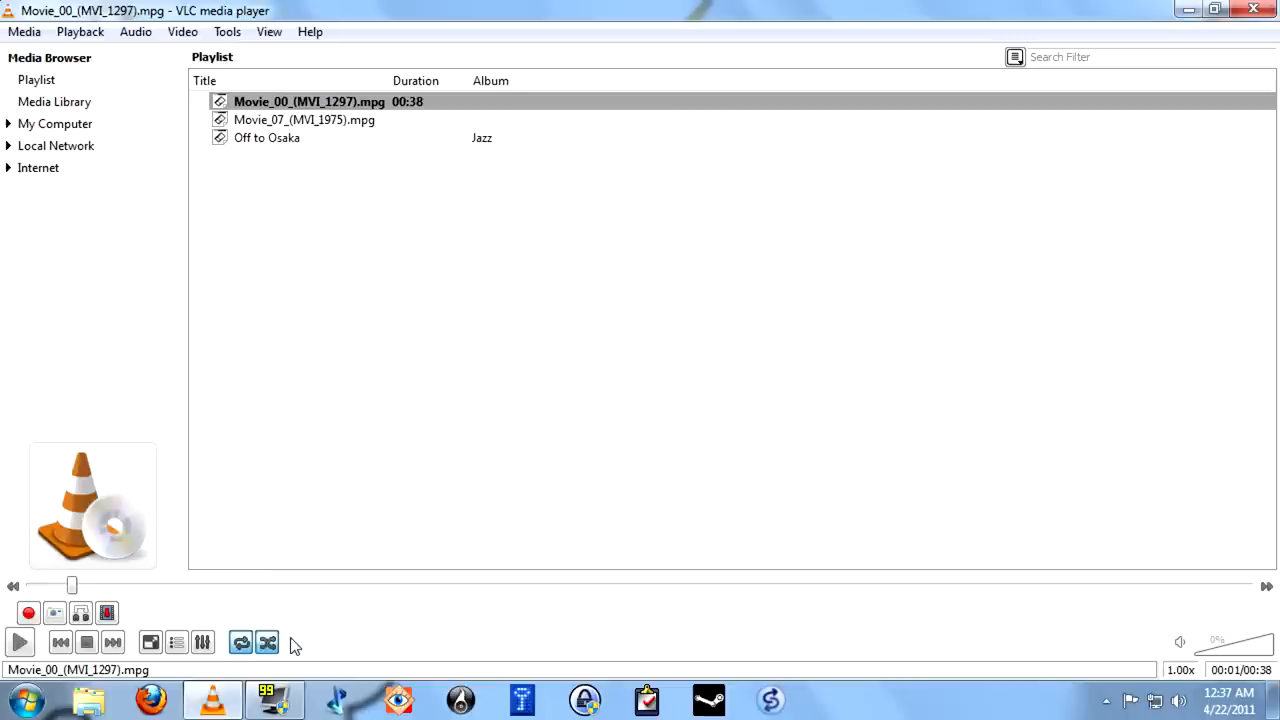
{"action": "mouse_move", "coordinate": [272, 644]}
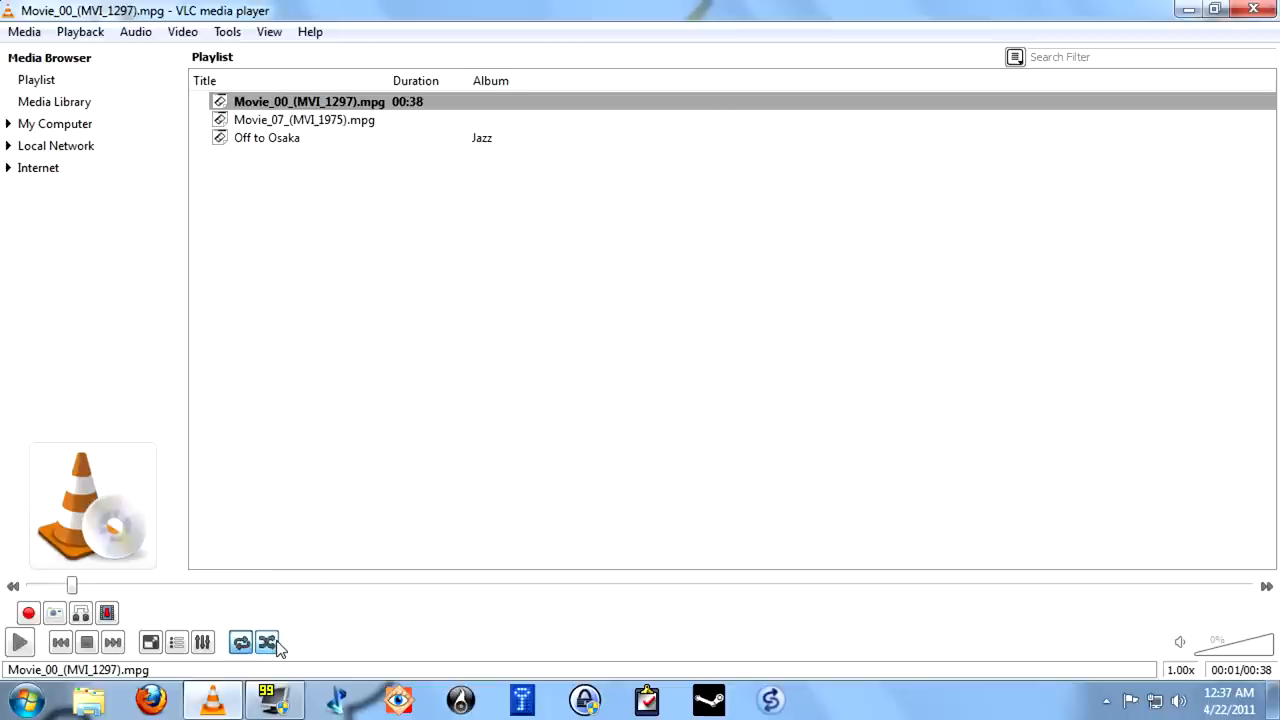
{"action": "mouse_move", "coordinate": [268, 656]}
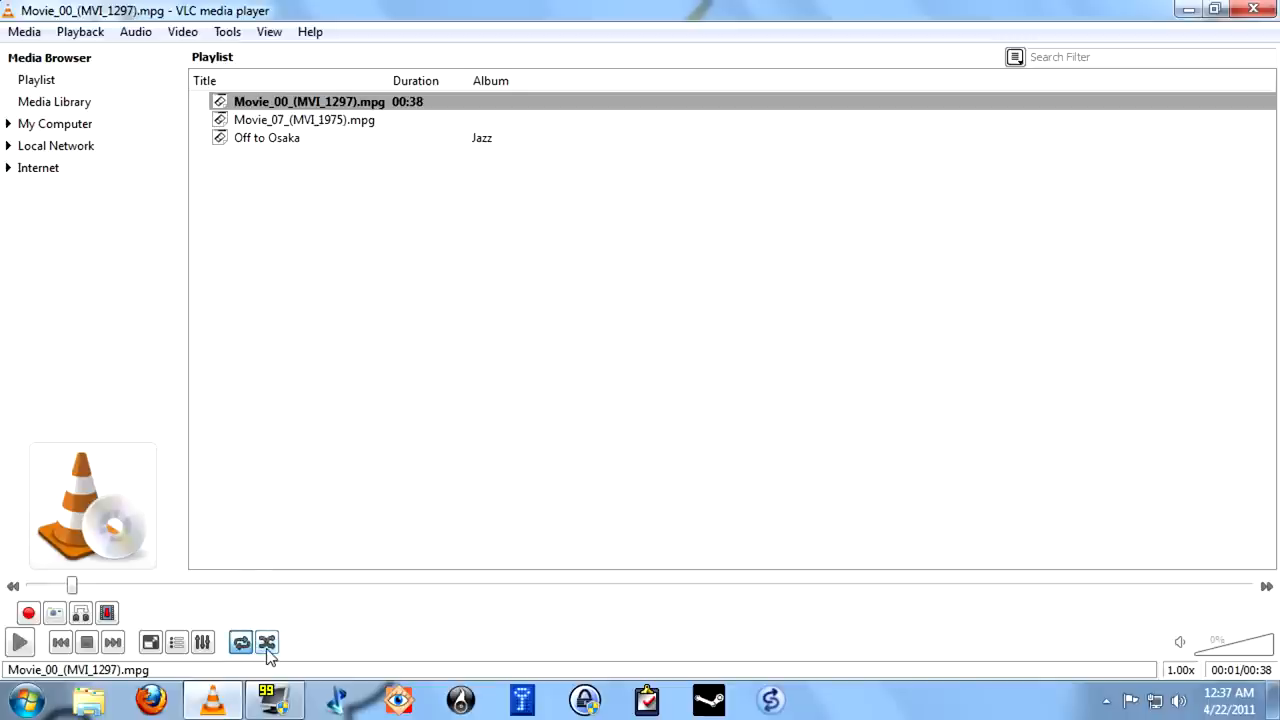
- Keep Loop on and switch off Random so the playlist repeats in order
{"action": "left_click", "coordinate": [242, 642]}
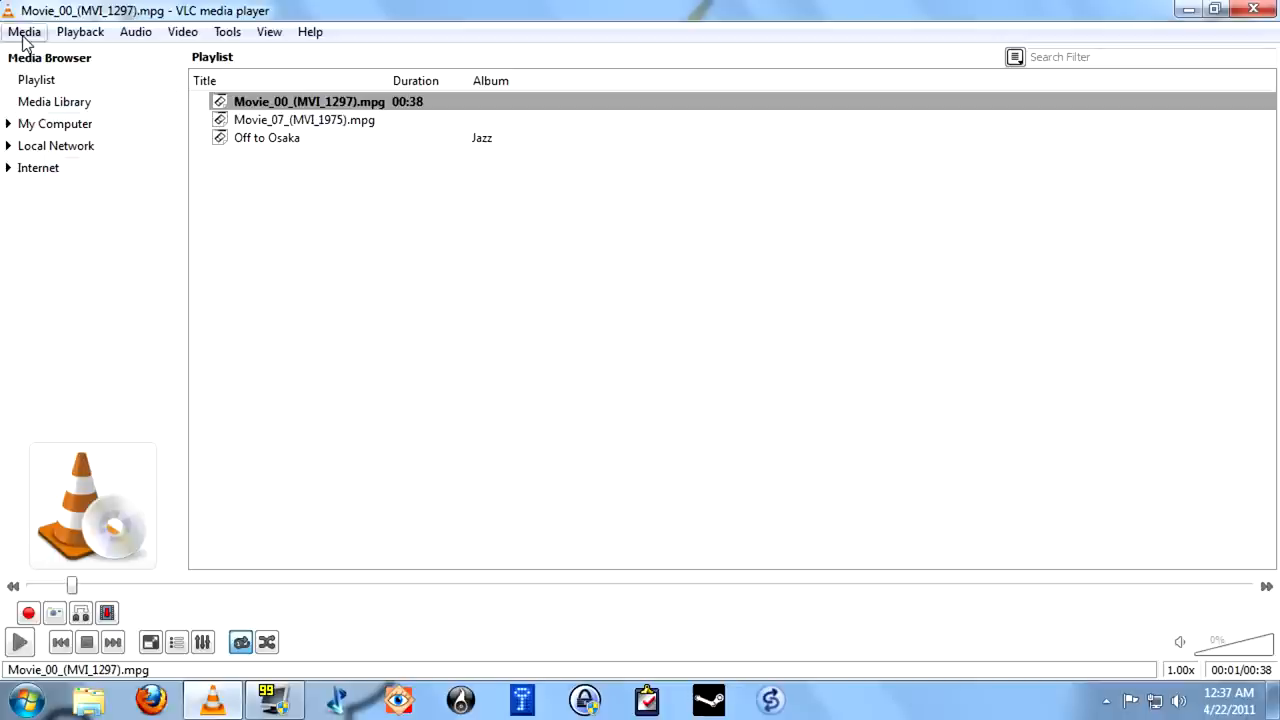
- Save the playlist to the Desktop as a file named play, then minimize VLC
{"action": "left_click", "coordinate": [24, 32]}
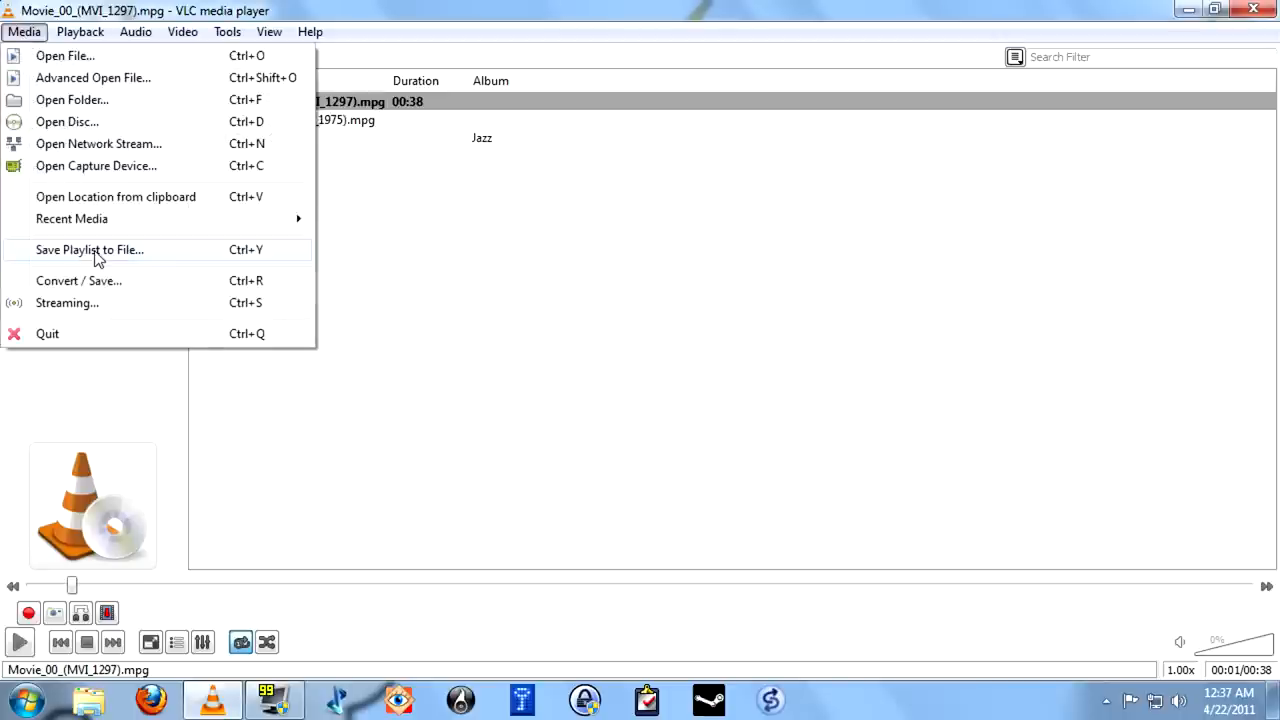
{"action": "left_click", "coordinate": [88, 248]}
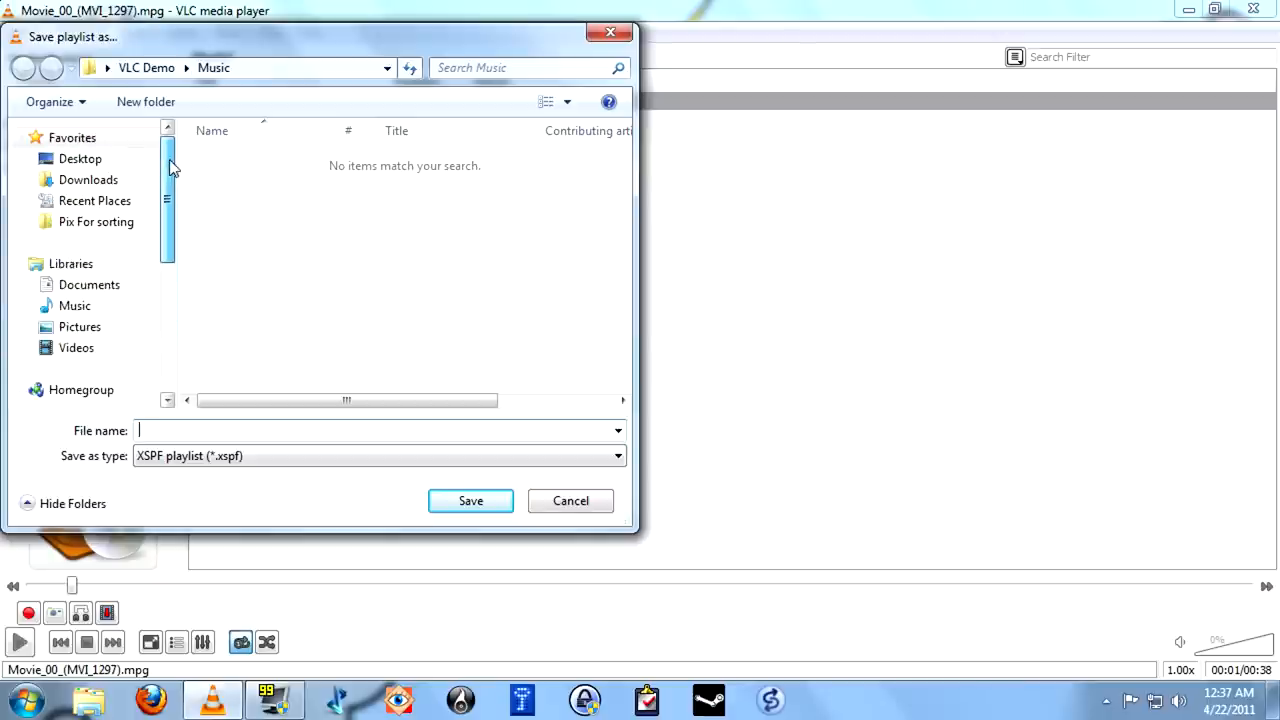
{"action": "left_click", "coordinate": [80, 158]}
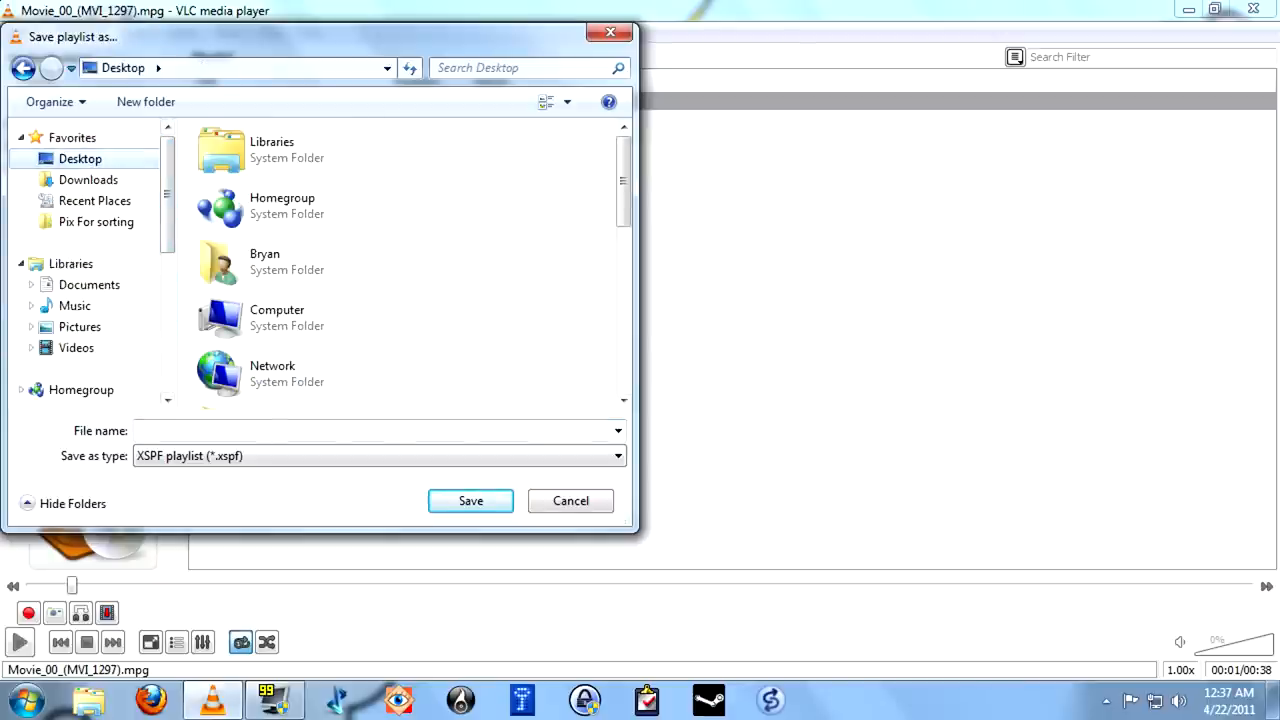
{"action": "type", "text": "play"}
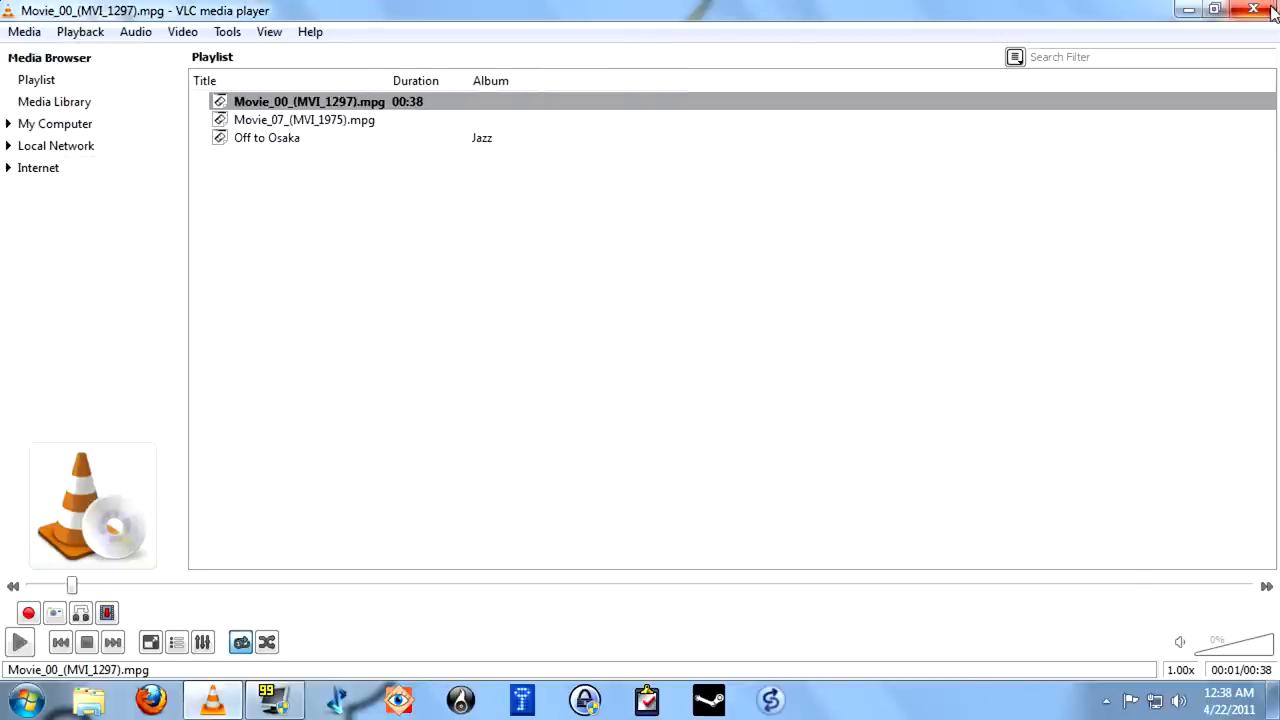
{"action": "left_click", "coordinate": [1252, 12]}
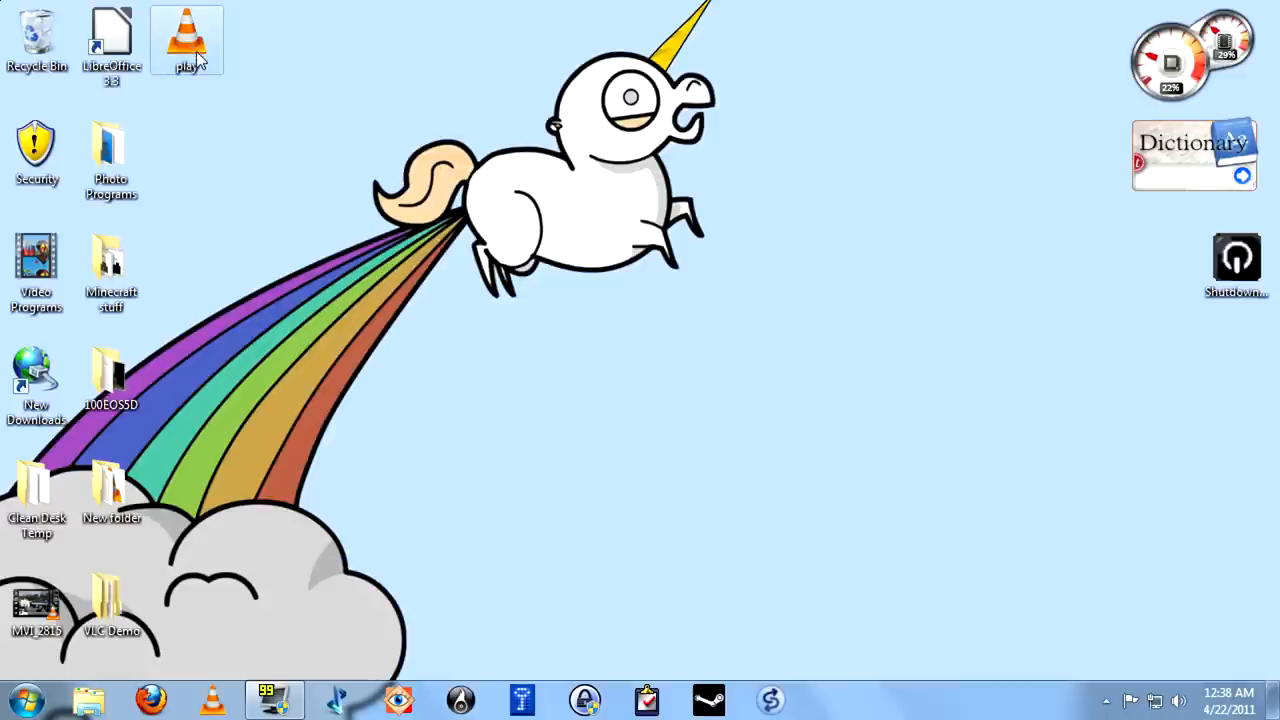
- Play the saved play playlist and raise Brightness under Image adjust video effects
{"action": "double_click", "coordinate": [192, 40]}
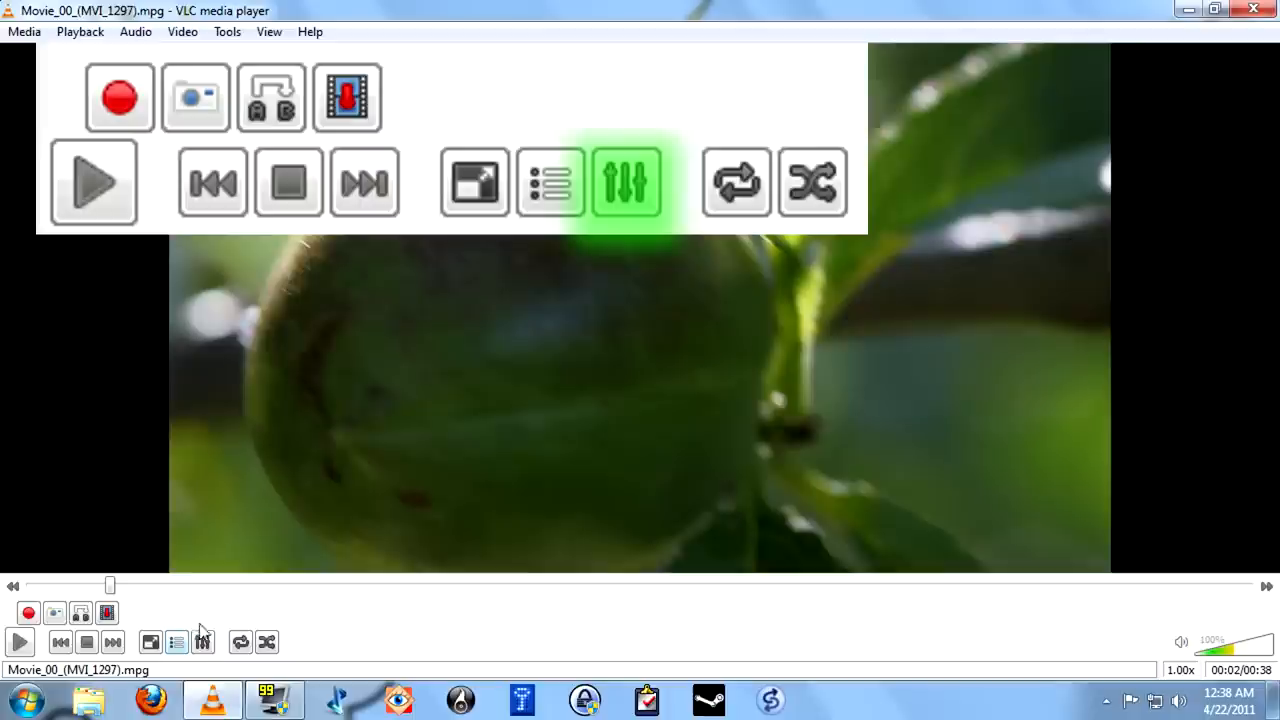
{"action": "left_click", "coordinate": [628, 182]}
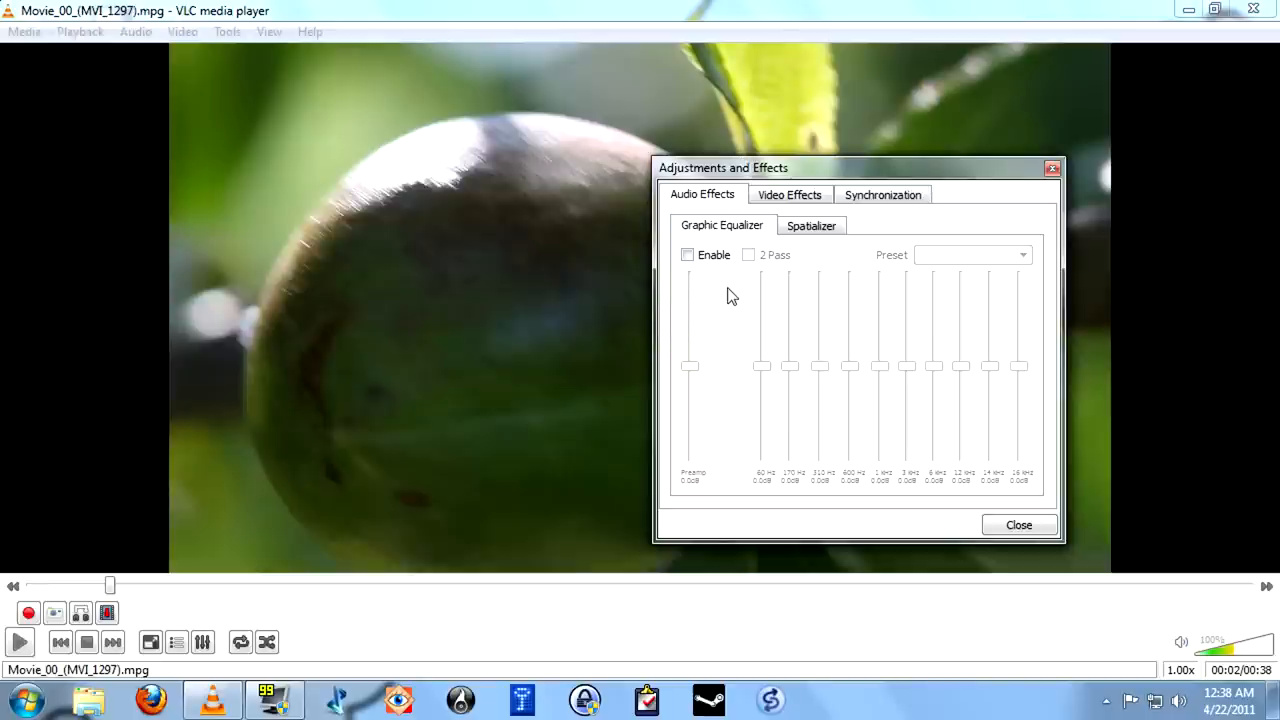
{"action": "left_click", "coordinate": [788, 194]}
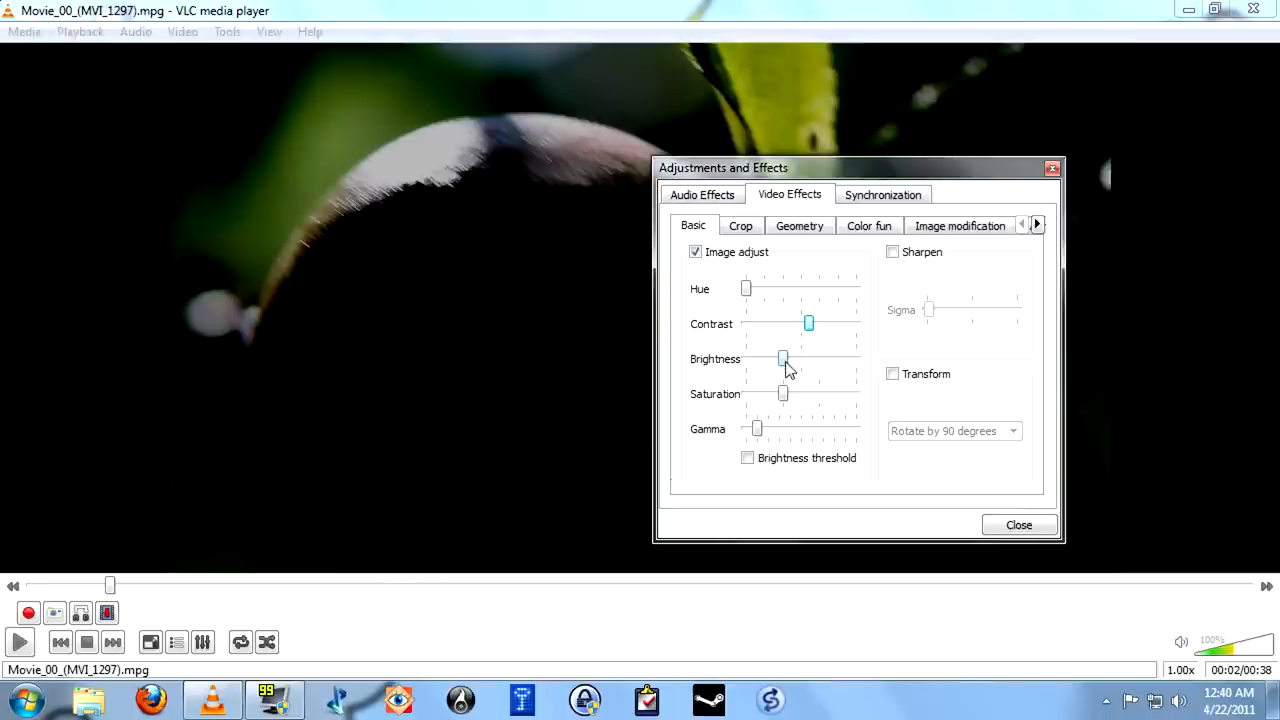
{"action": "left_click_drag", "start_coordinate": [784, 358], "coordinate": [800, 358]}
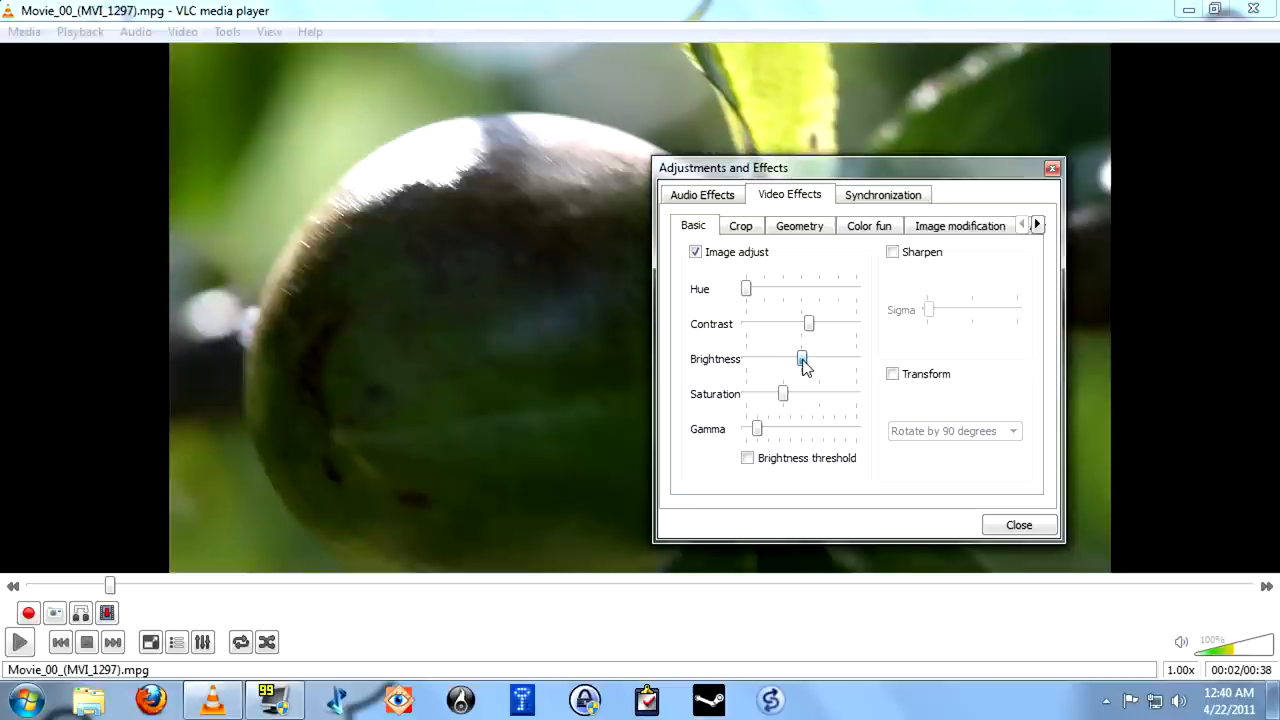
- Browse the Geometry and Image modification effects, then close Adjustments and Effects
{"action": "left_click", "coordinate": [800, 224]}
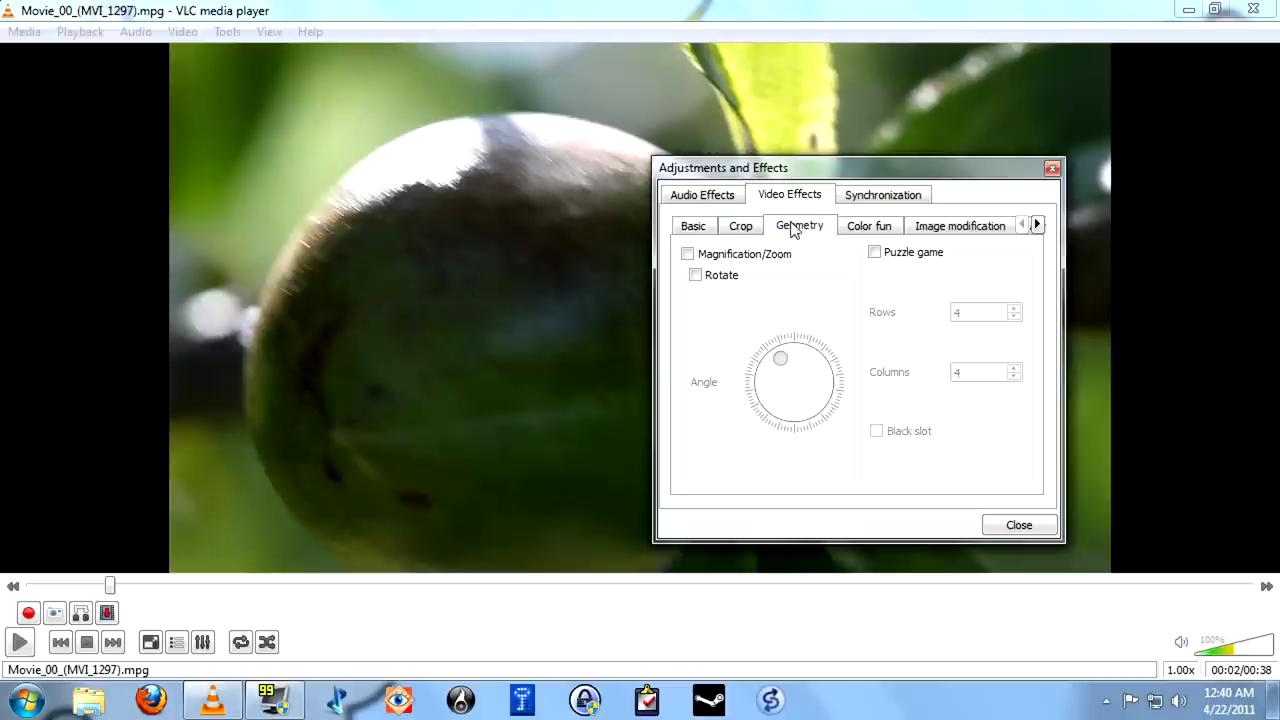
{"action": "left_click", "coordinate": [960, 224]}
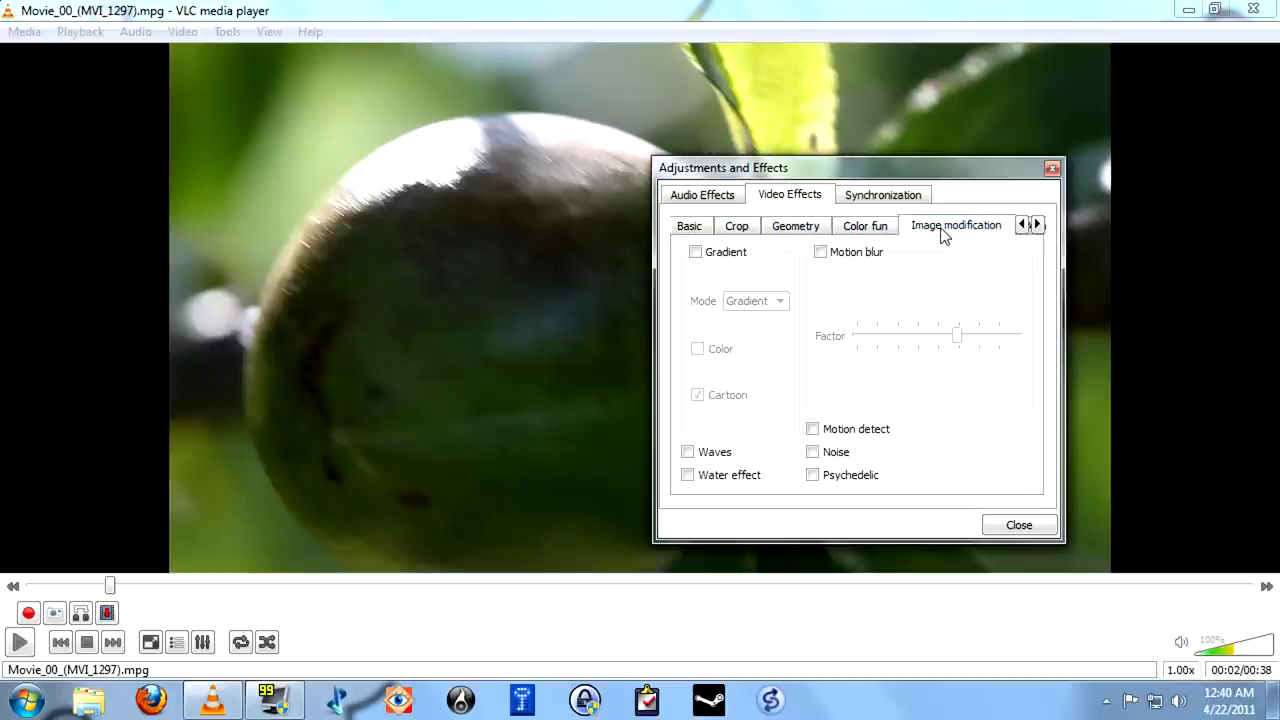
{"action": "left_click", "coordinate": [1020, 524]}
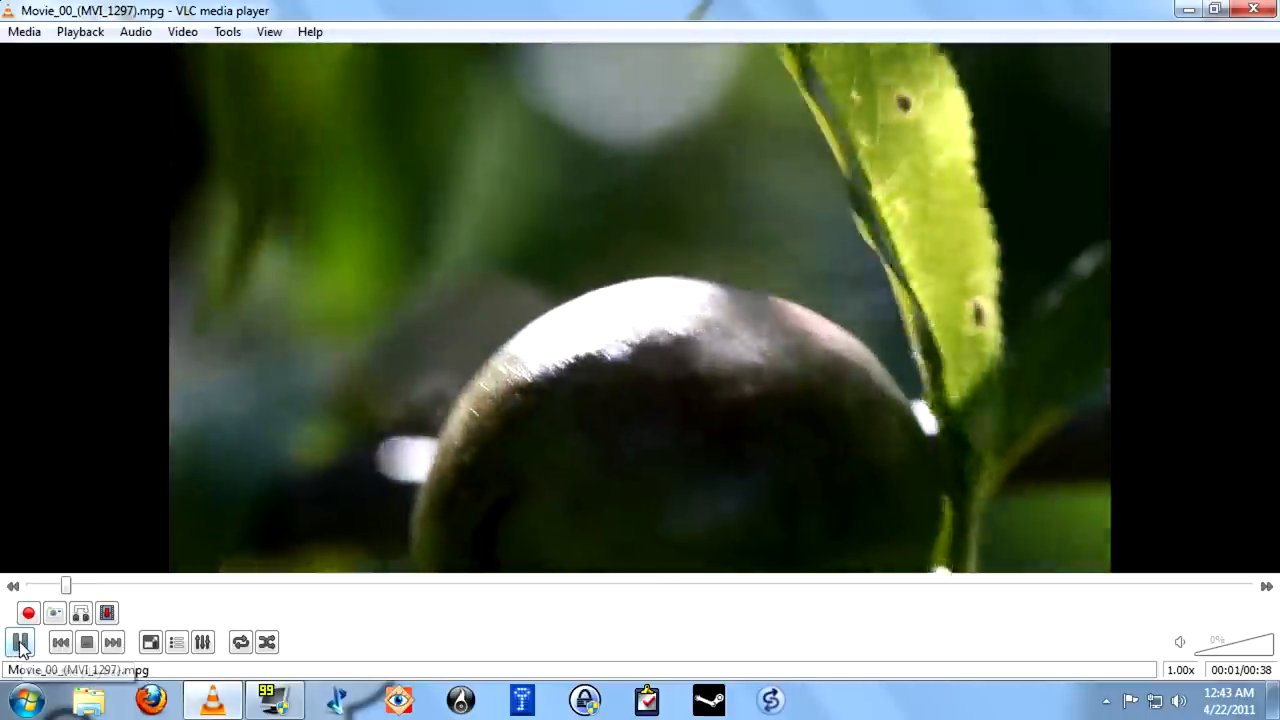
- Resume Movie_00 and start recording a clip with the Record button
{"action": "left_click", "coordinate": [20, 640]}
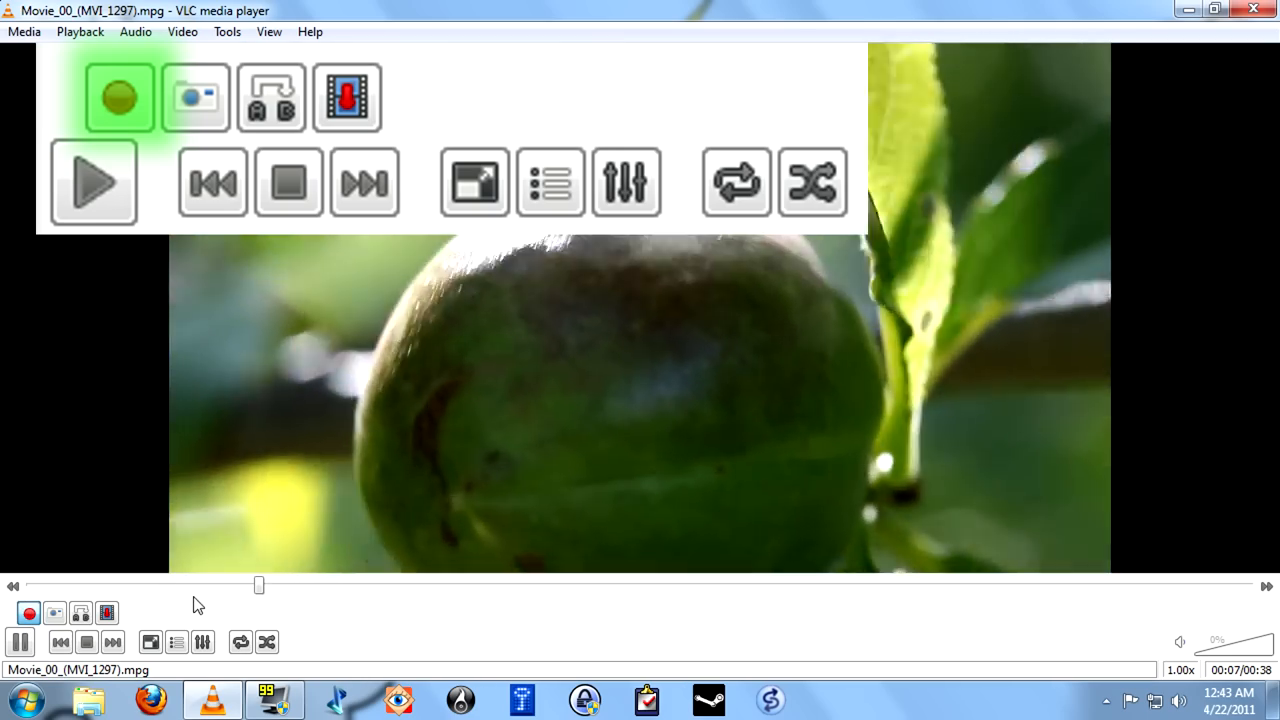
{"action": "left_click", "coordinate": [90, 696]}
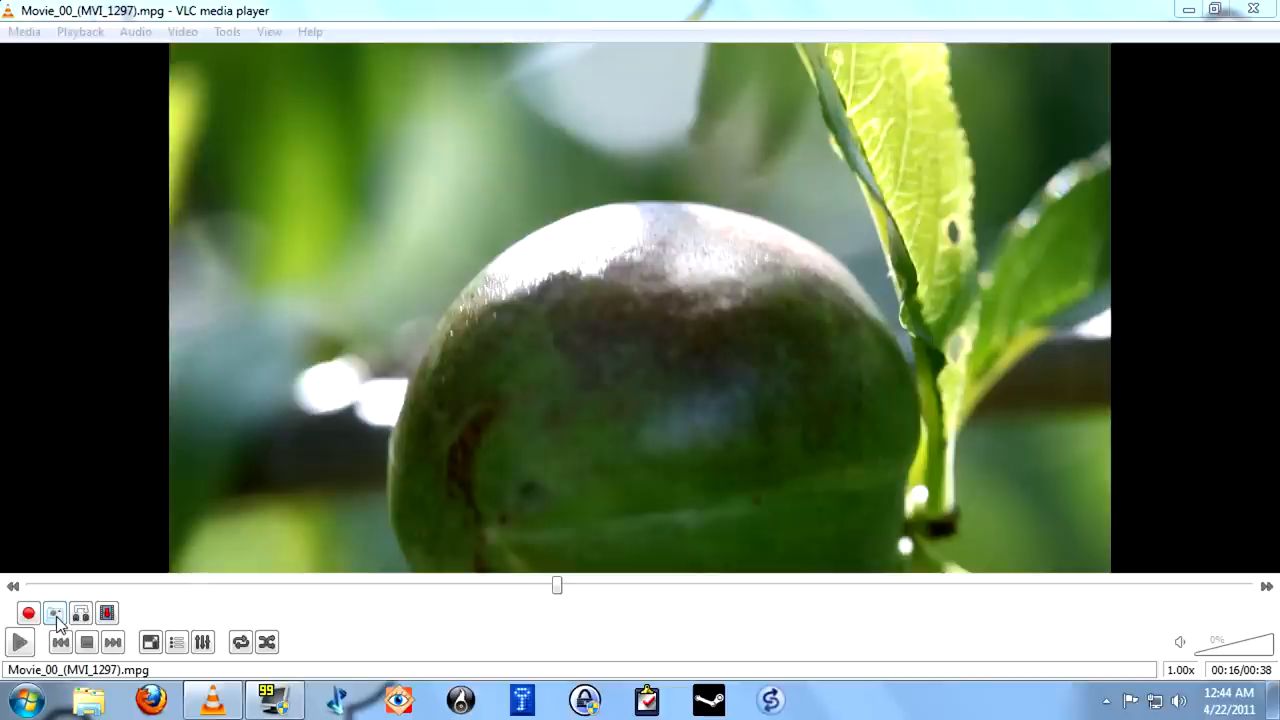
- Take a snapshot of the Movie_00 frame, pause, and bring up the Windows Libraries
{"action": "left_click", "coordinate": [16, 640]}
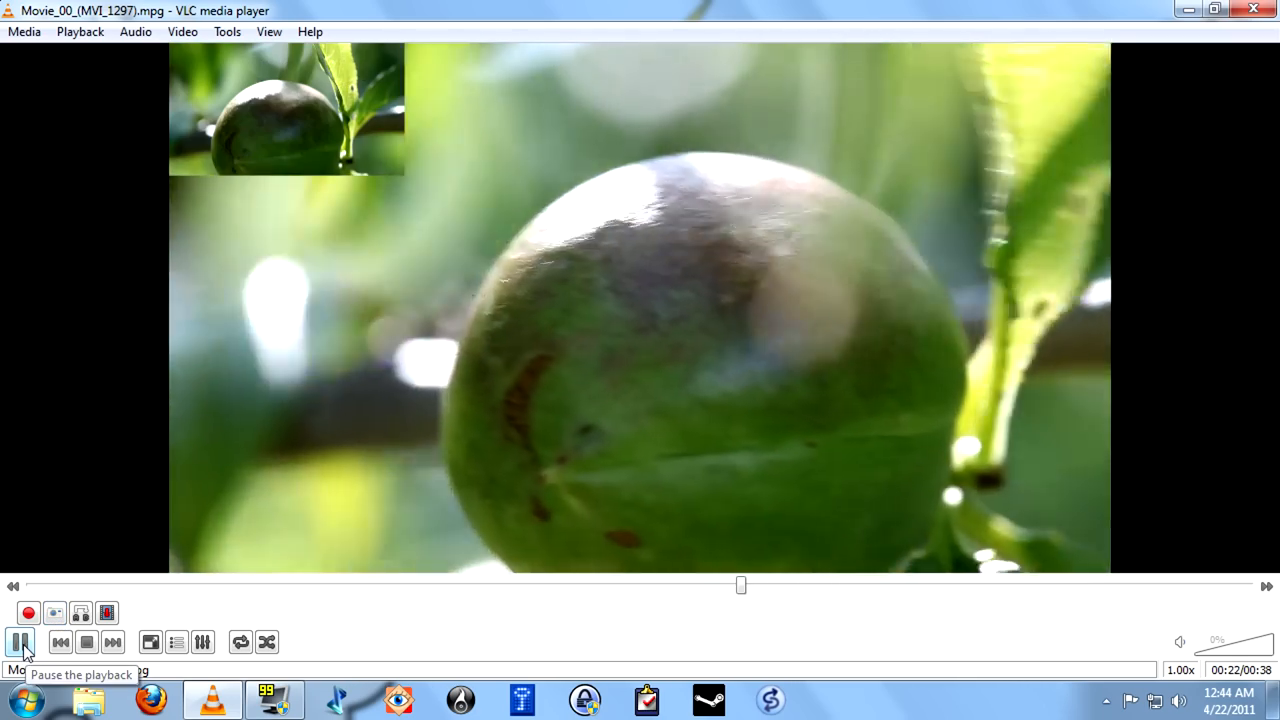
{"action": "left_click", "coordinate": [18, 640]}
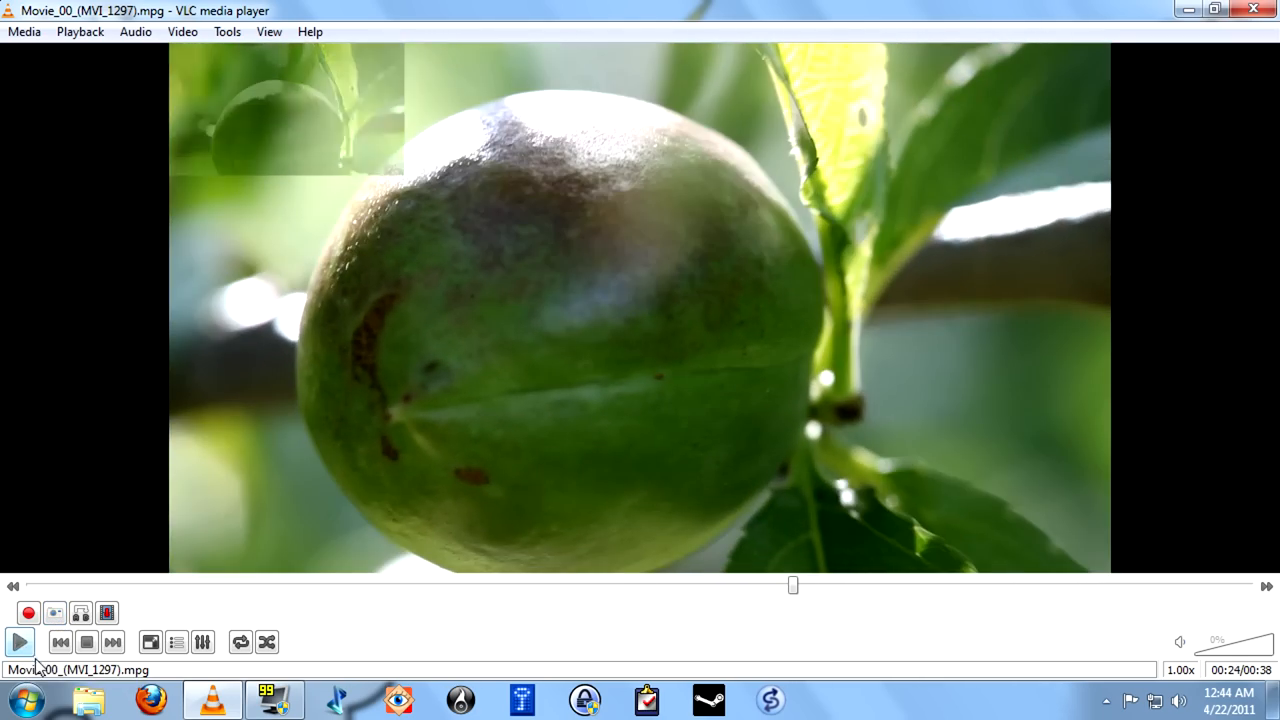
{"action": "left_click", "coordinate": [106, 696]}
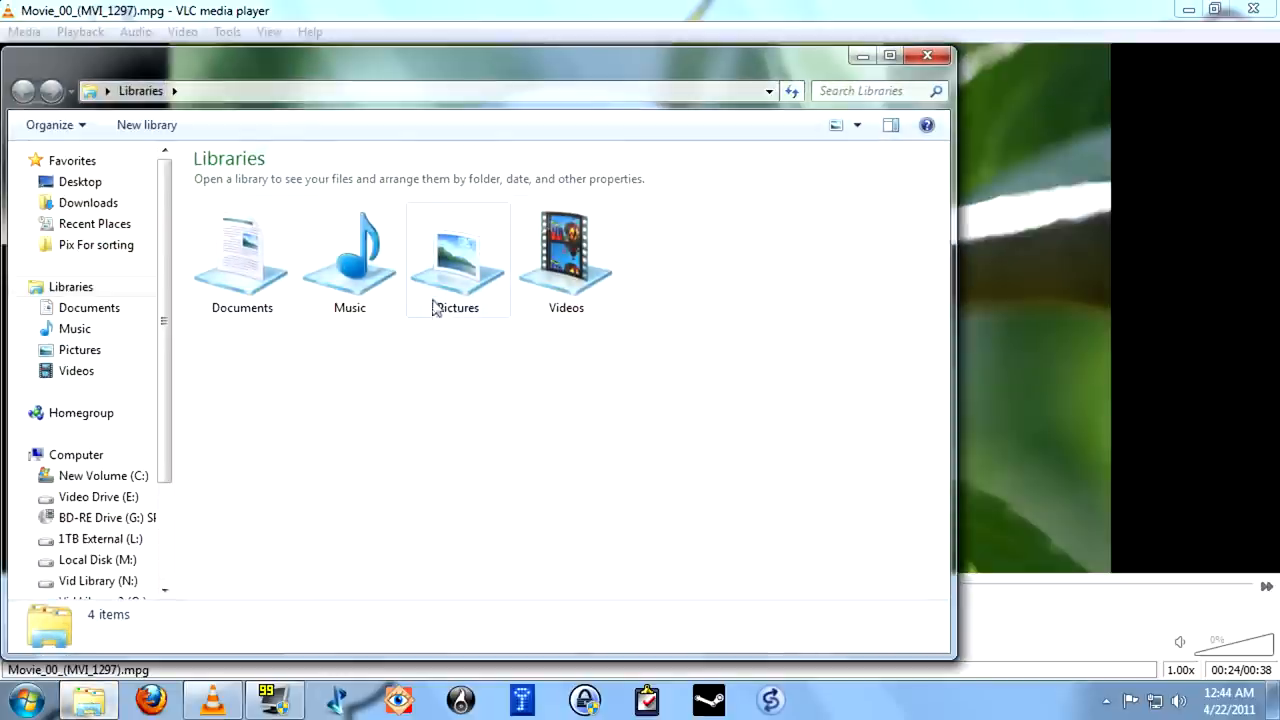
- Find the vlcsnap image in the Pictures library
{"action": "double_click", "coordinate": [456, 256]}
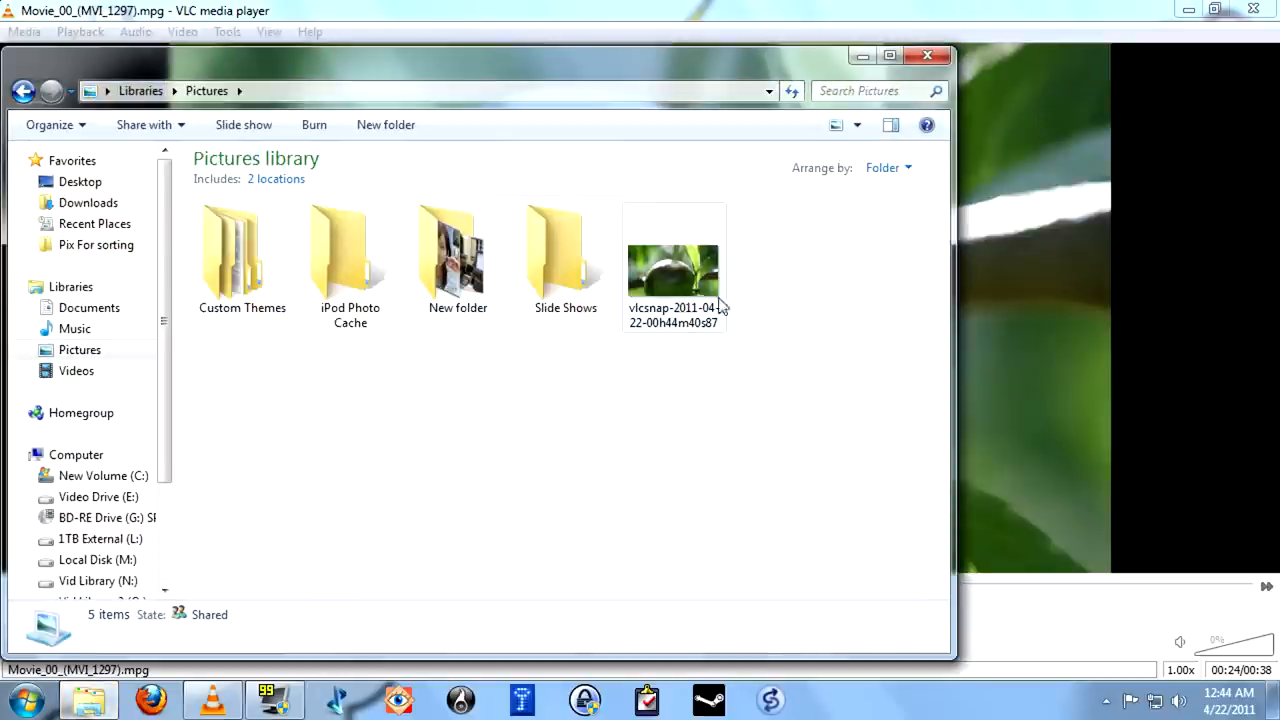
{"action": "left_click", "coordinate": [672, 260]}
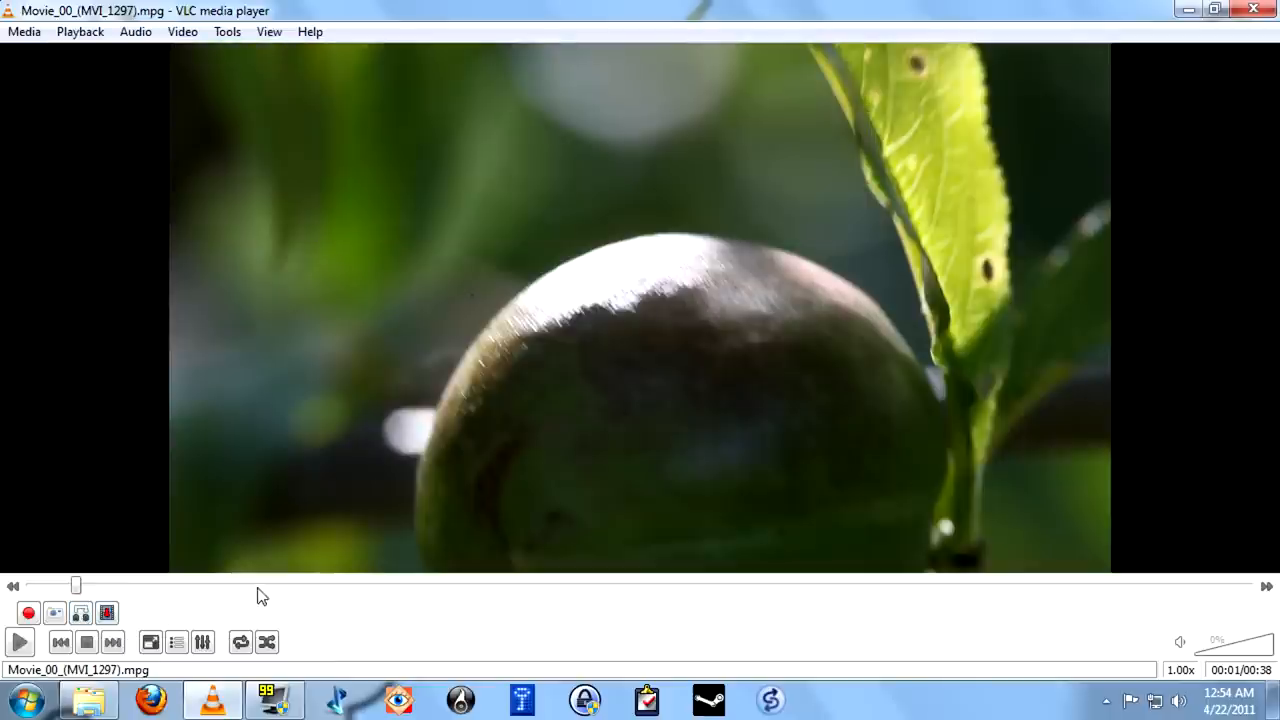
{"action": "mouse_move", "coordinate": [312, 598]}
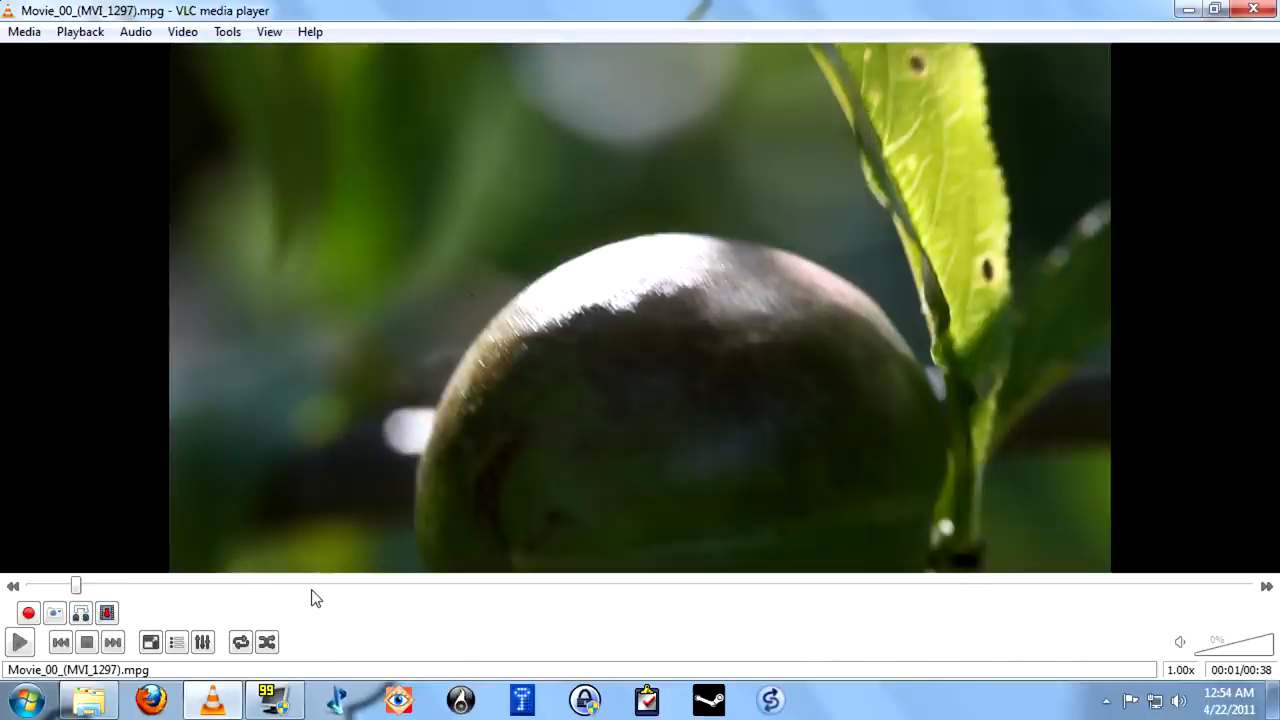
{"action": "mouse_move", "coordinate": [390, 608]}
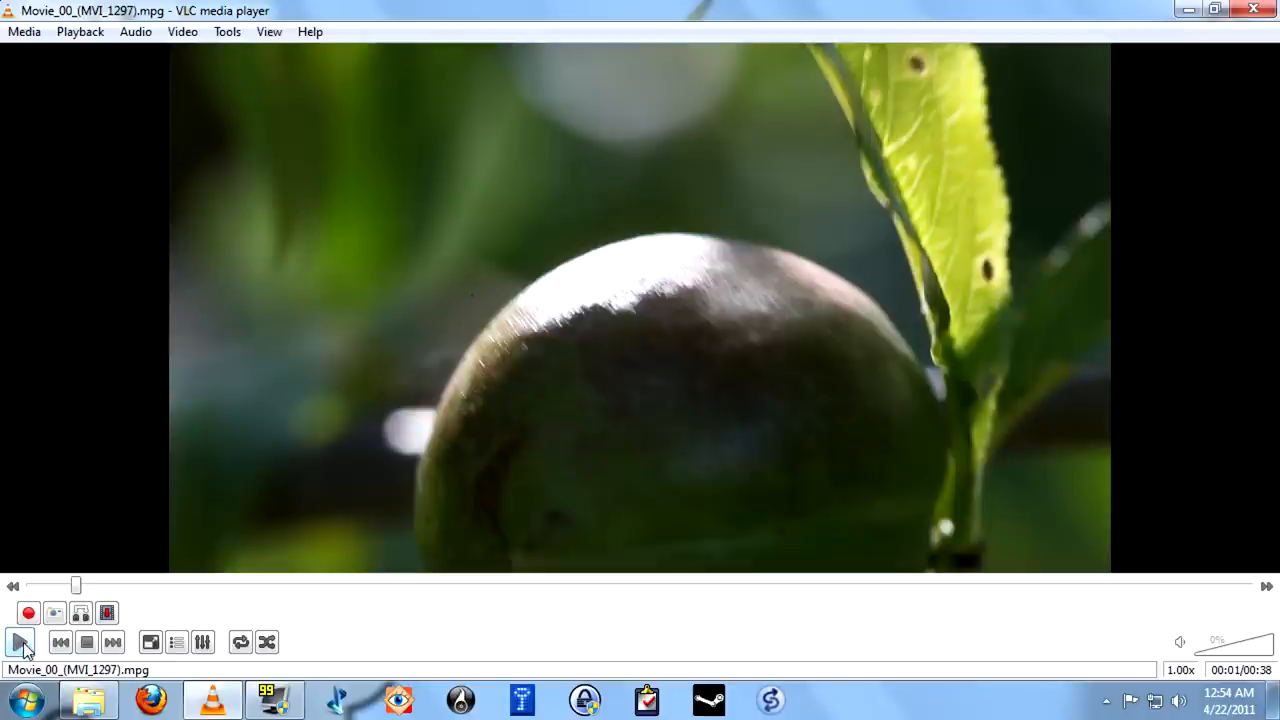
- Resume playing Movie_00 with the advanced controls now visible underneath
{"action": "left_click", "coordinate": [18, 640]}
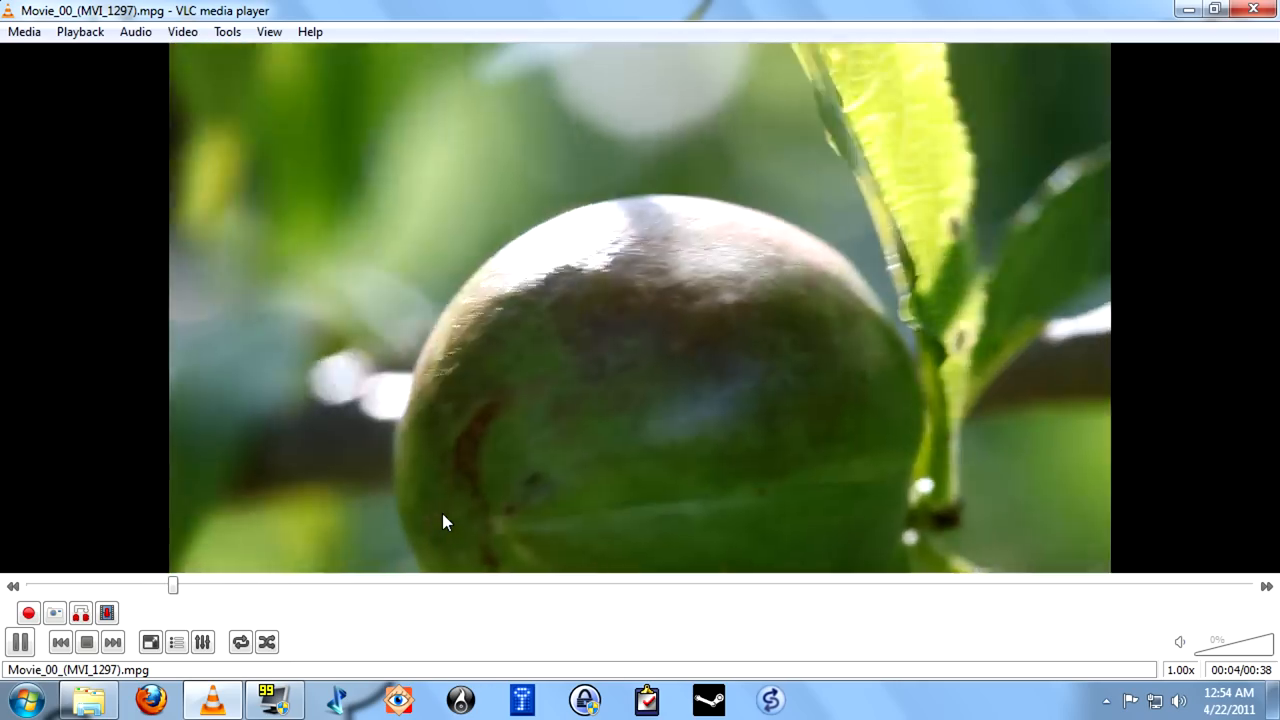
{"action": "mouse_move", "coordinate": [148, 640]}
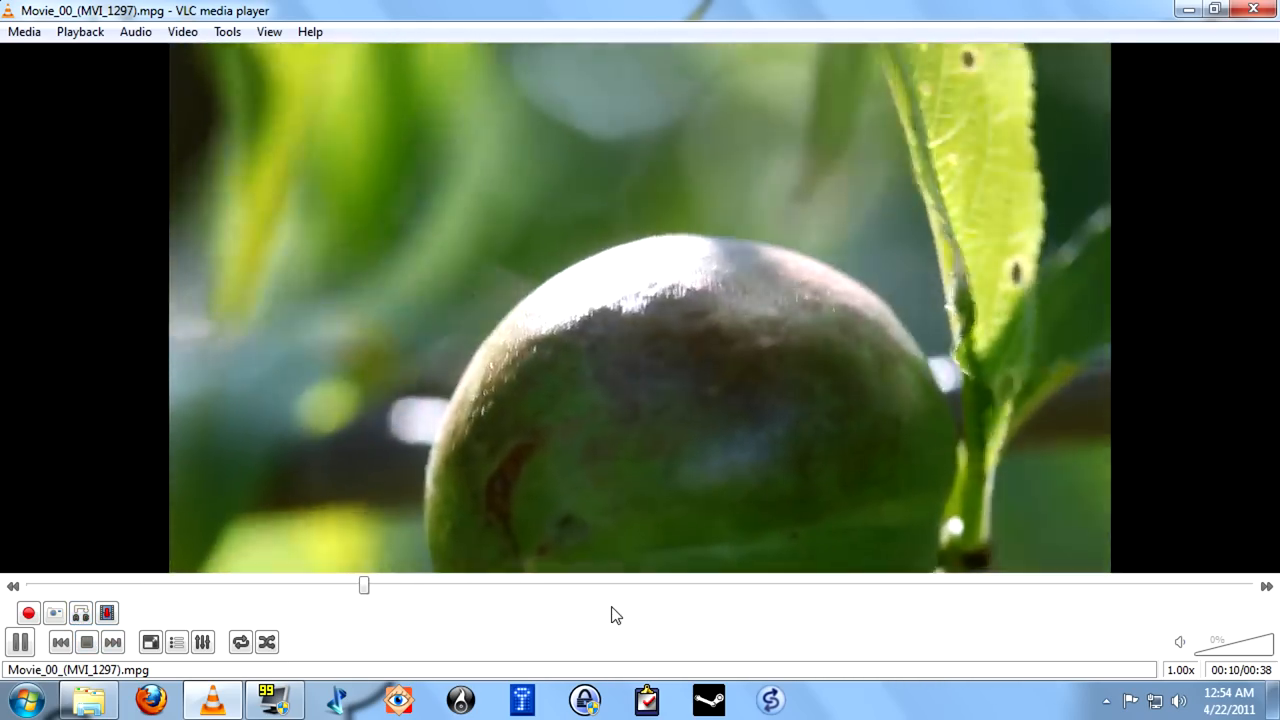
{"action": "left_click", "coordinate": [20, 642]}
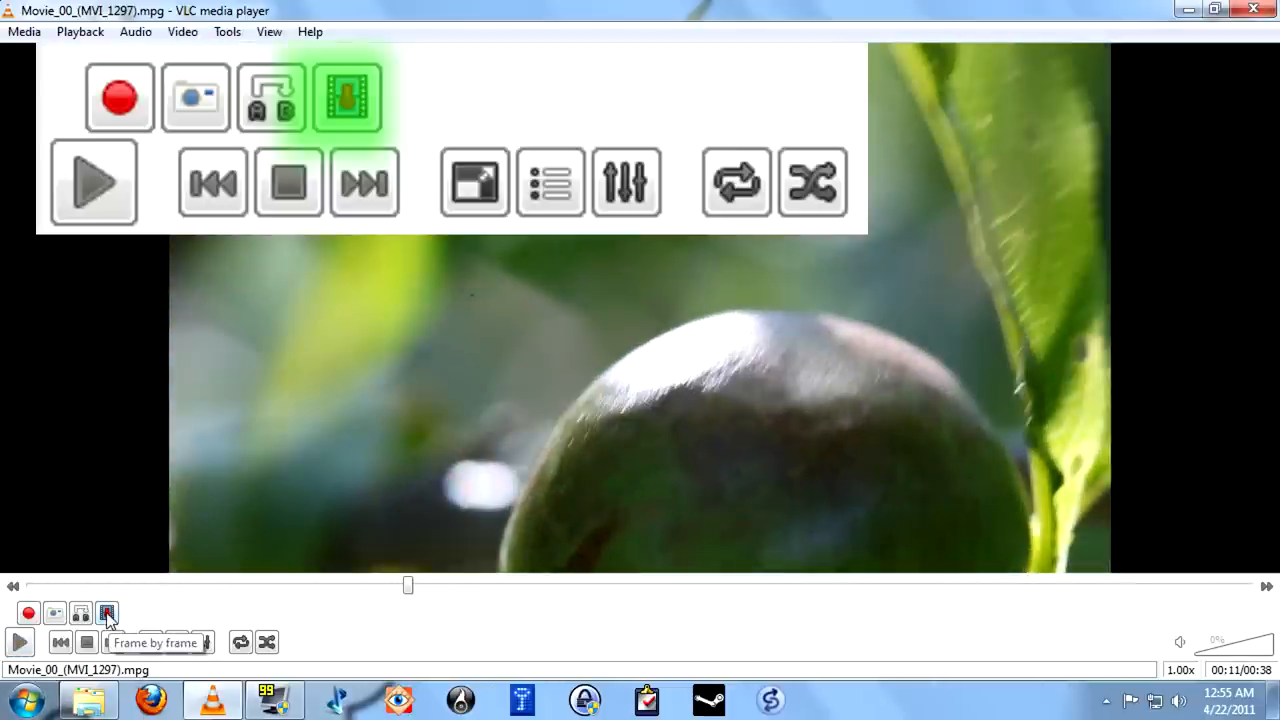
- Advance the peach clip by a single frame
{"action": "left_click", "coordinate": [104, 612]}
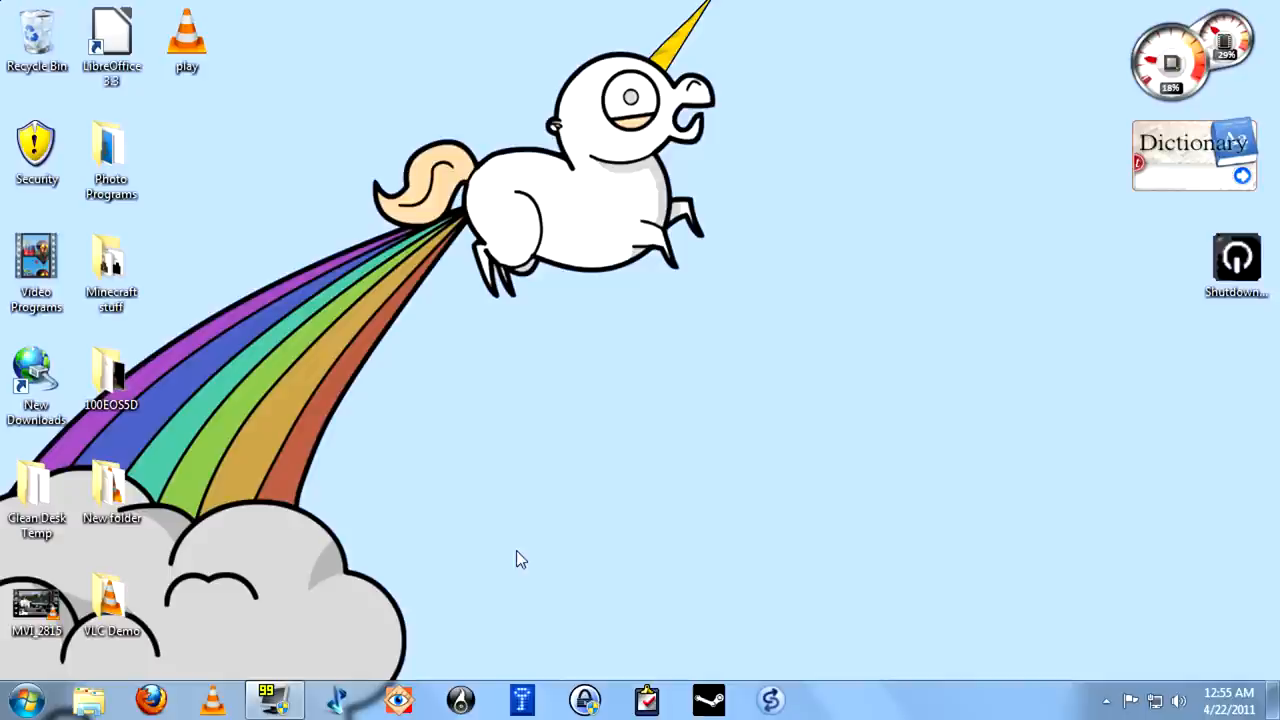
{"action": "mouse_move", "coordinate": [272, 590]}
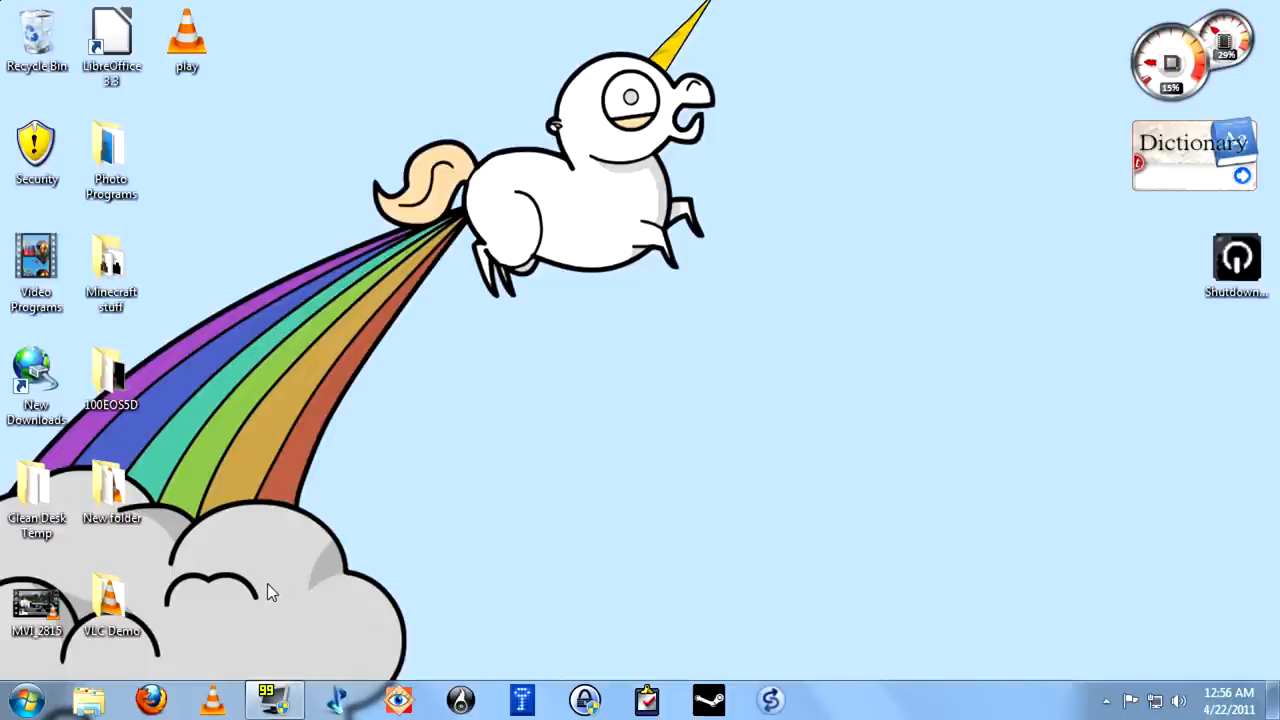
{"action": "mouse_move", "coordinate": [312, 584]}
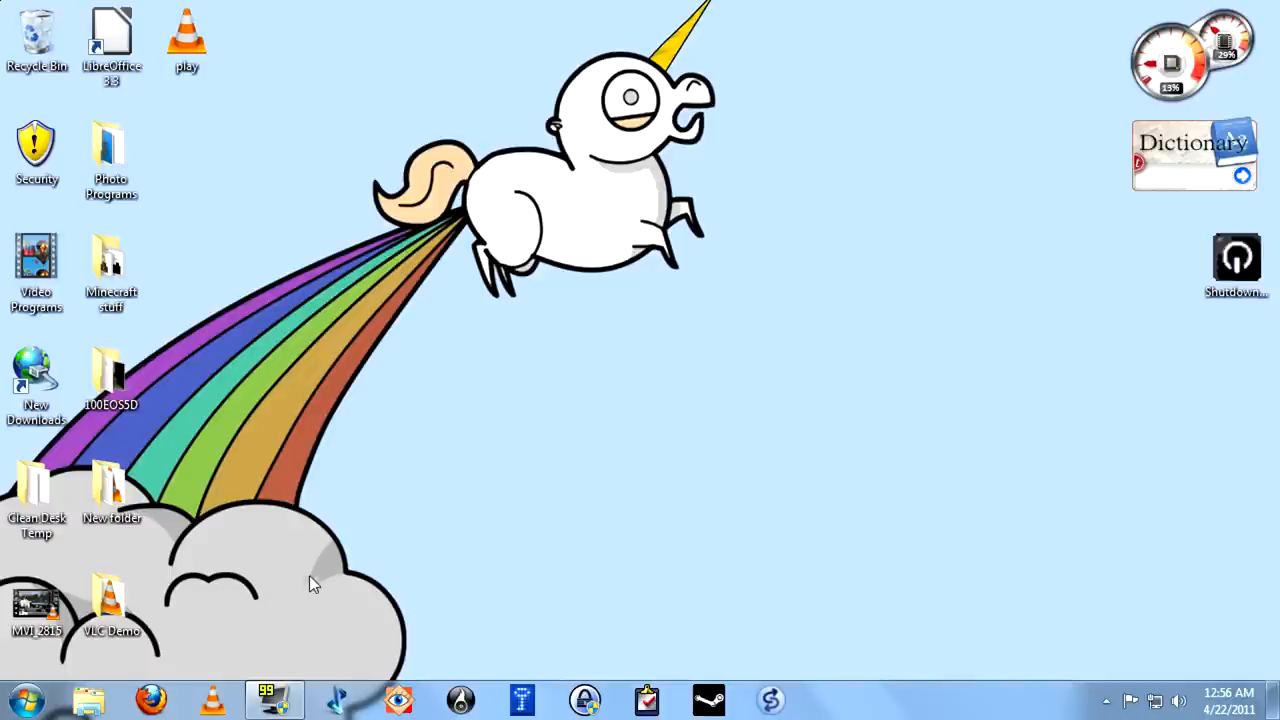
{"action": "mouse_move", "coordinate": [400, 318]}
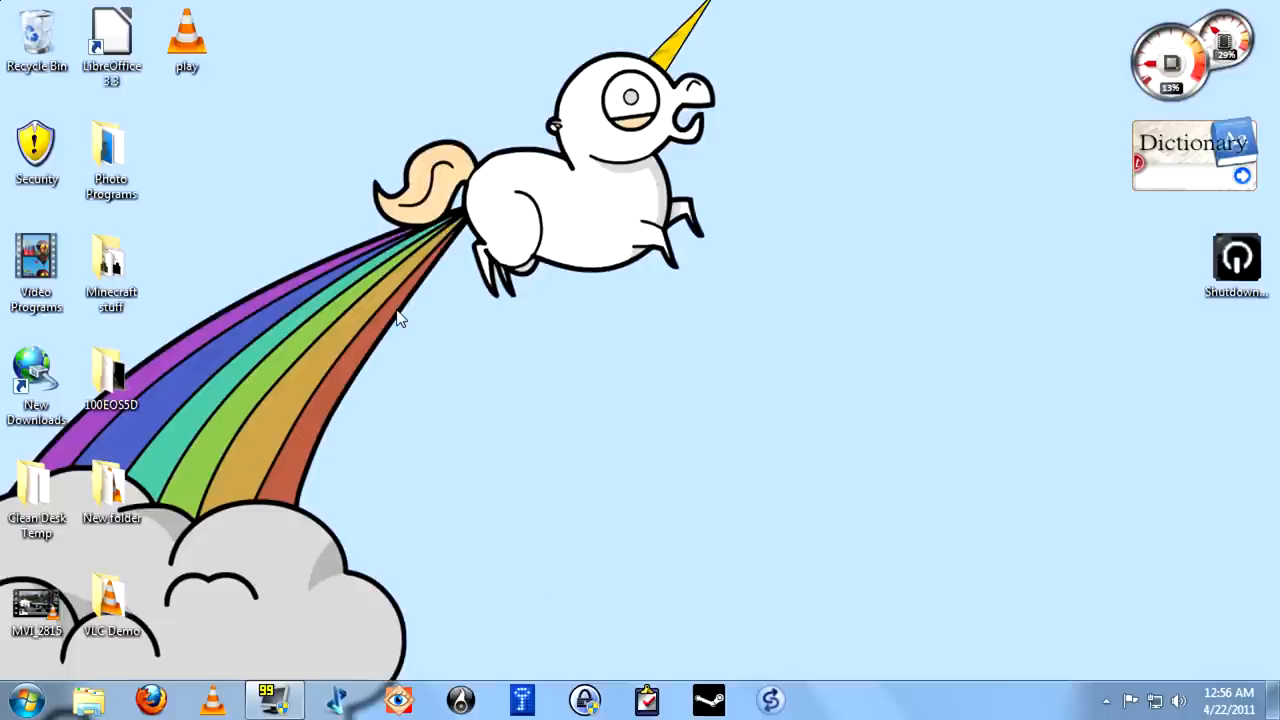
{"action": "mouse_move", "coordinate": [756, 94]}
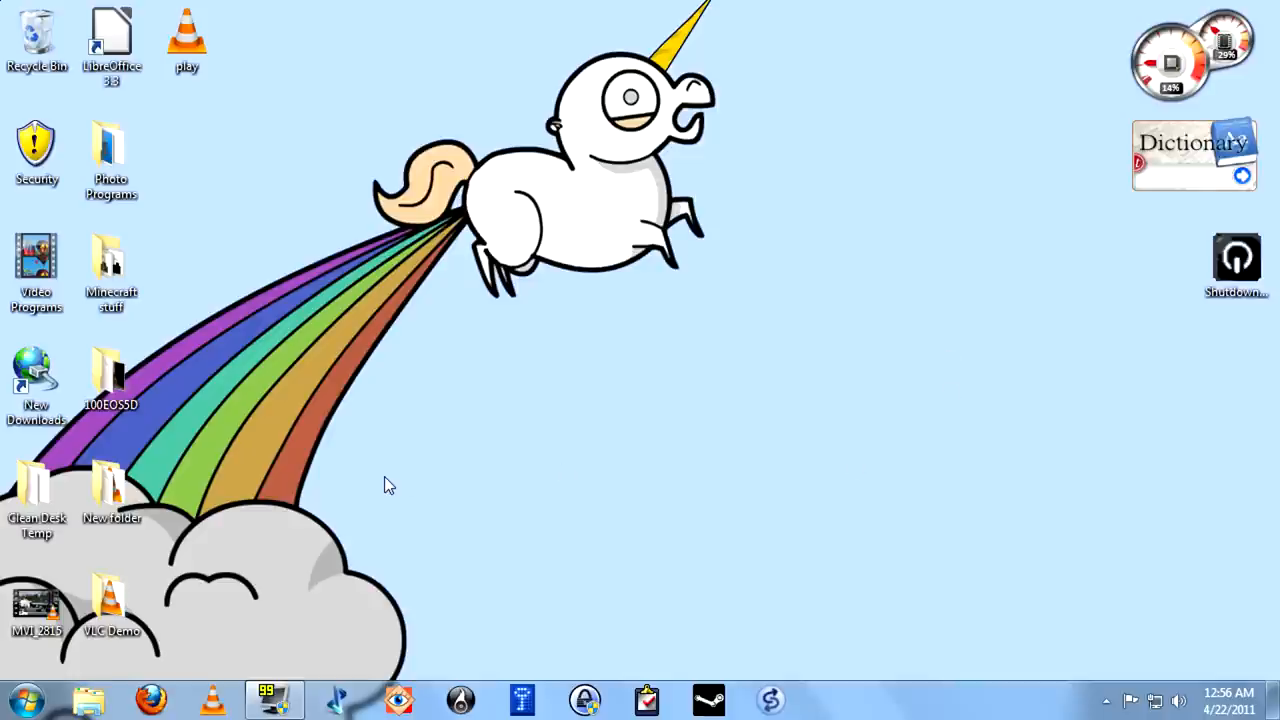
{"action": "mouse_move", "coordinate": [392, 468]}
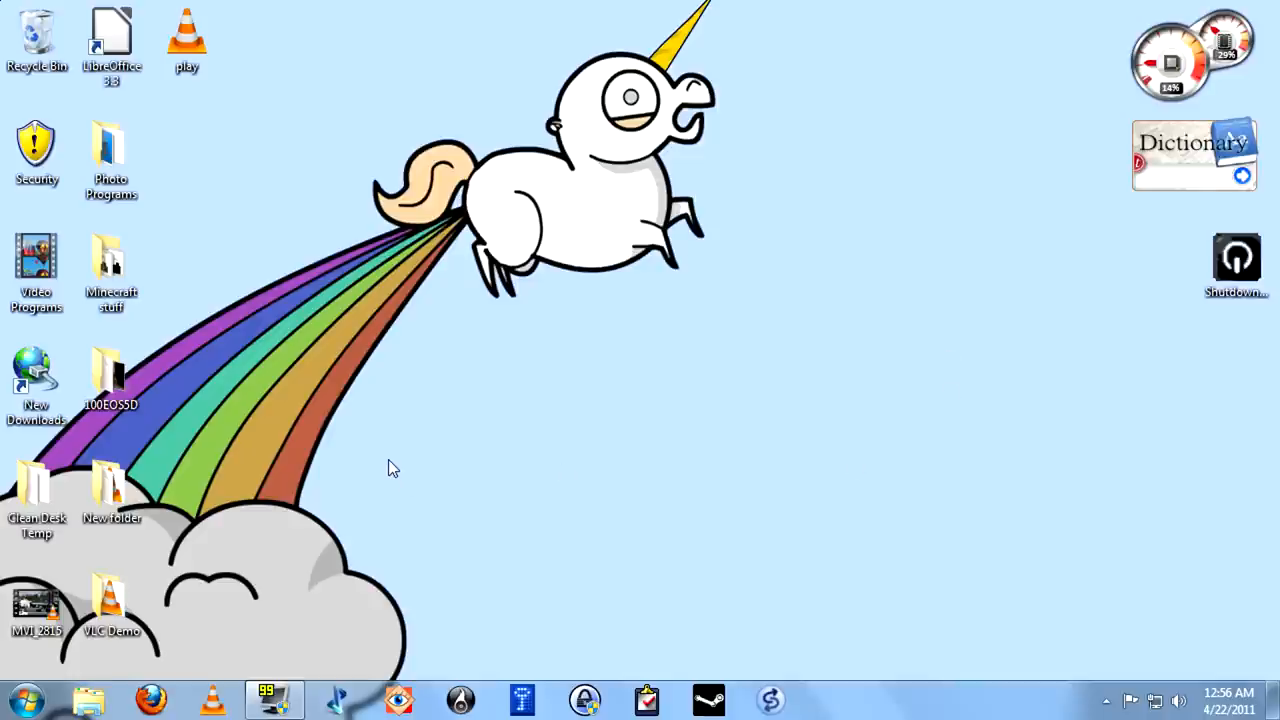
{"action": "mouse_move", "coordinate": [232, 604]}
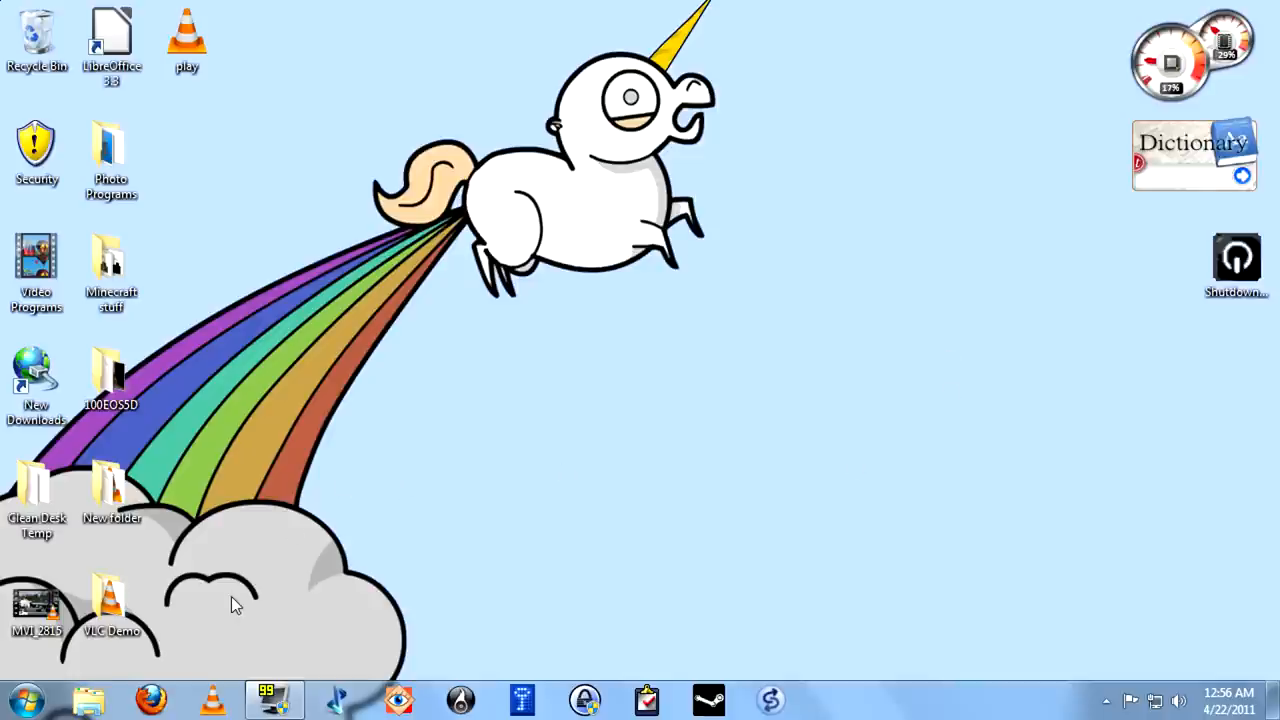
{"action": "mouse_move", "coordinate": [228, 654]}
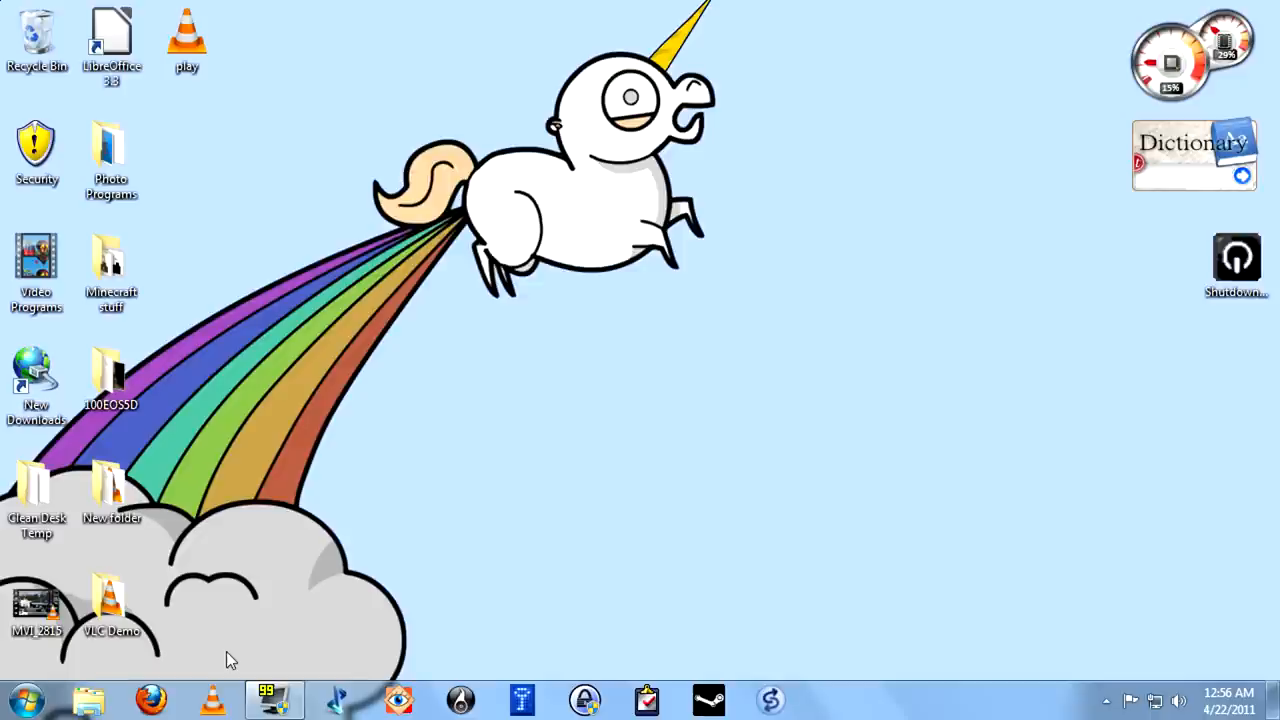
{"action": "mouse_move", "coordinate": [212, 692]}
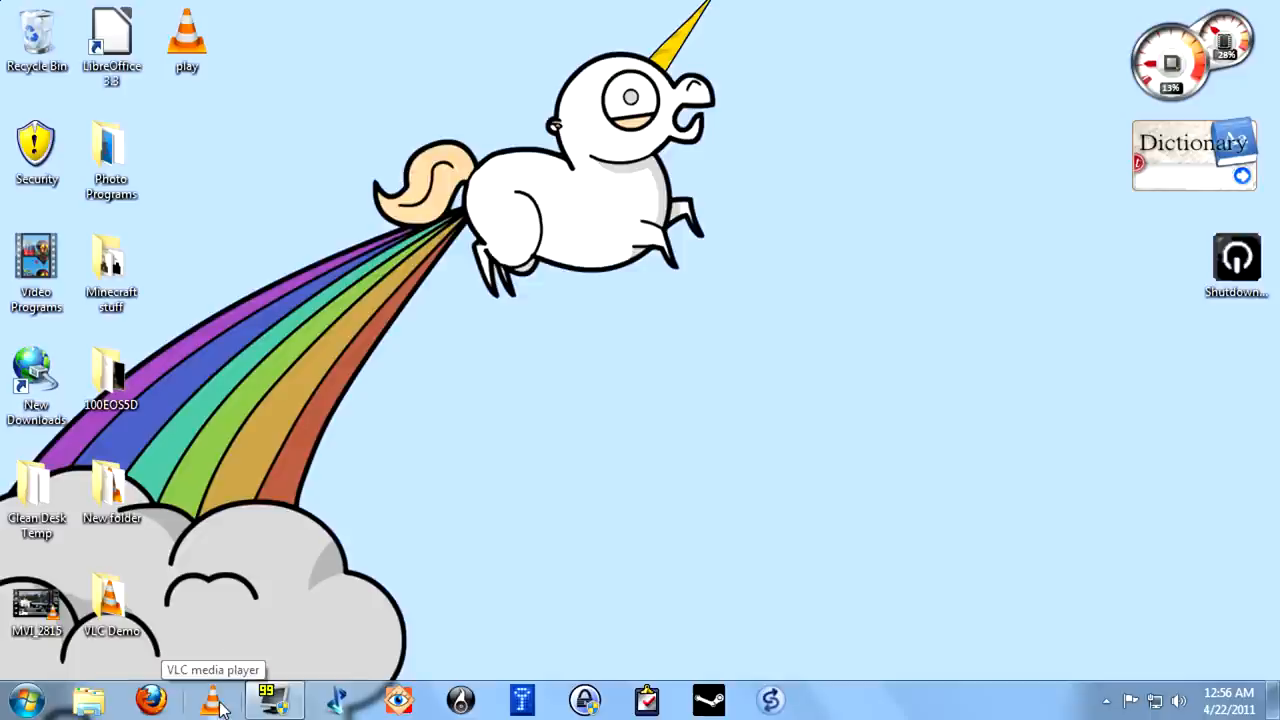
- Launch a fresh VLC window and bring up Media > Convert / Save
{"action": "left_click", "coordinate": [212, 694]}
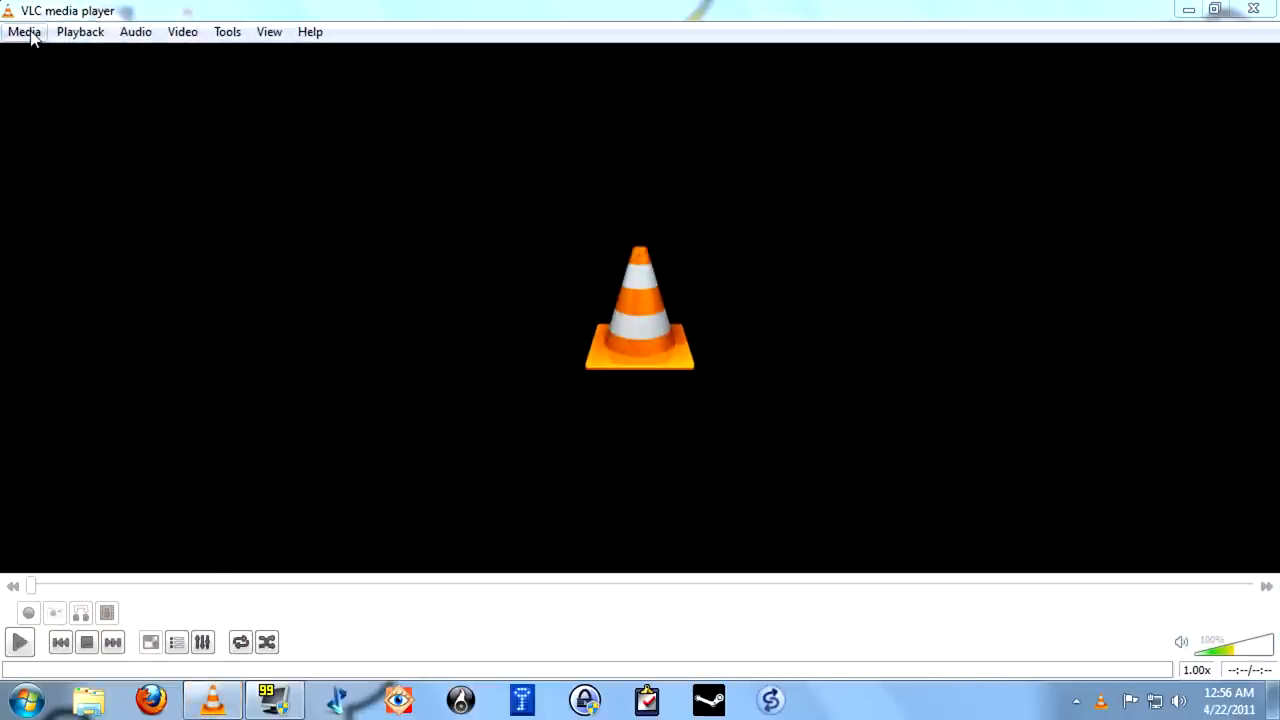
{"action": "left_click", "coordinate": [28, 32]}
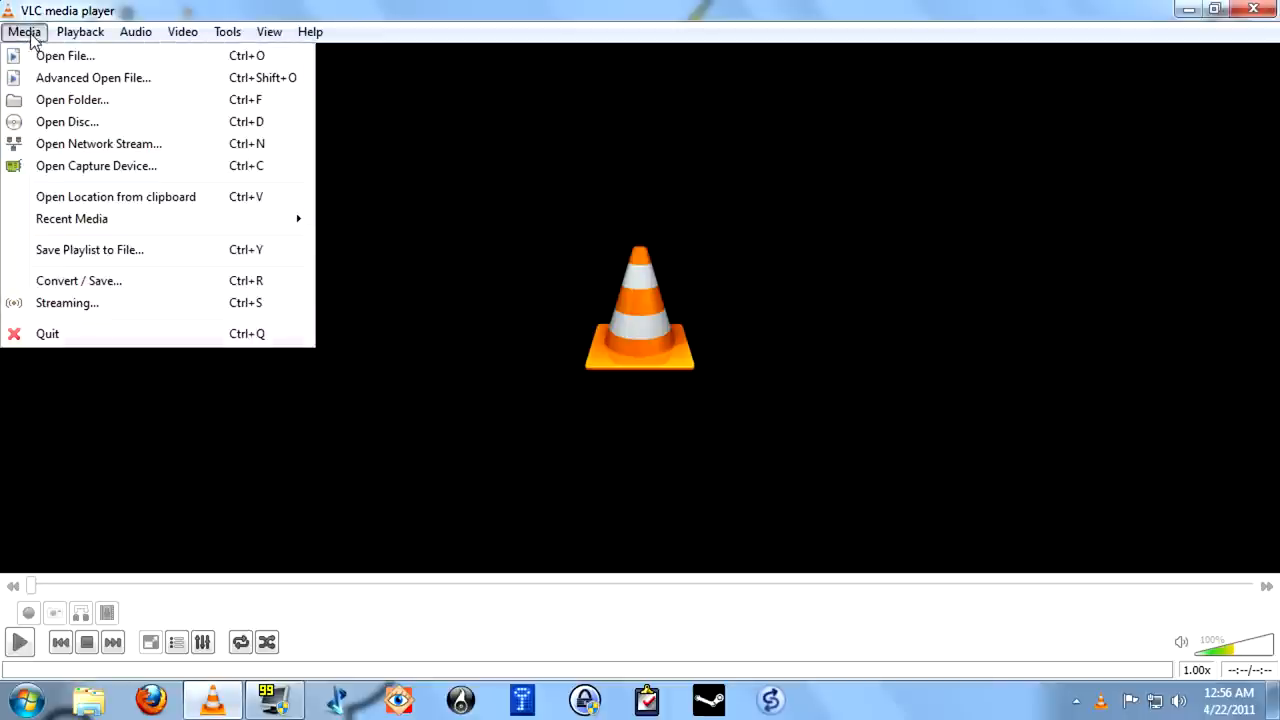
{"action": "mouse_move", "coordinate": [52, 286]}
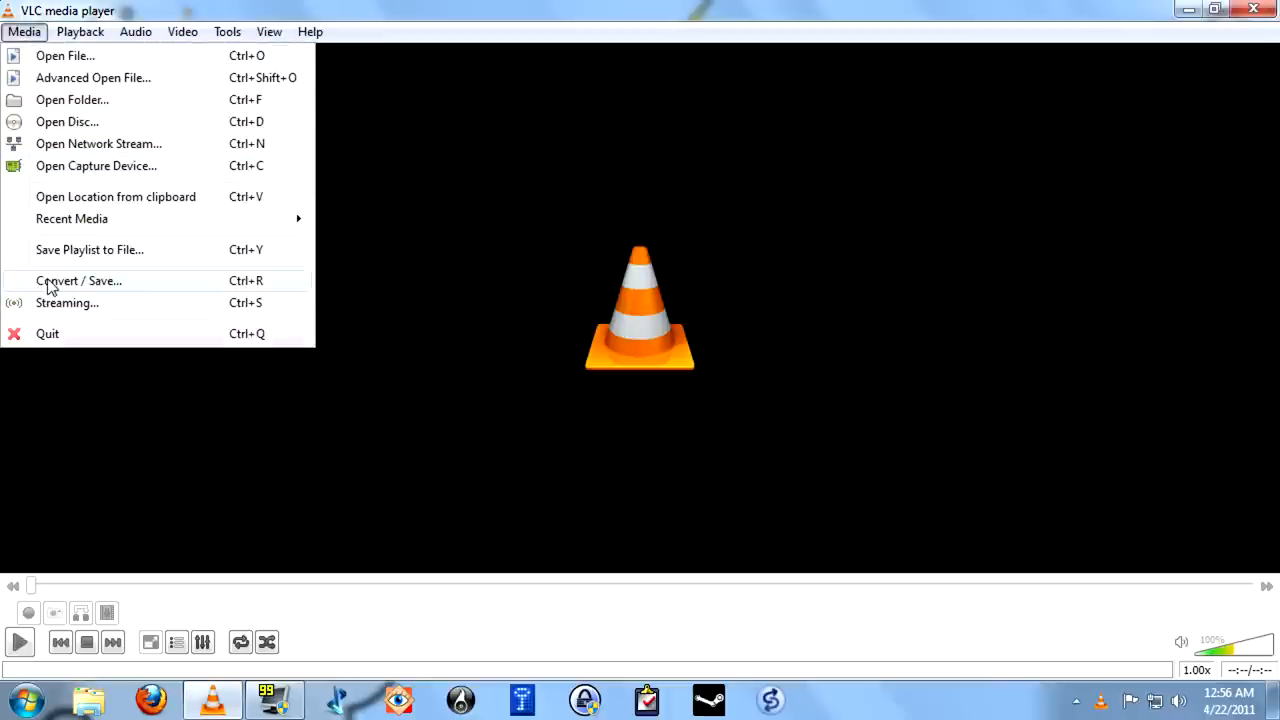
{"action": "left_click", "coordinate": [78, 280]}
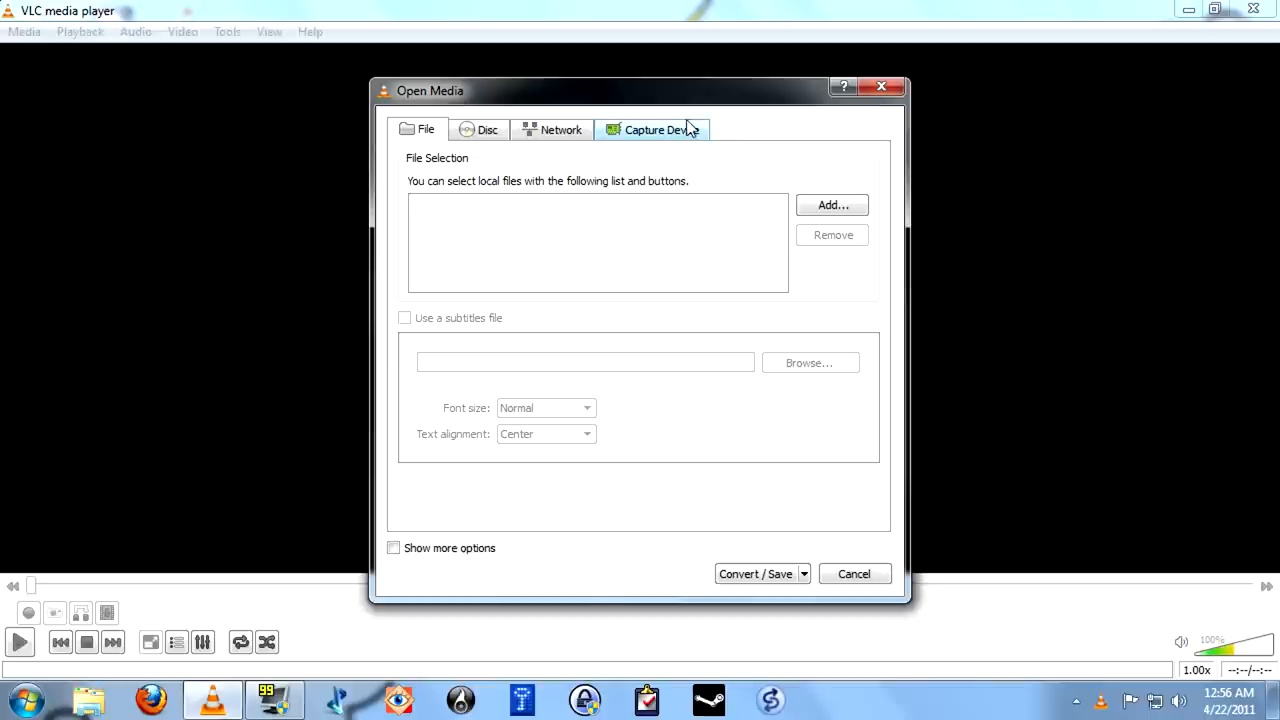
- Choose Desktop as the capture device source at 10 frames per second
{"action": "left_click", "coordinate": [660, 128]}
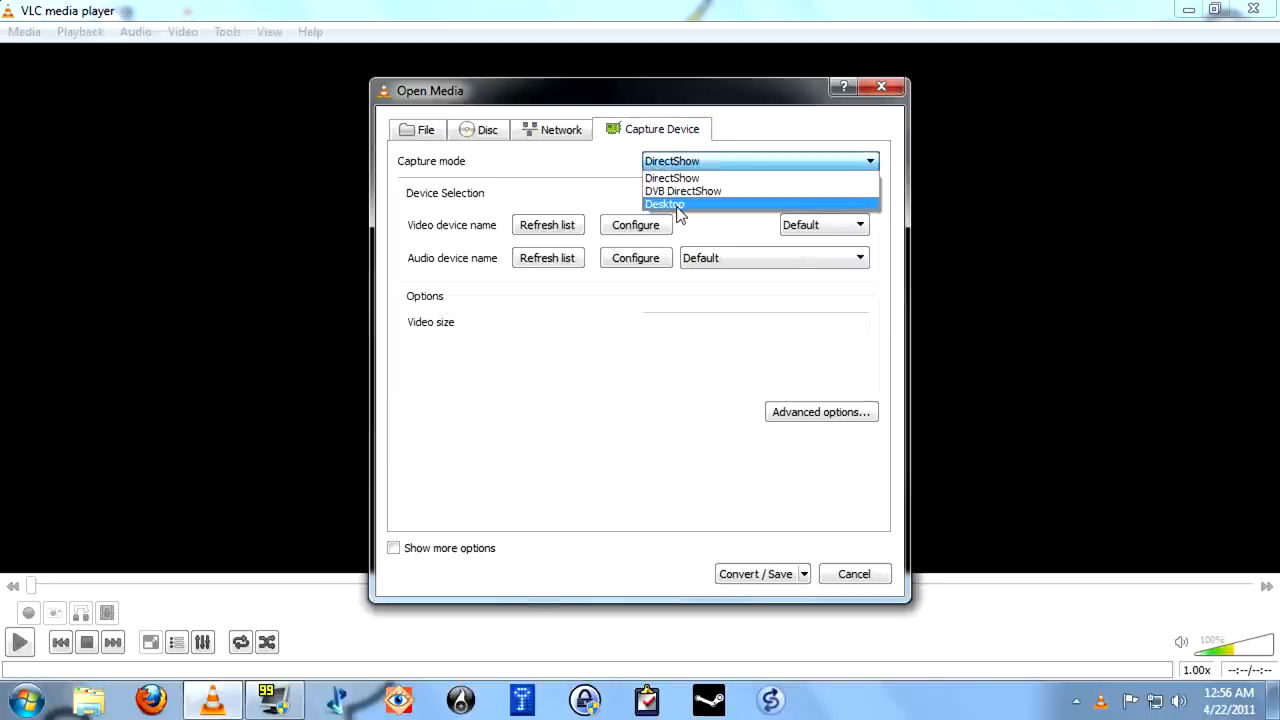
{"action": "left_click", "coordinate": [664, 204]}
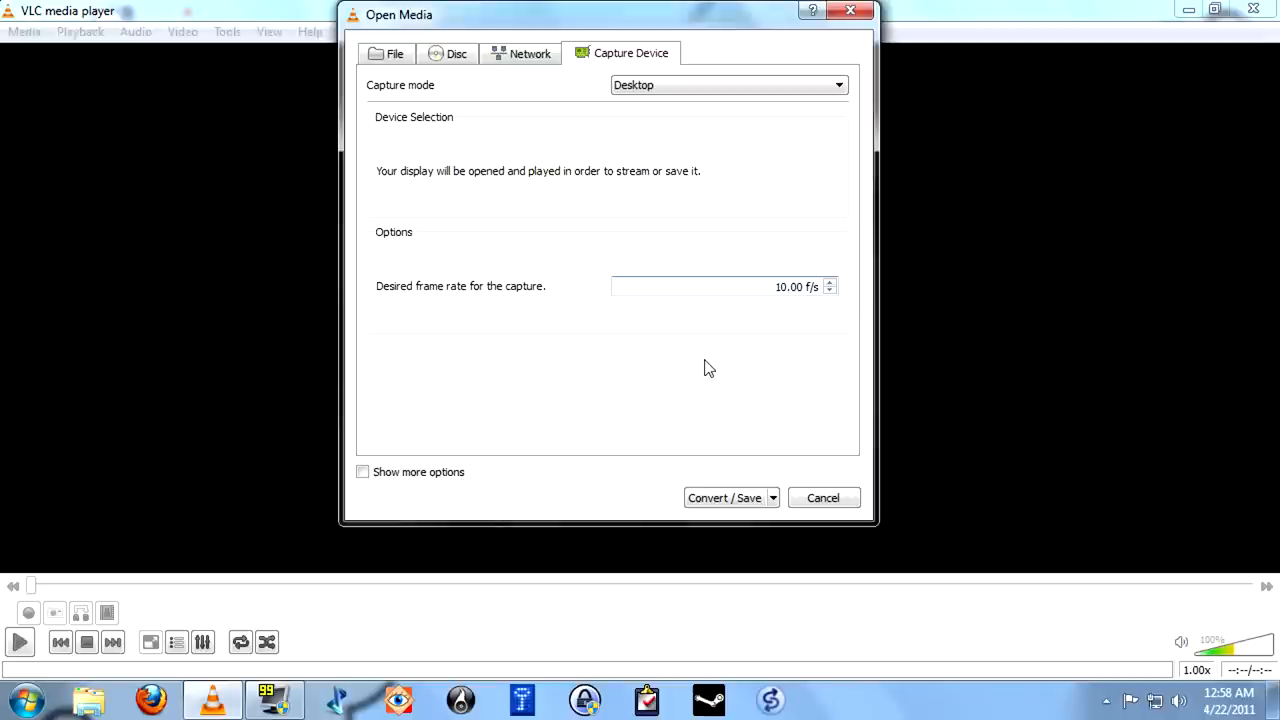
{"action": "mouse_move", "coordinate": [676, 496]}
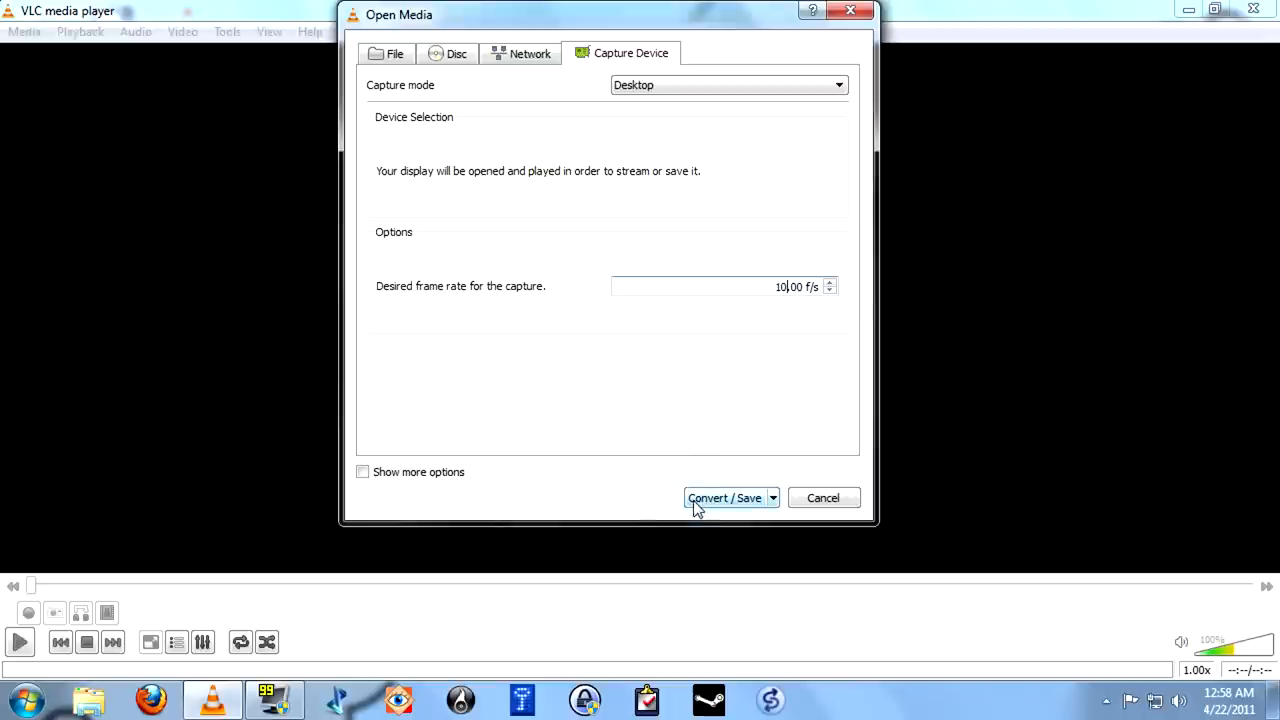
- Proceed from Open Media to the Convert settings for the desktop capture
{"action": "left_click", "coordinate": [720, 496]}
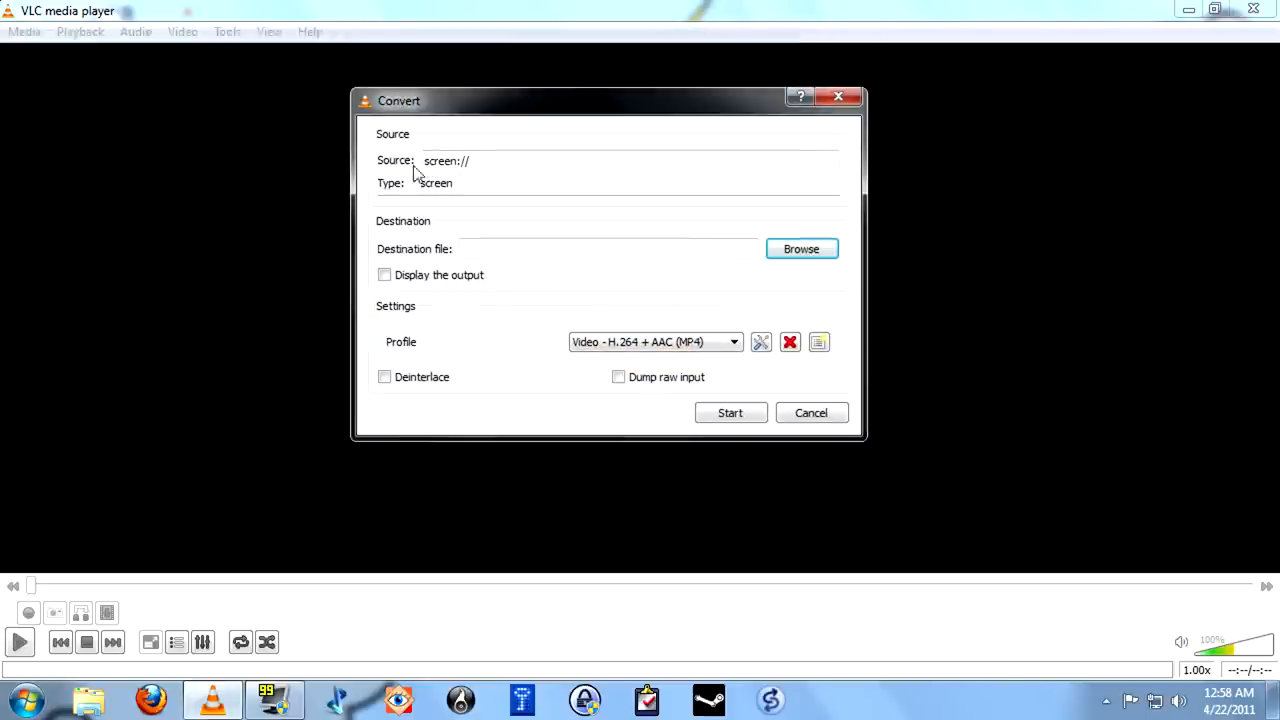
{"action": "mouse_move", "coordinate": [476, 176]}
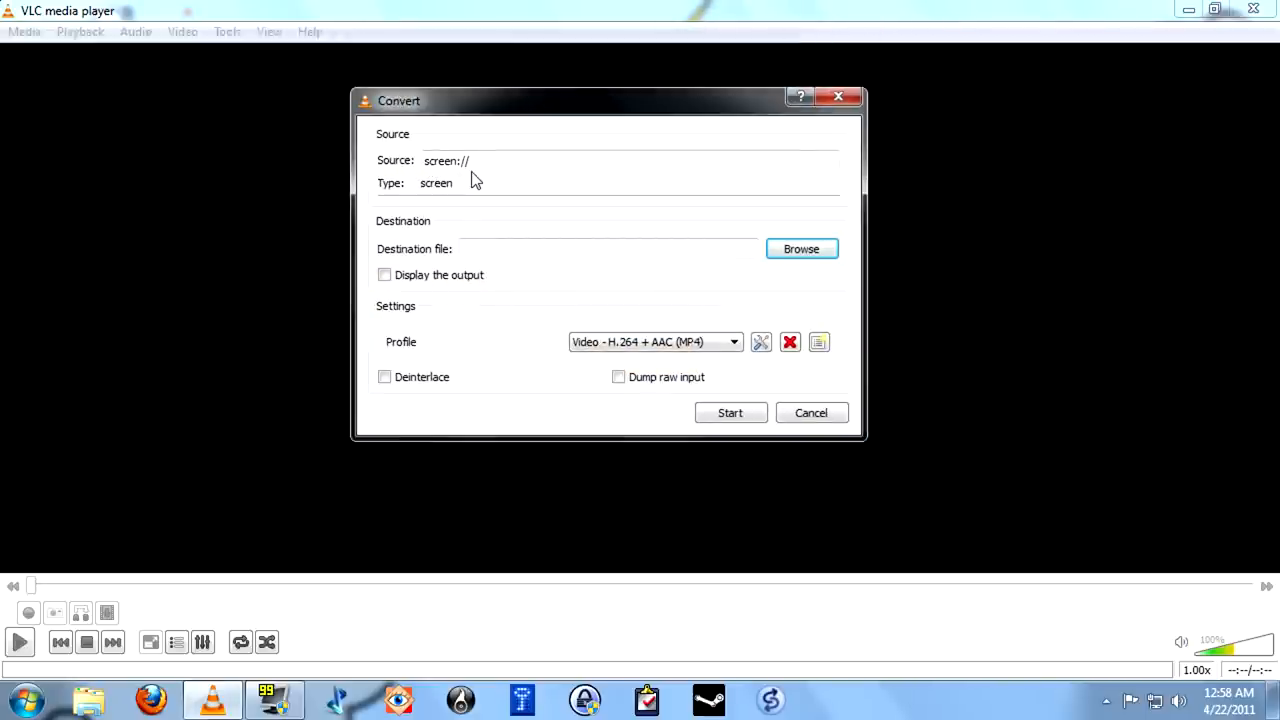
{"action": "mouse_move", "coordinate": [594, 292]}
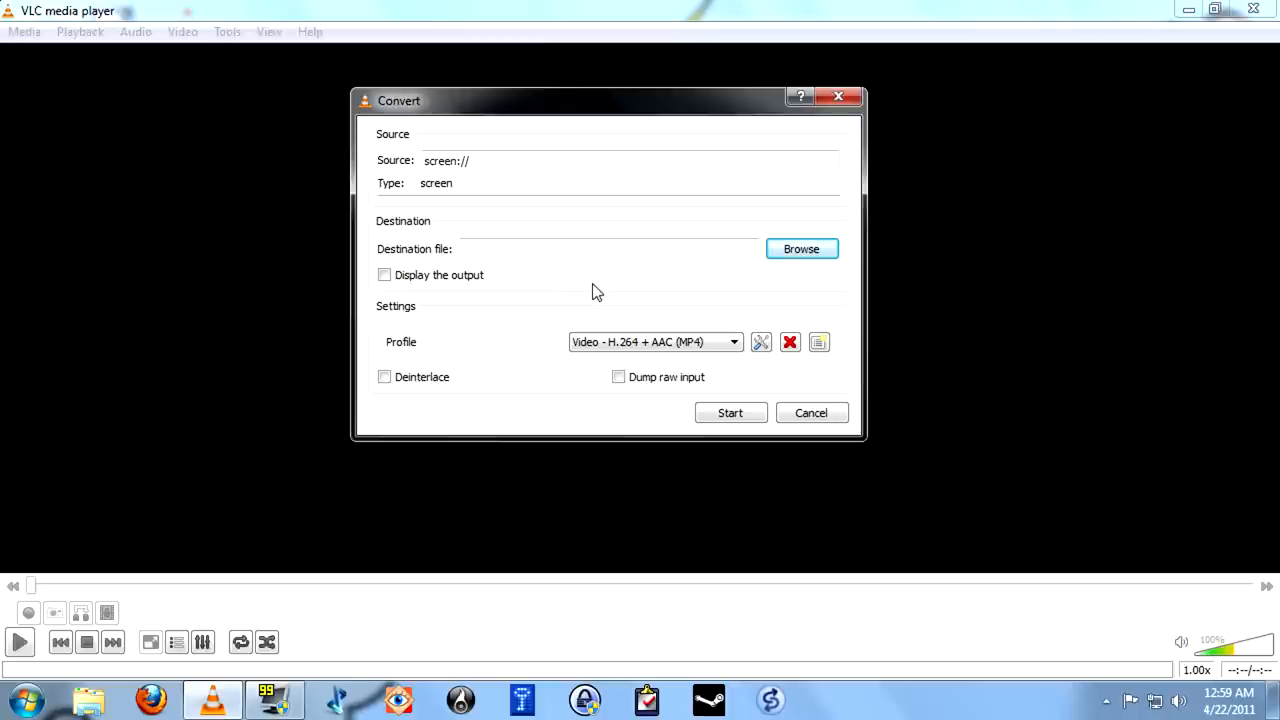
{"action": "mouse_move", "coordinate": [704, 284]}
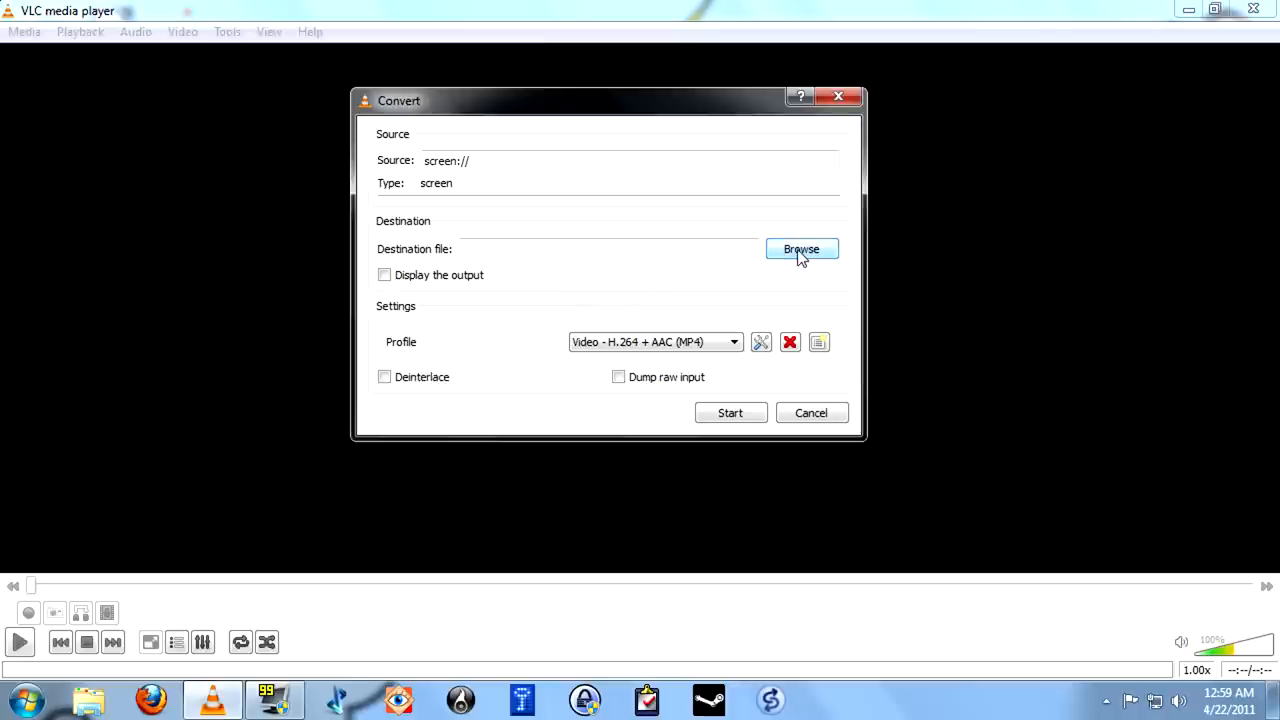
- Set the destination file to VLC Record.mp4 in the Desktop folder
{"action": "left_click", "coordinate": [800, 248]}
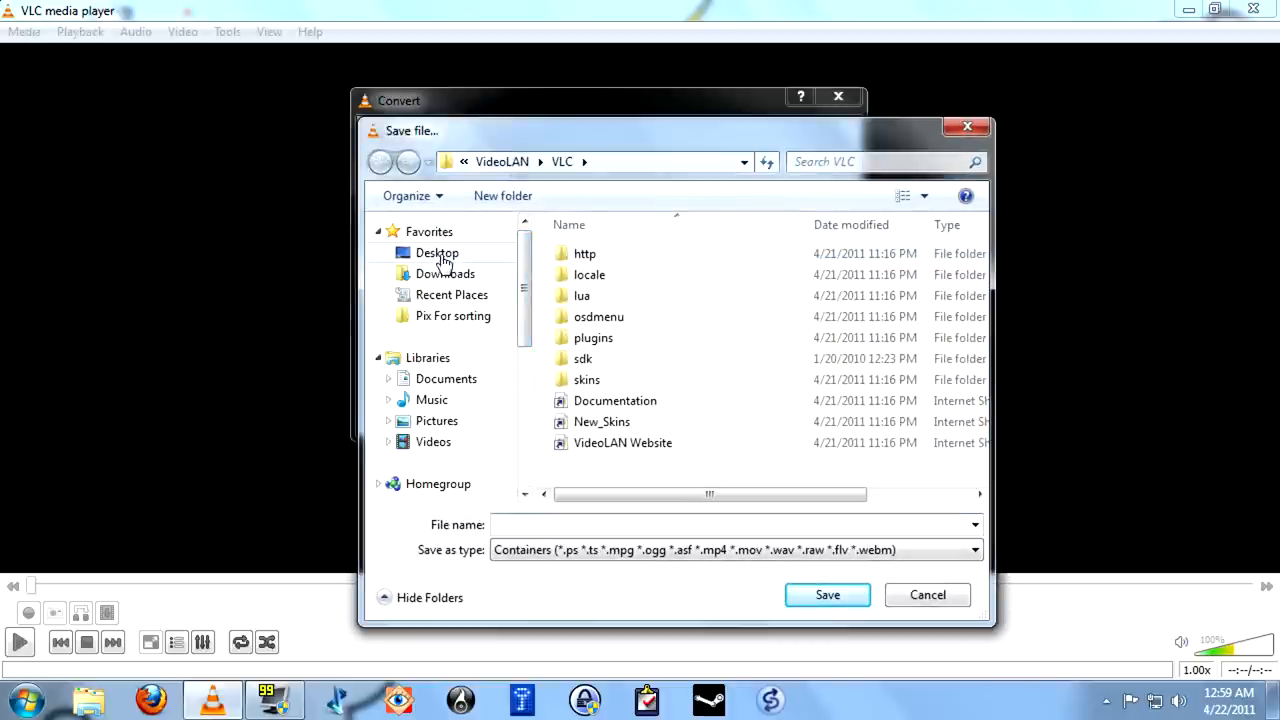
{"action": "left_click", "coordinate": [436, 252]}
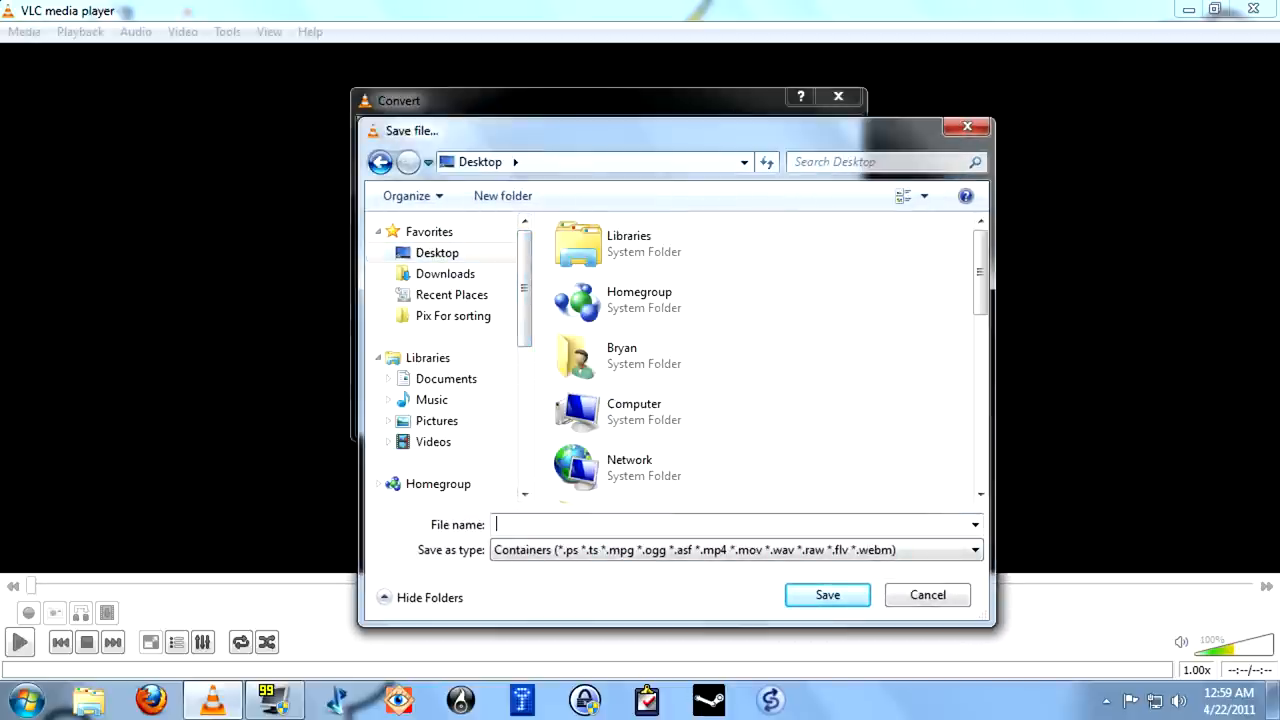
{"action": "type", "text": "VLC Record"}
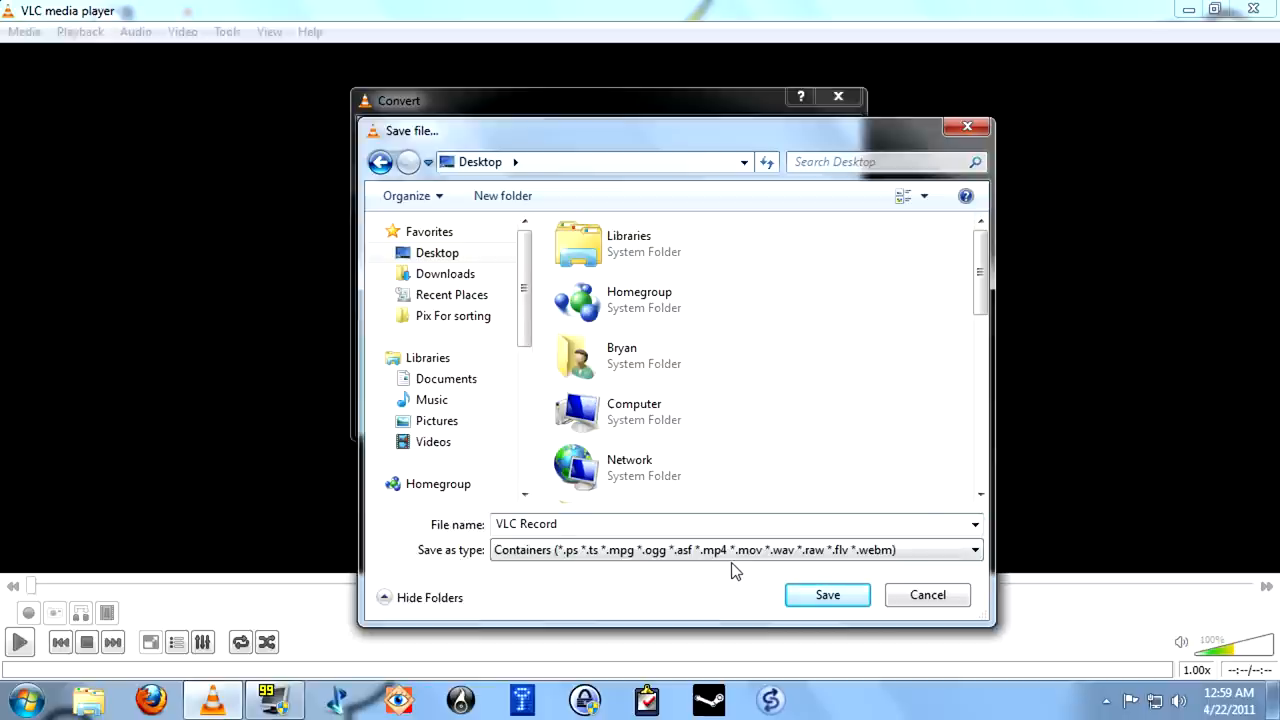
{"action": "type", "text": "."}
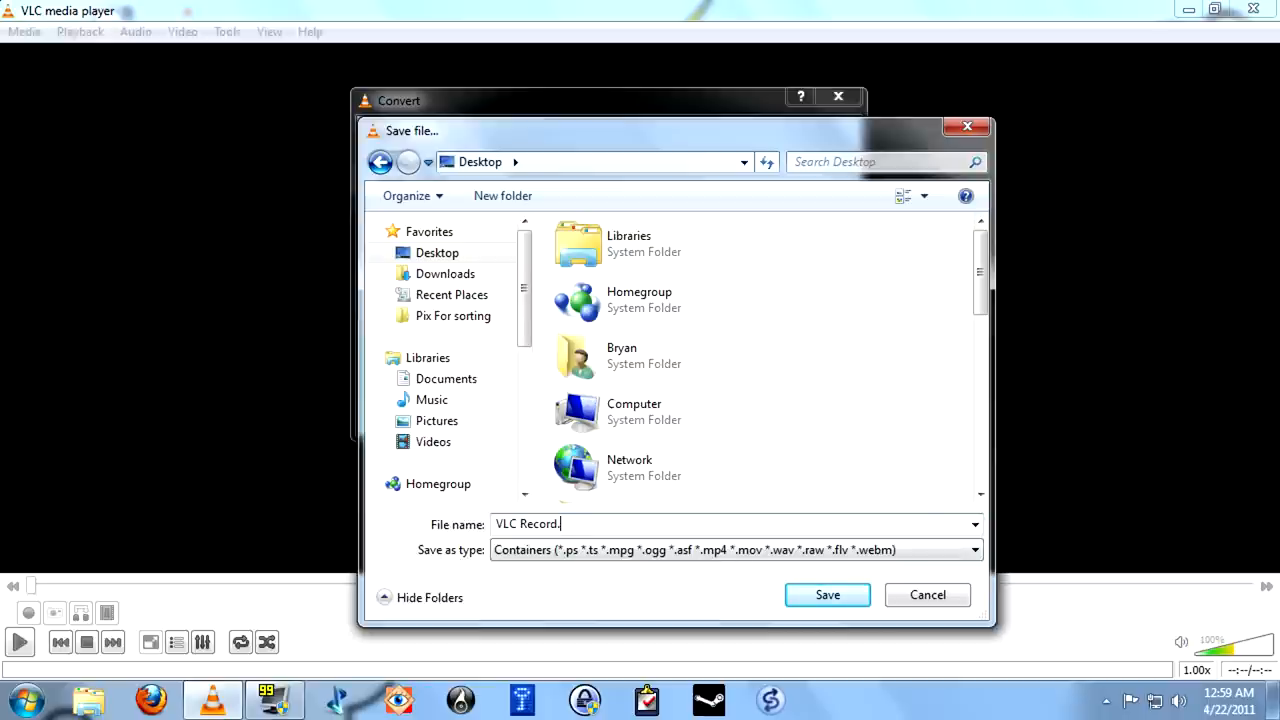
{"action": "type", "text": "mp4"}
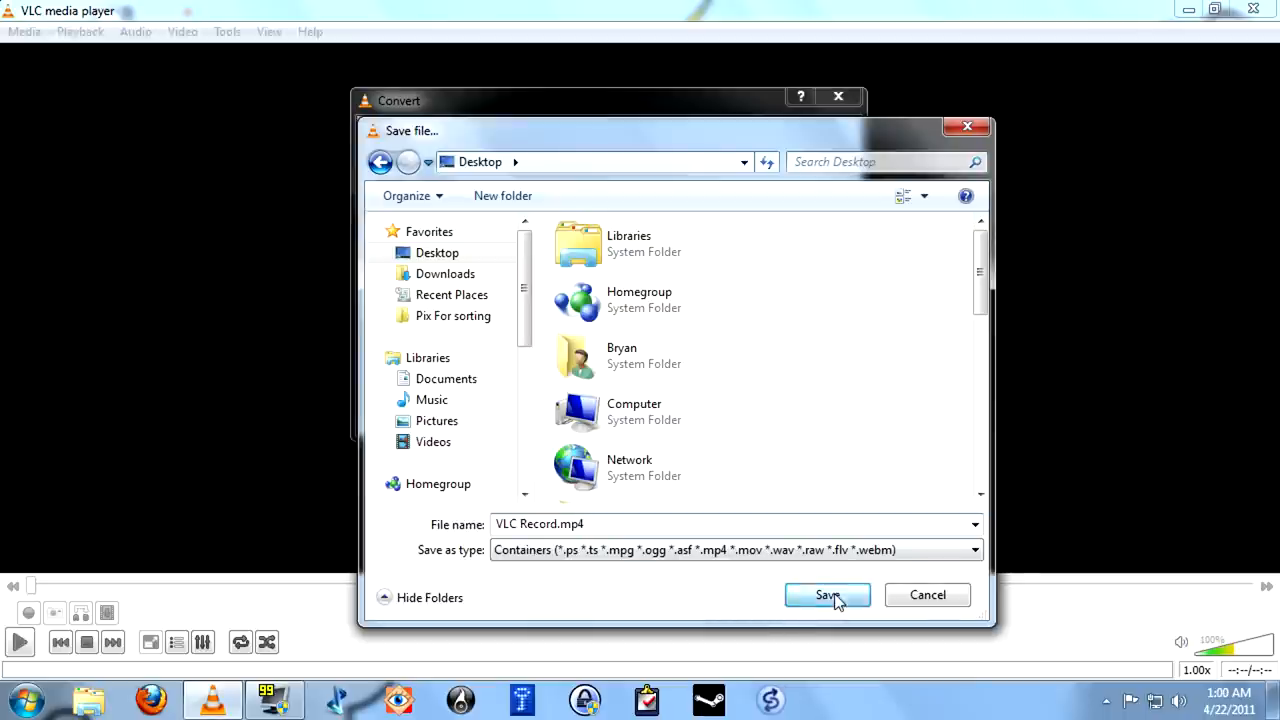
{"action": "left_click", "coordinate": [828, 596]}
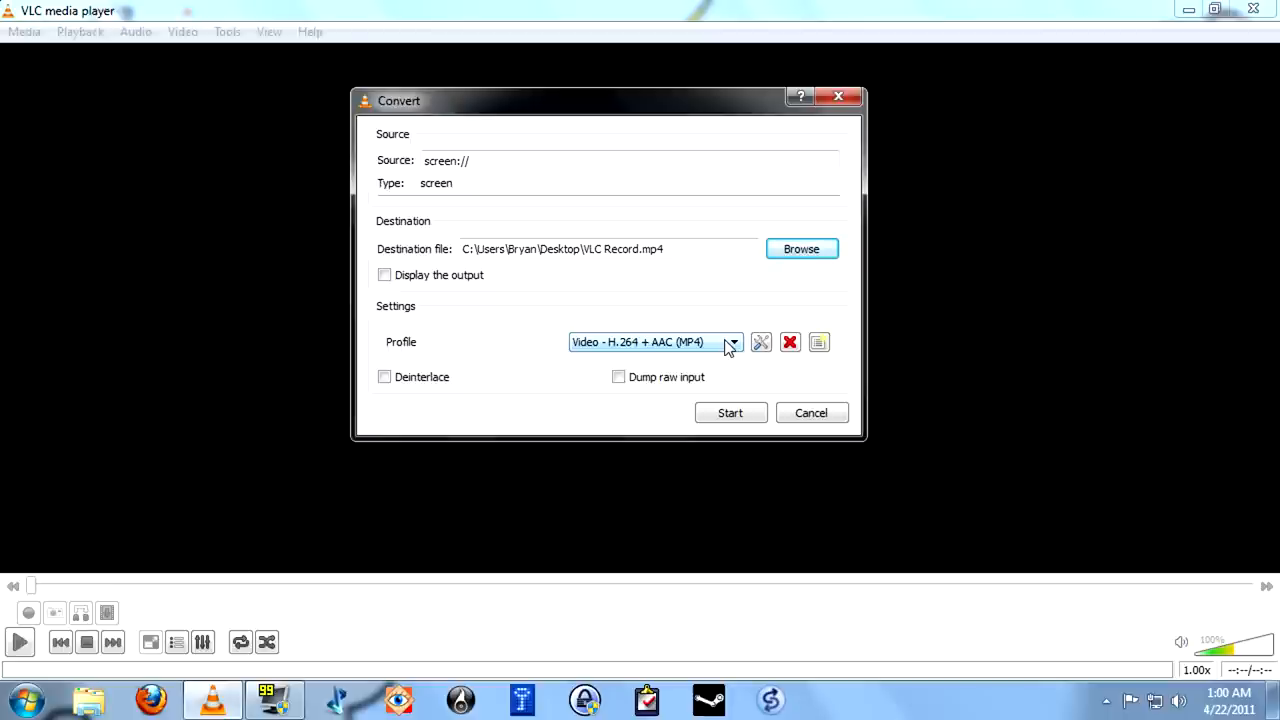
{"action": "left_click", "coordinate": [732, 342]}
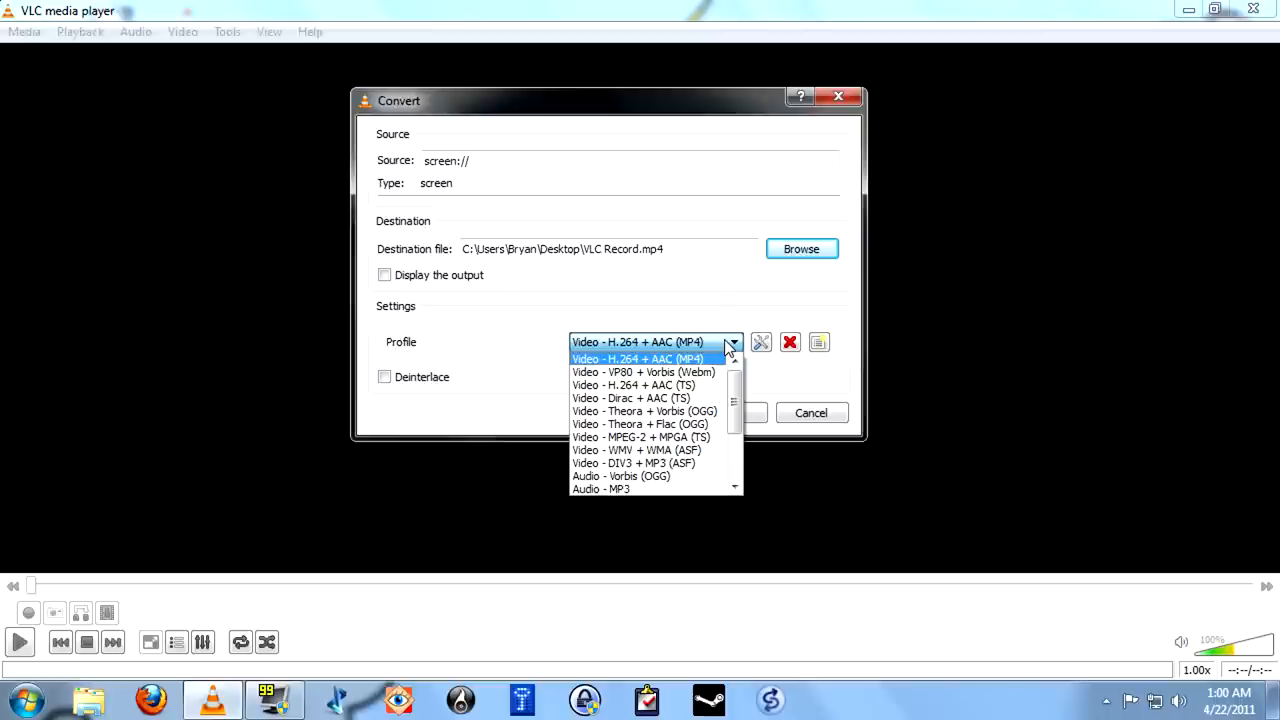
{"action": "left_click", "coordinate": [652, 358]}
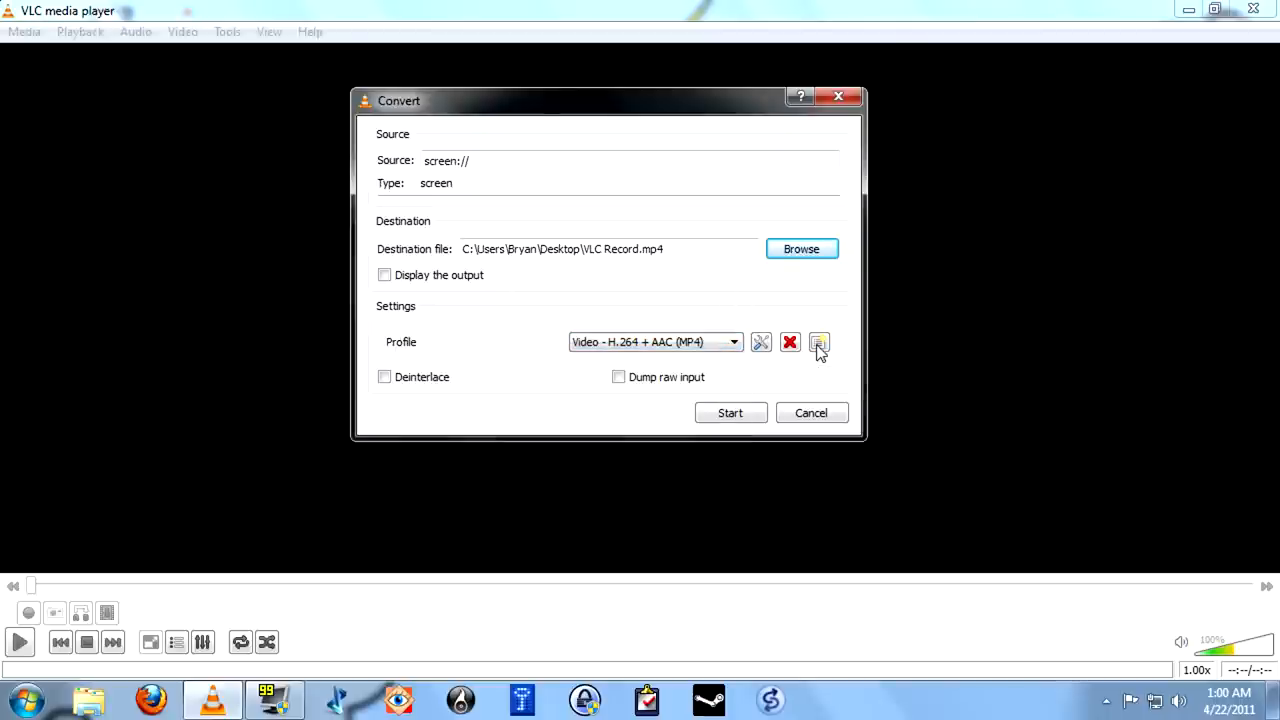
- Save a new profile 'H264' with MP4/MOV encapsulation and the H-264 video codec
{"action": "left_click", "coordinate": [820, 344]}
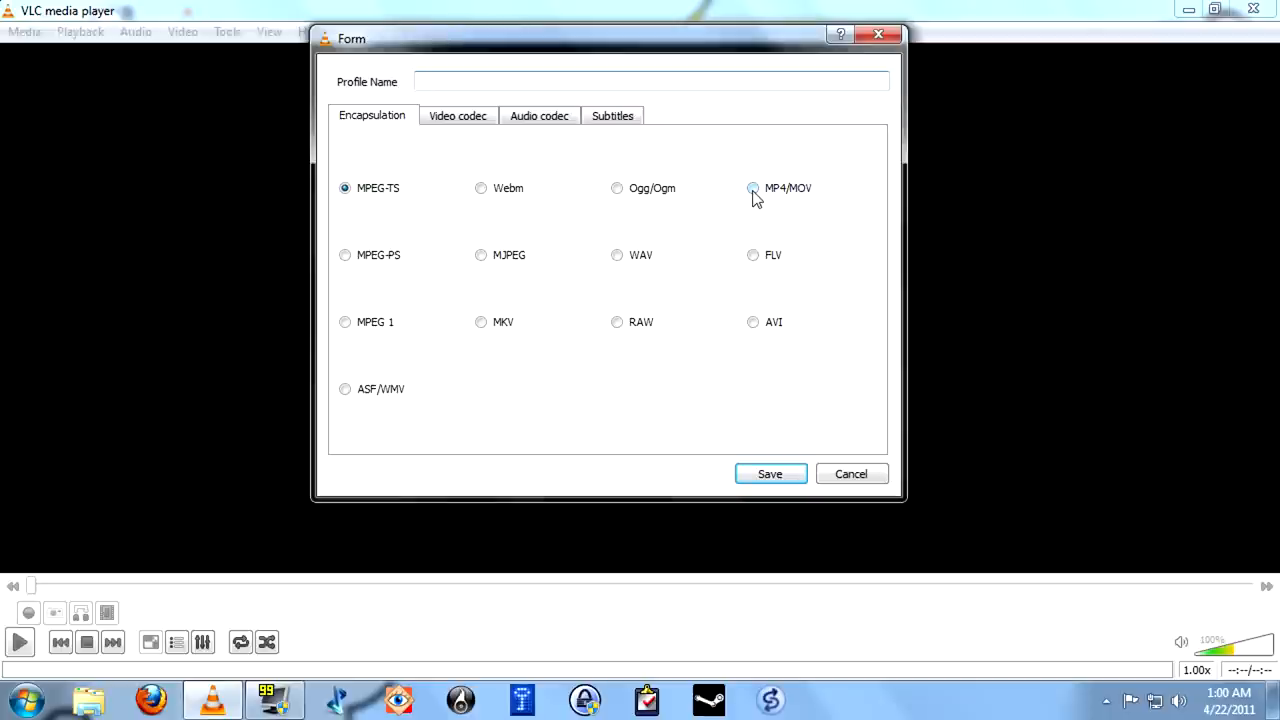
{"action": "left_click", "coordinate": [752, 188]}
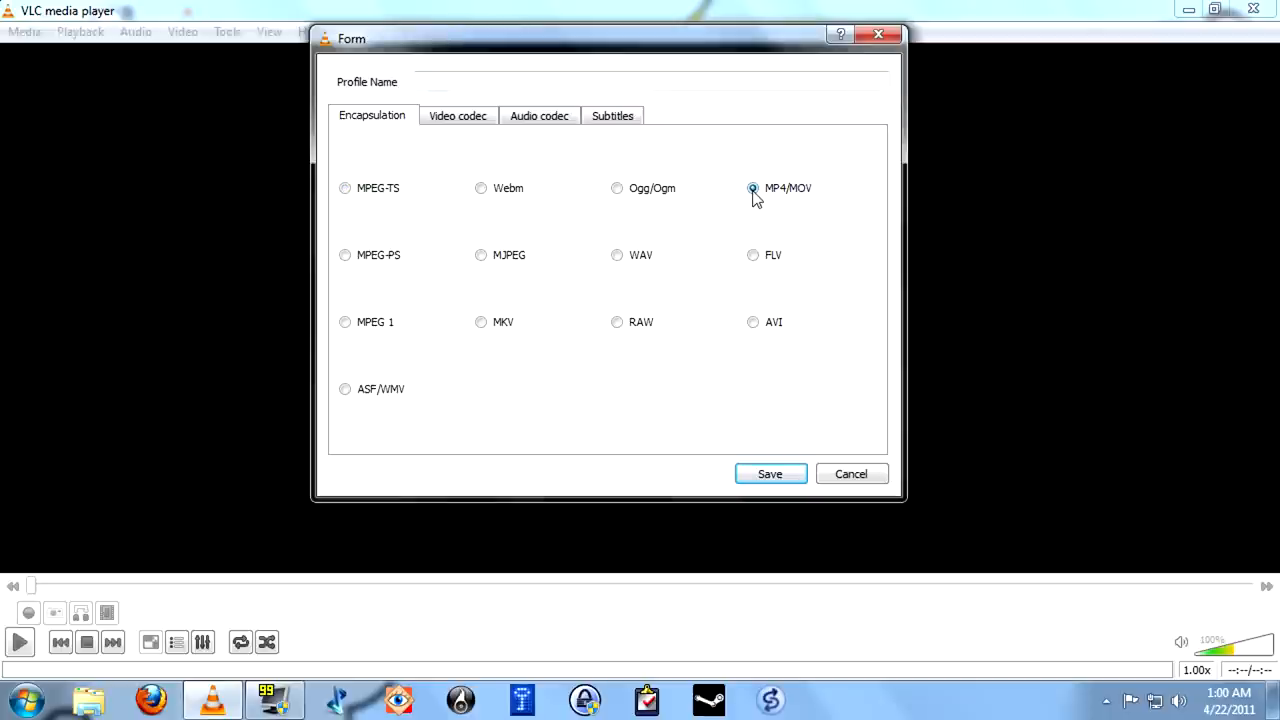
{"action": "left_click", "coordinate": [458, 114]}
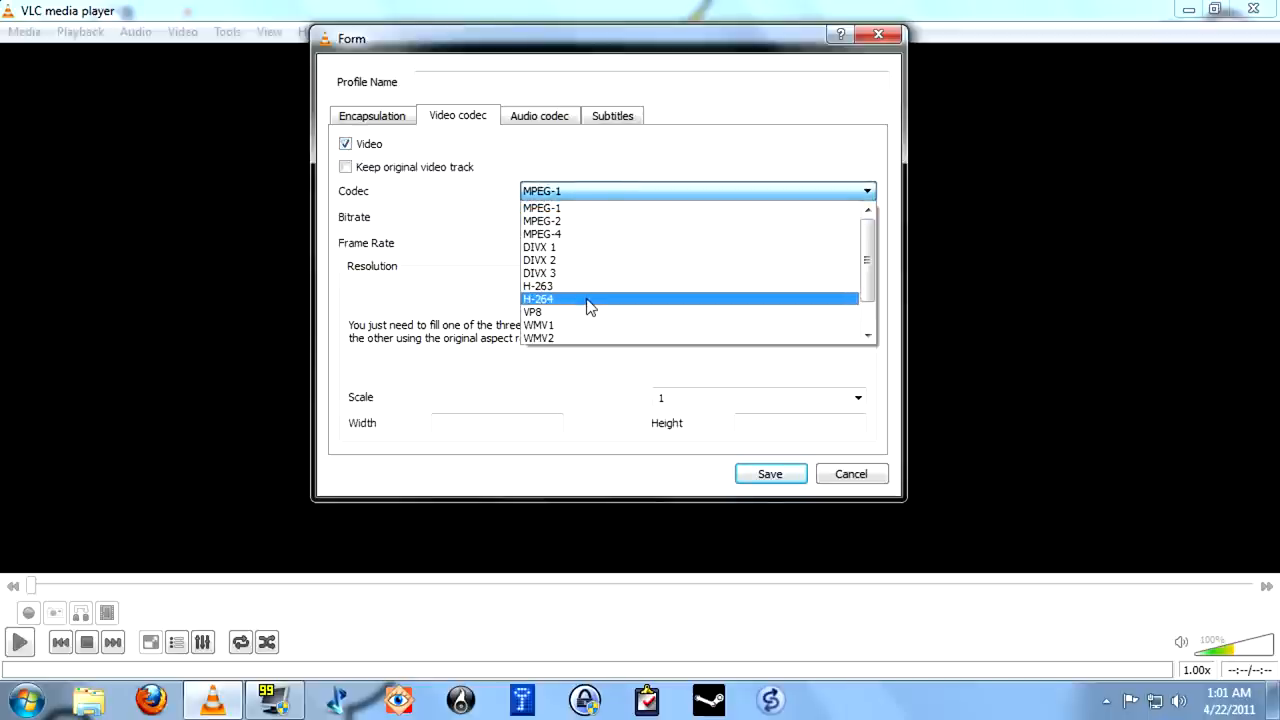
{"action": "left_click", "coordinate": [538, 298]}
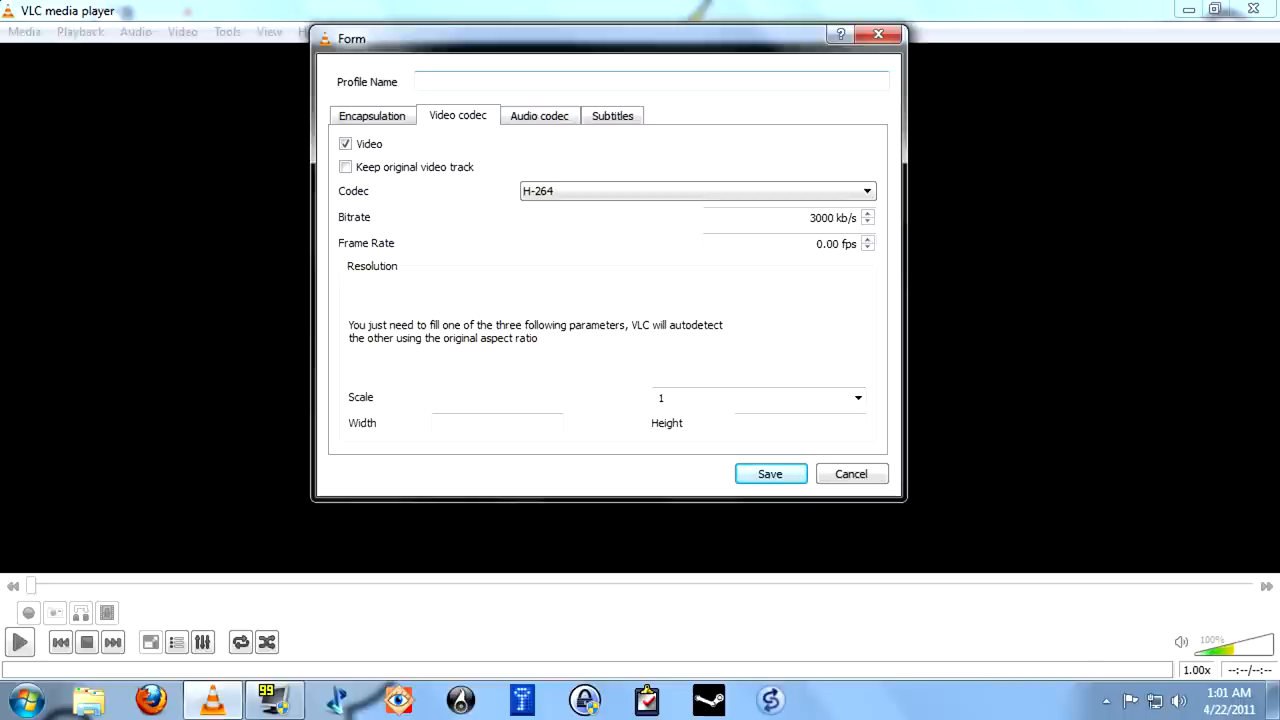
{"action": "type", "text": "H264"}
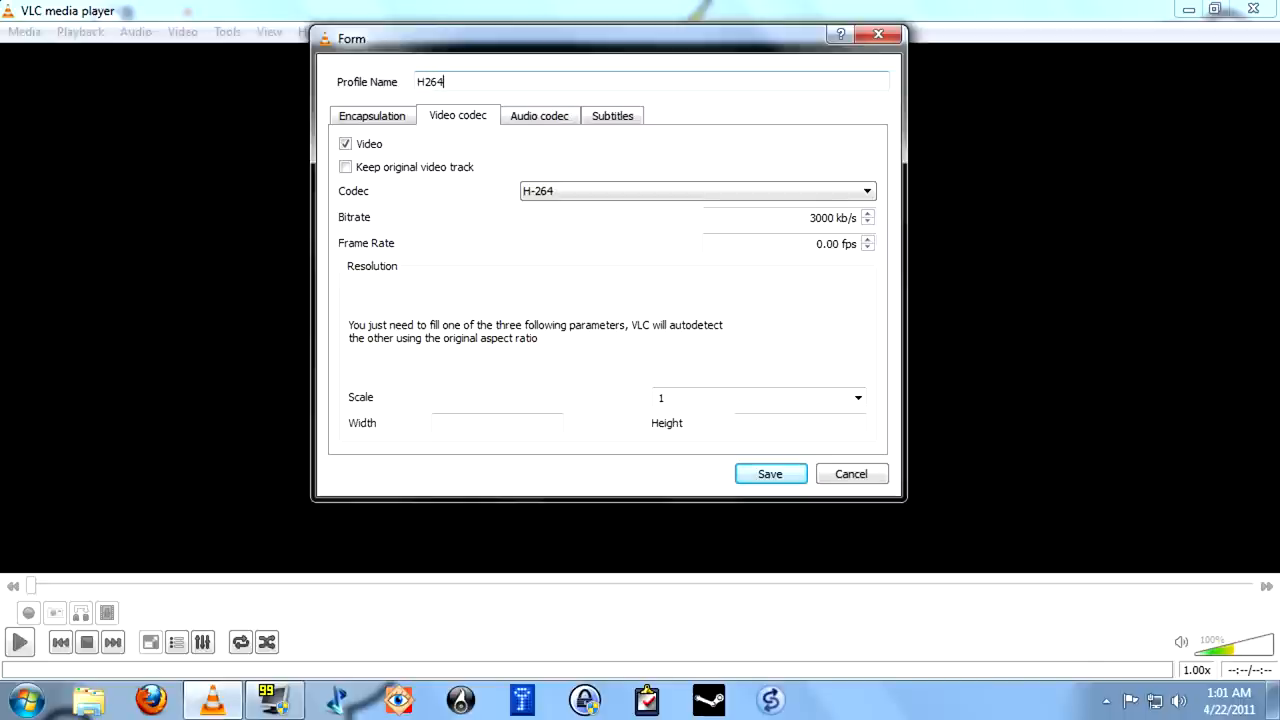
{"action": "mouse_move", "coordinate": [754, 474]}
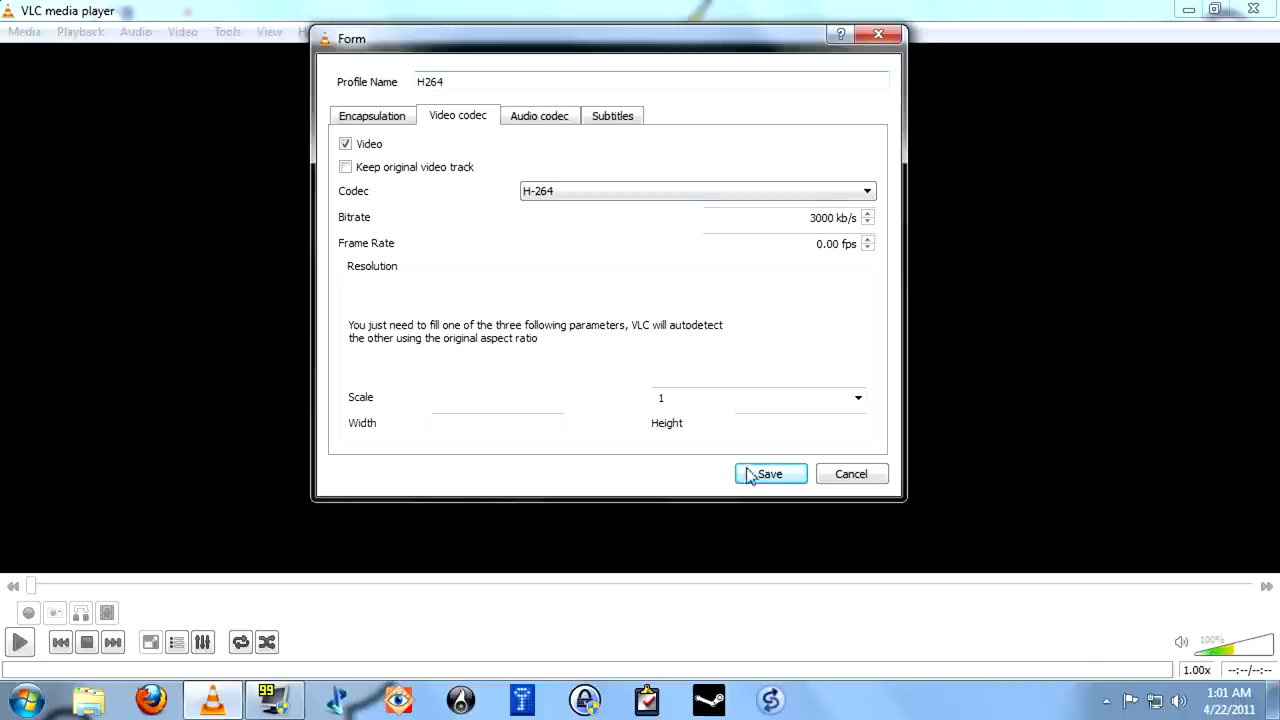
{"action": "left_click", "coordinate": [770, 474]}
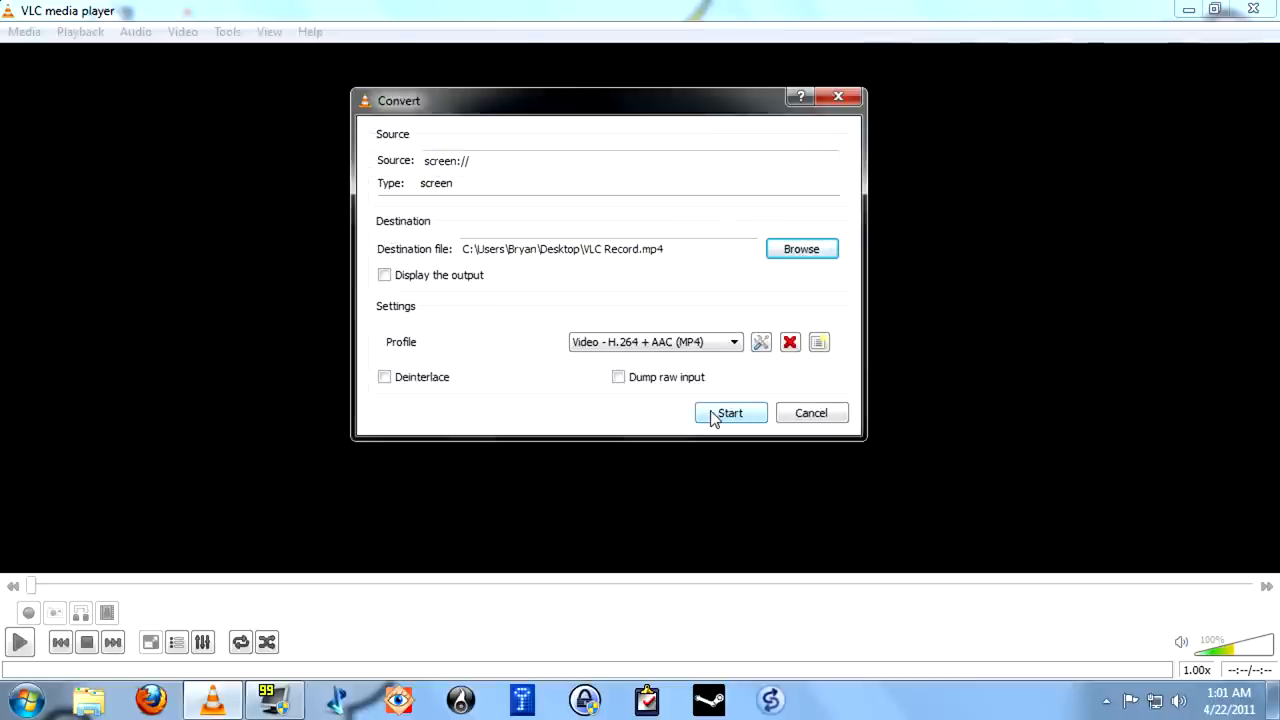
- Start streaming the desktop capture into VLC Record.mp4, then stop the recording
{"action": "left_click", "coordinate": [732, 412]}
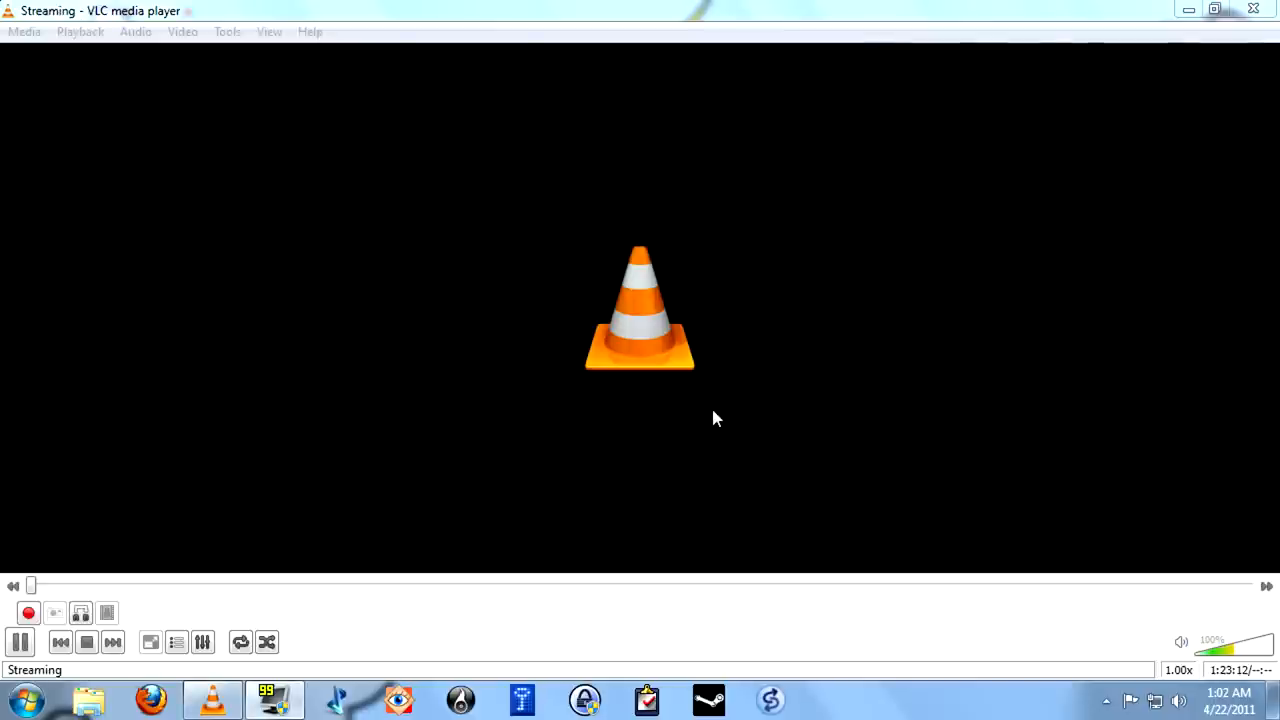
{"action": "mouse_move", "coordinate": [1172, 32]}
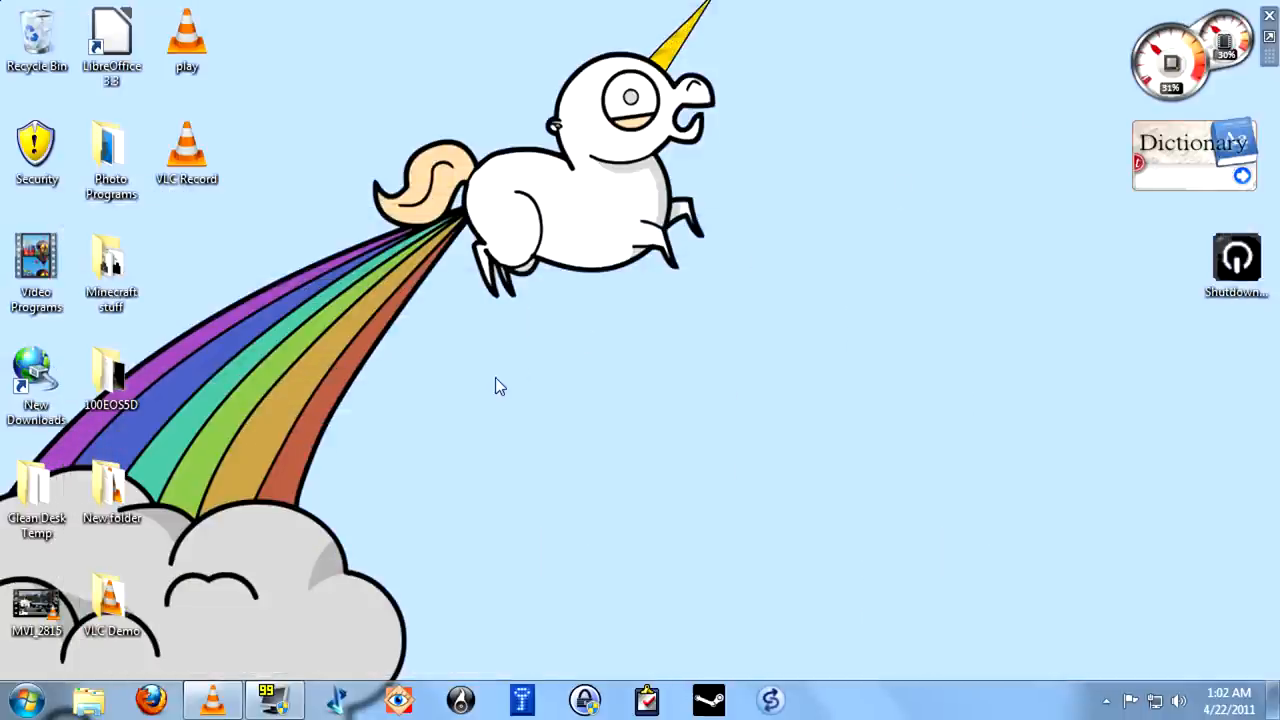
{"action": "mouse_move", "coordinate": [508, 388]}
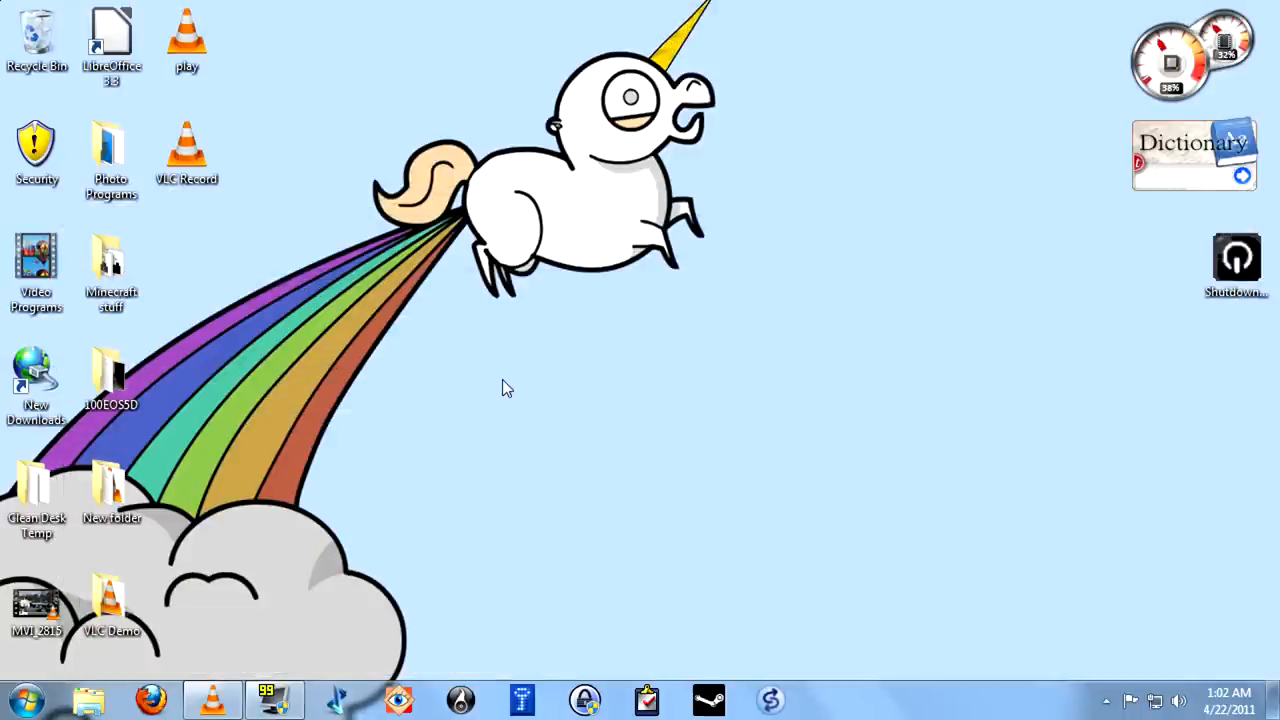
{"action": "mouse_move", "coordinate": [194, 228]}
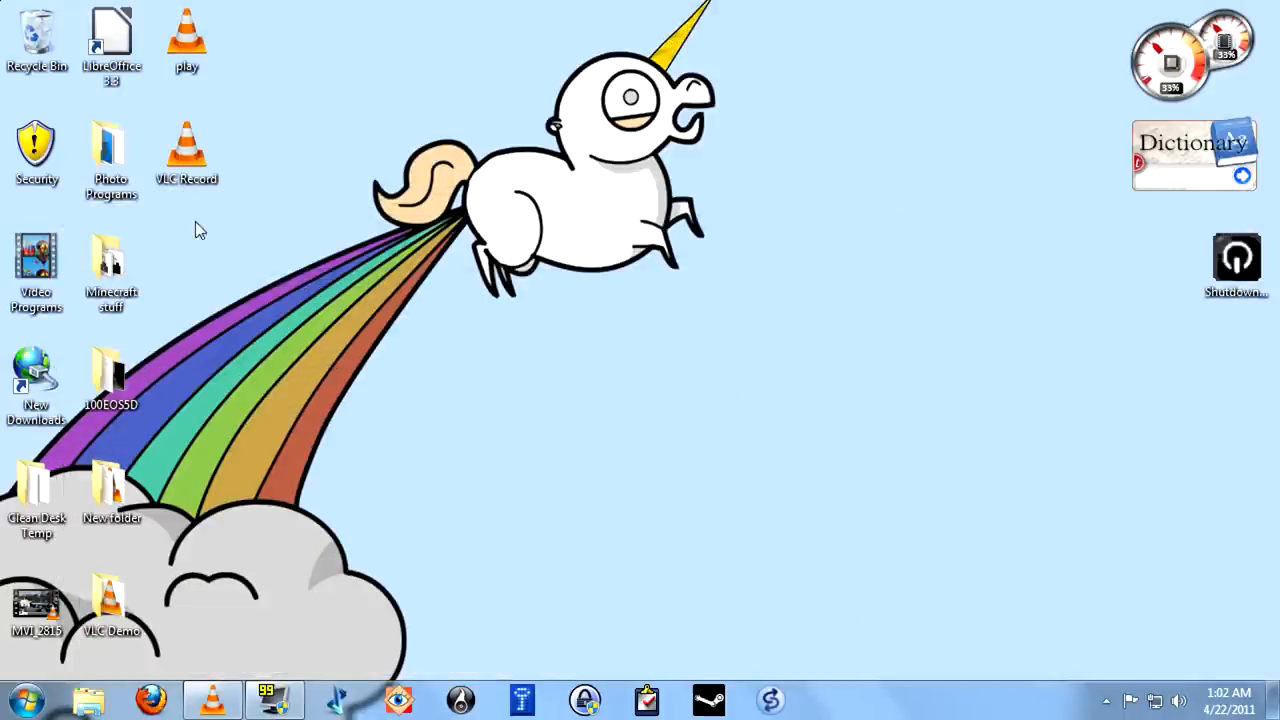
{"action": "left_click", "coordinate": [108, 150]}
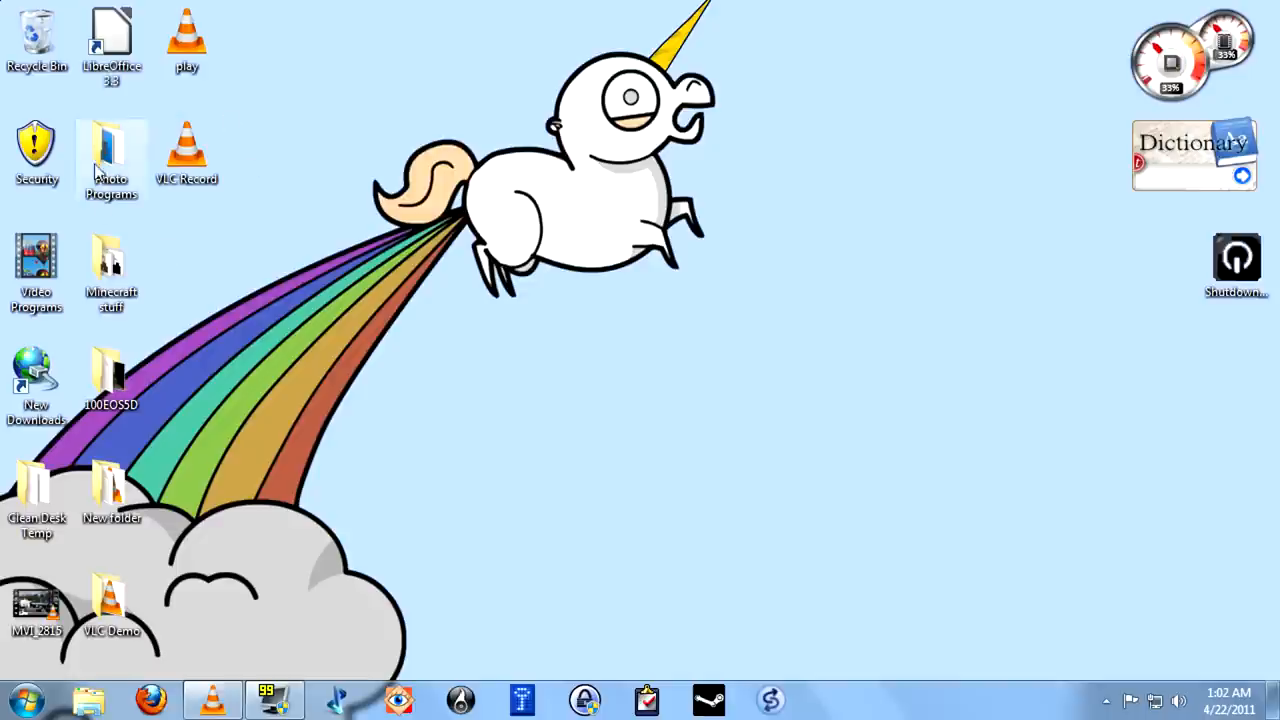
{"action": "mouse_move", "coordinate": [150, 120]}
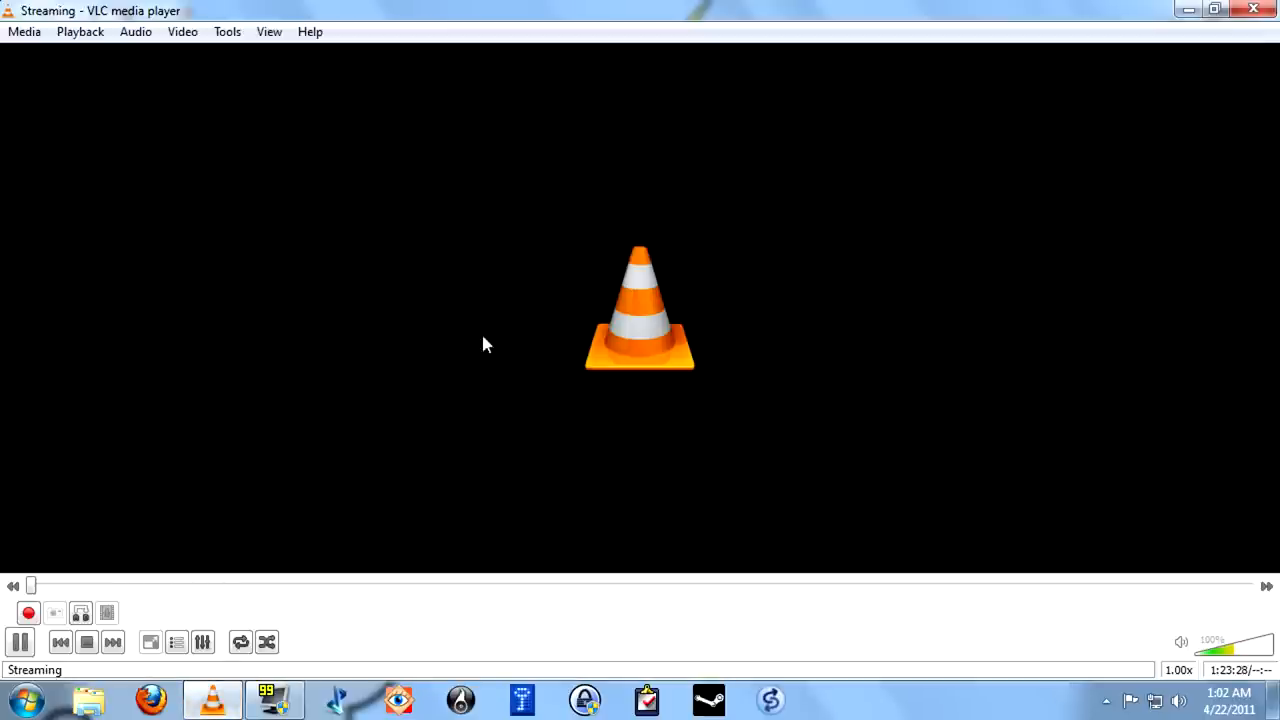
{"action": "mouse_move", "coordinate": [432, 546]}
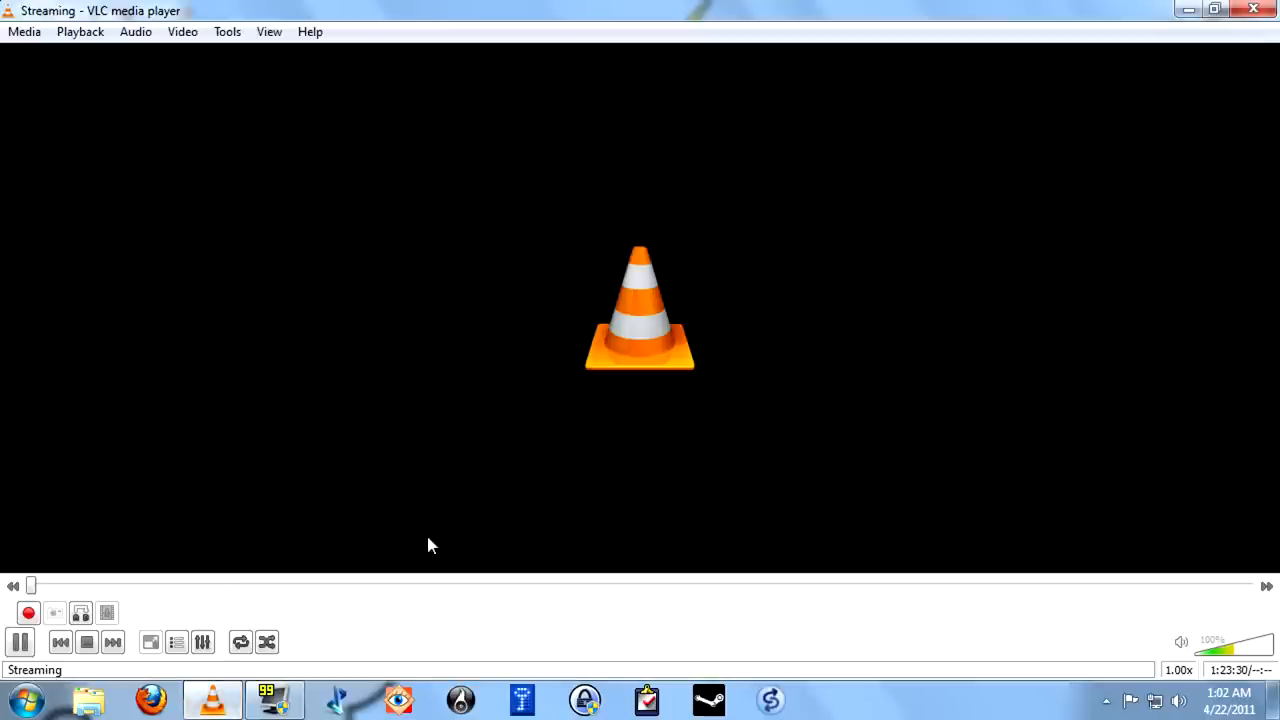
{"action": "mouse_move", "coordinate": [1160, 72]}
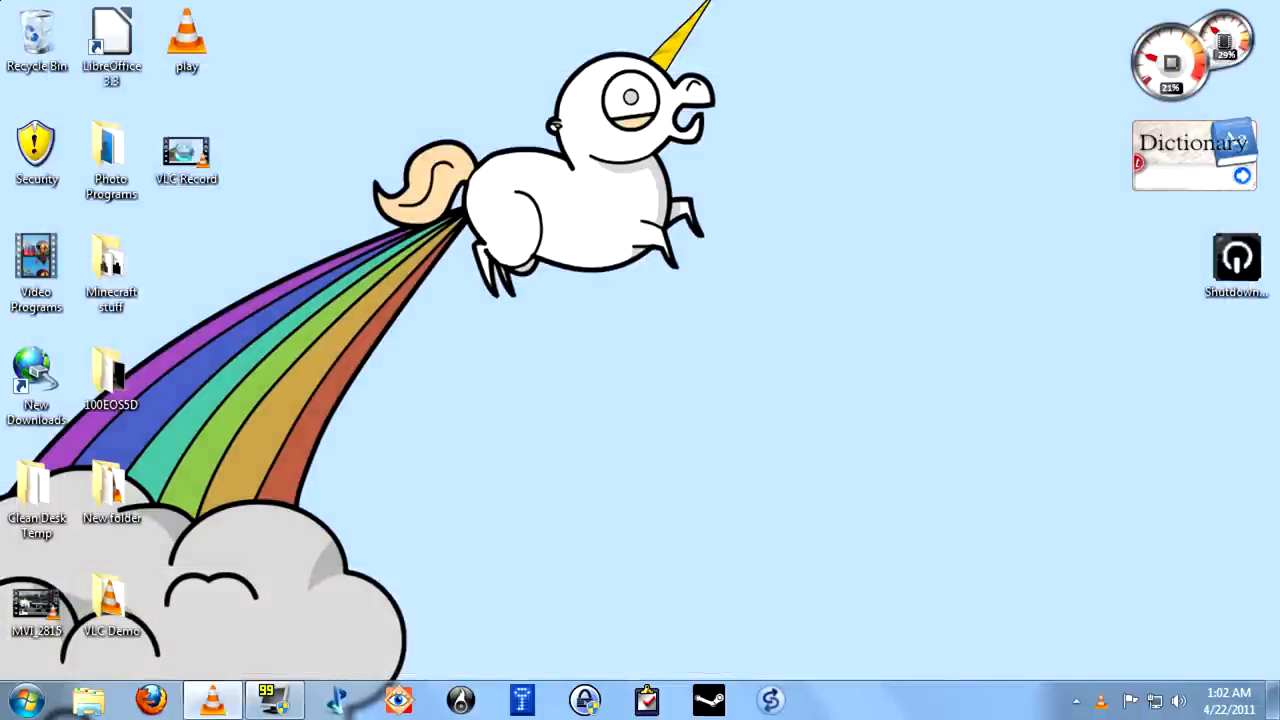
- Play VLC Record from the desktop, stop it and close the player
{"action": "double_click", "coordinate": [186, 148]}
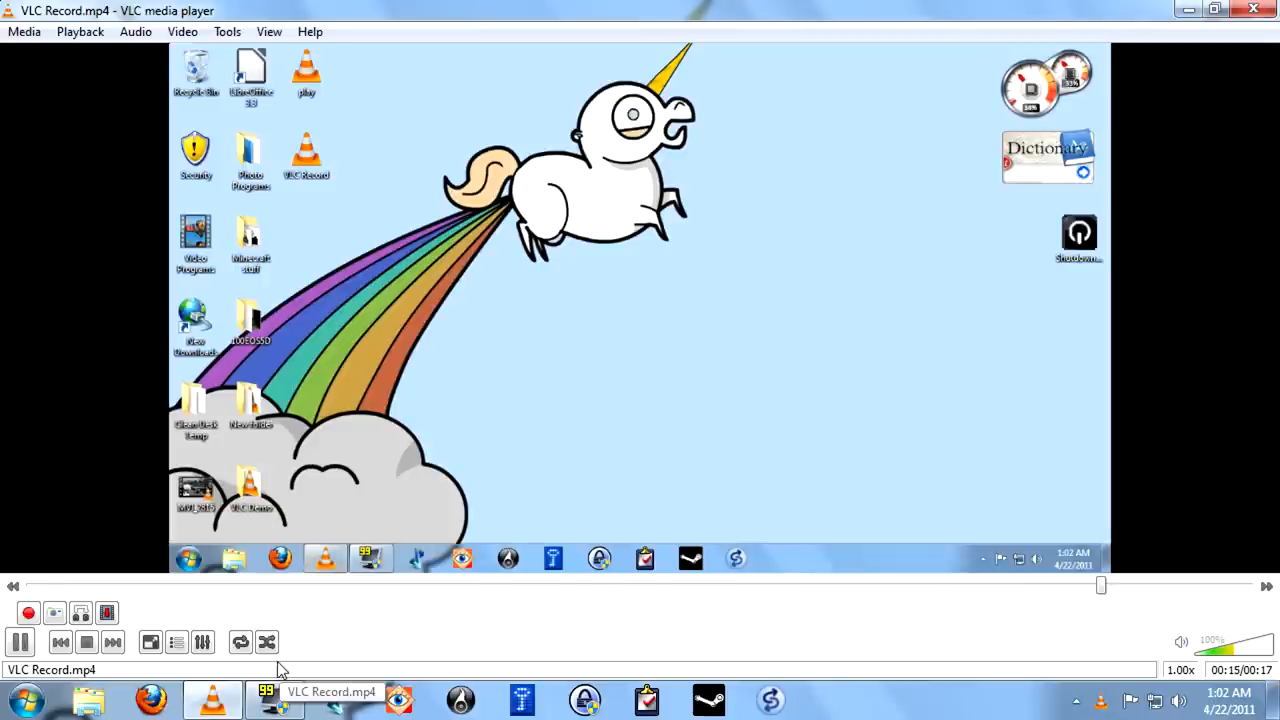
{"action": "left_click", "coordinate": [90, 640]}
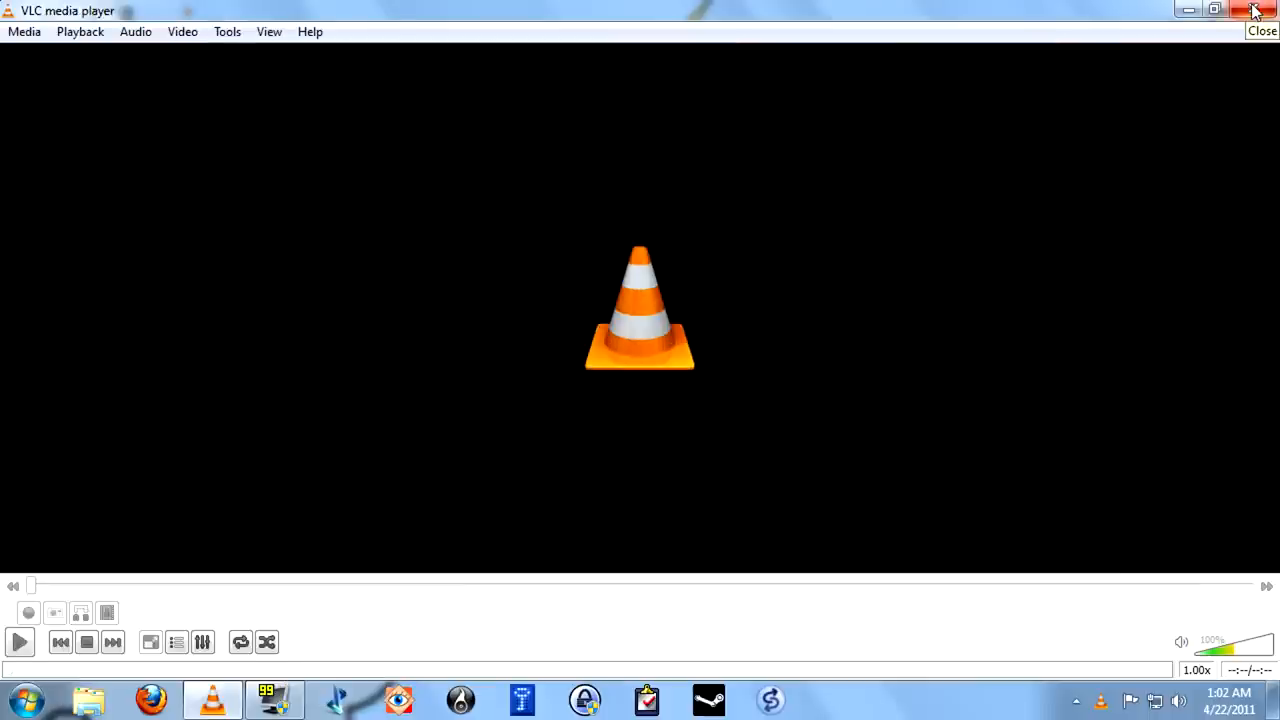
{"action": "left_click", "coordinate": [1252, 12]}
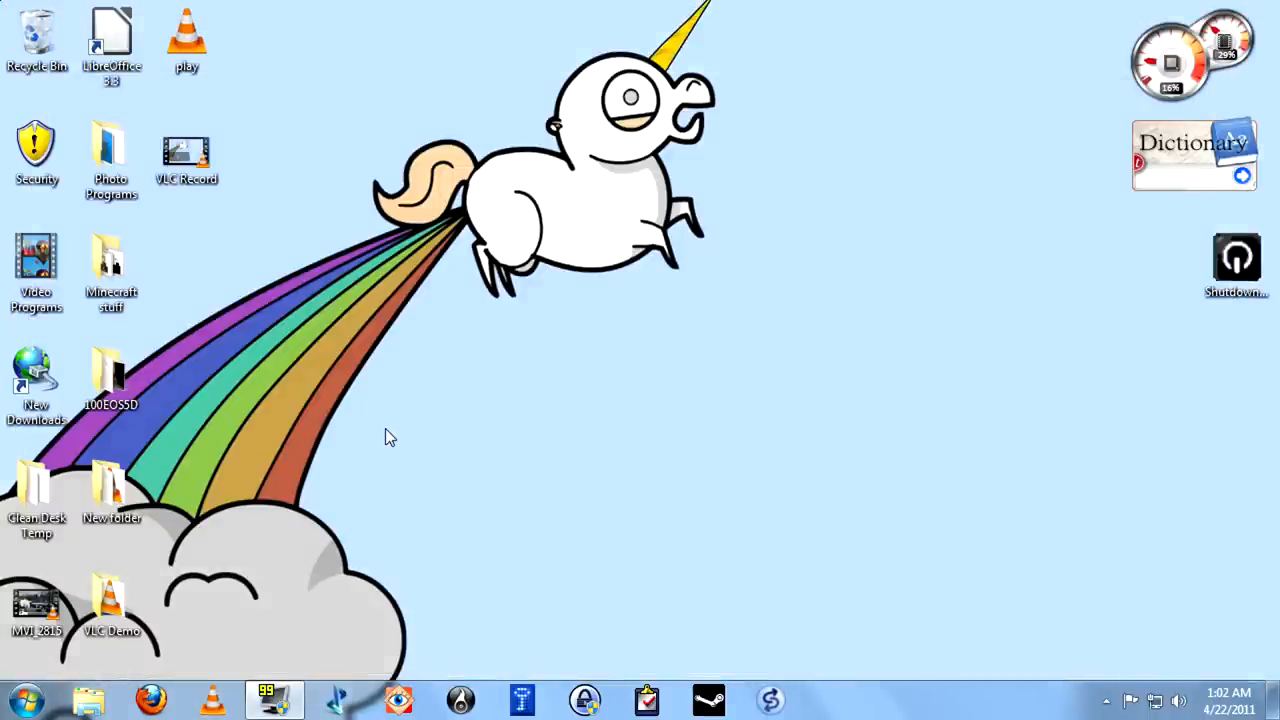